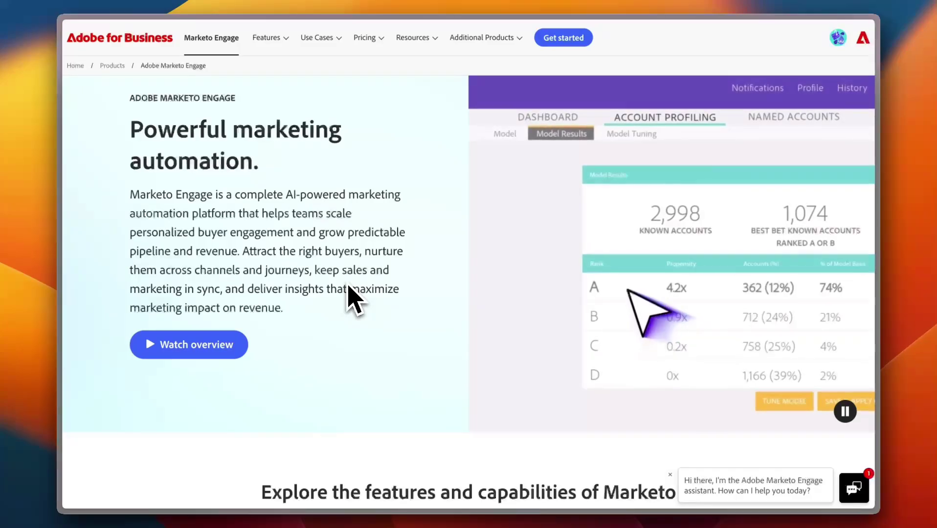
Scroll up and down through the Marketo Engage product page content.
{"action": "scroll", "scroll_direction": "down", "scroll_amount": 3}
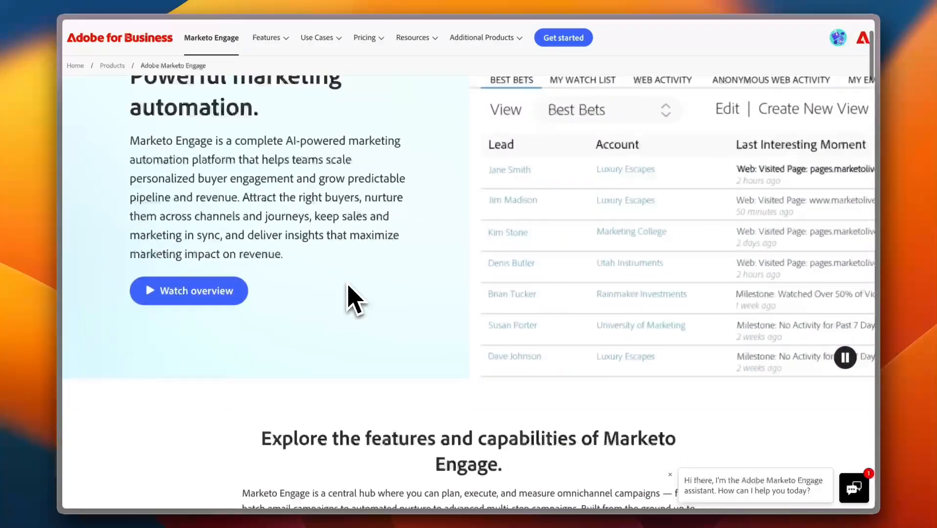
{"action": "scroll", "scroll_direction": "down", "scroll_amount": 3}
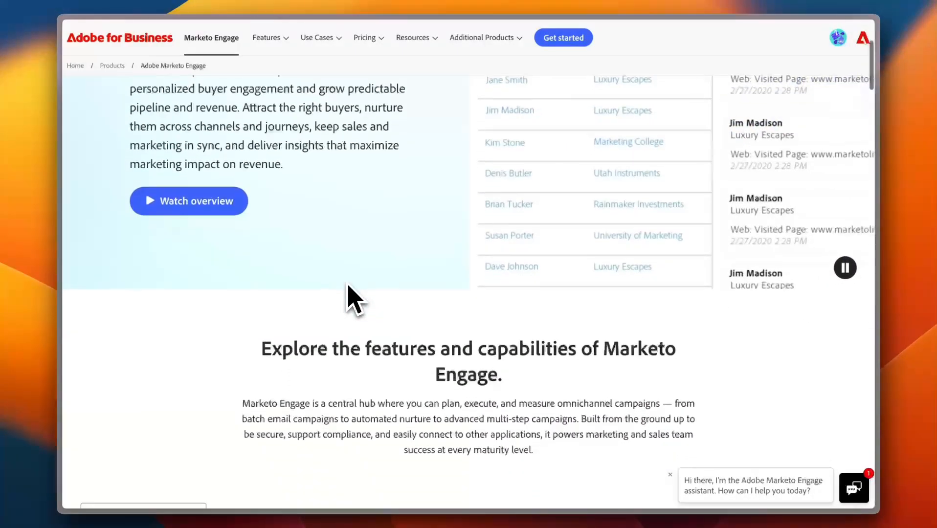
{"action": "scroll", "scroll_direction": "down", "scroll_amount": 3}
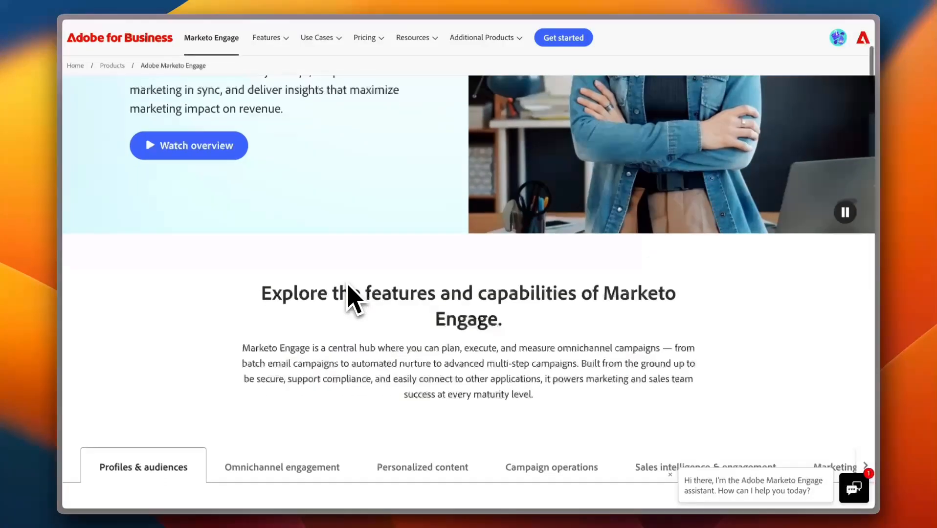
{"action": "scroll", "scroll_direction": "down", "scroll_amount": 3}
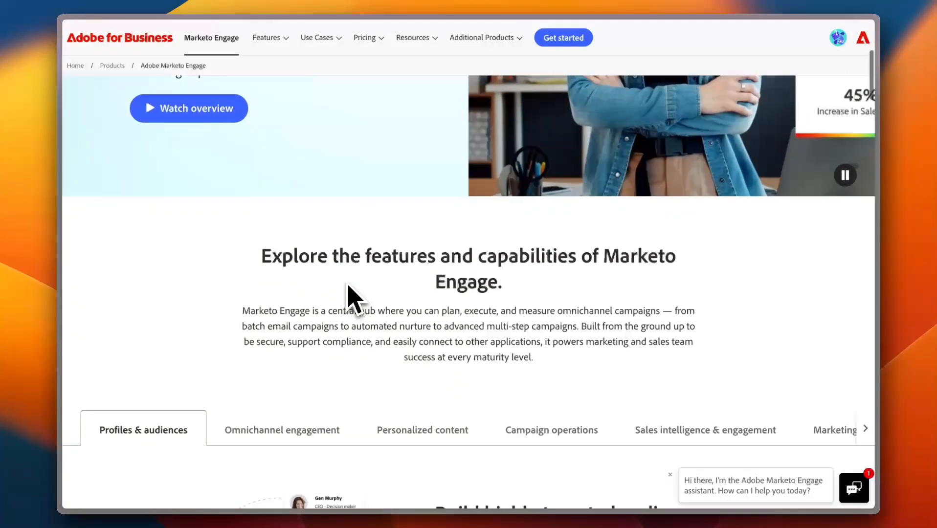
{"action": "scroll", "scroll_direction": "down", "scroll_amount": 3}
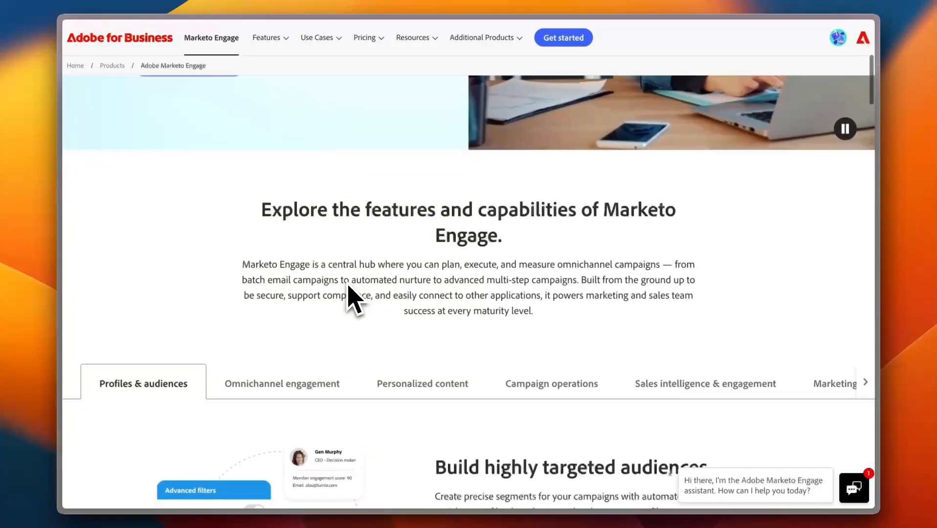
{"action": "scroll", "scroll_direction": "down", "scroll_amount": 3}
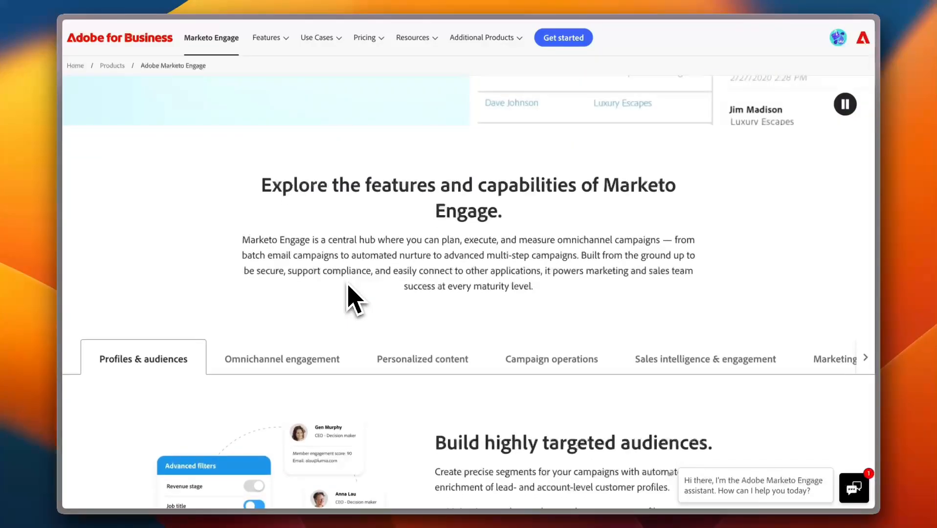
{"action": "scroll", "scroll_direction": "down", "scroll_amount": 3}
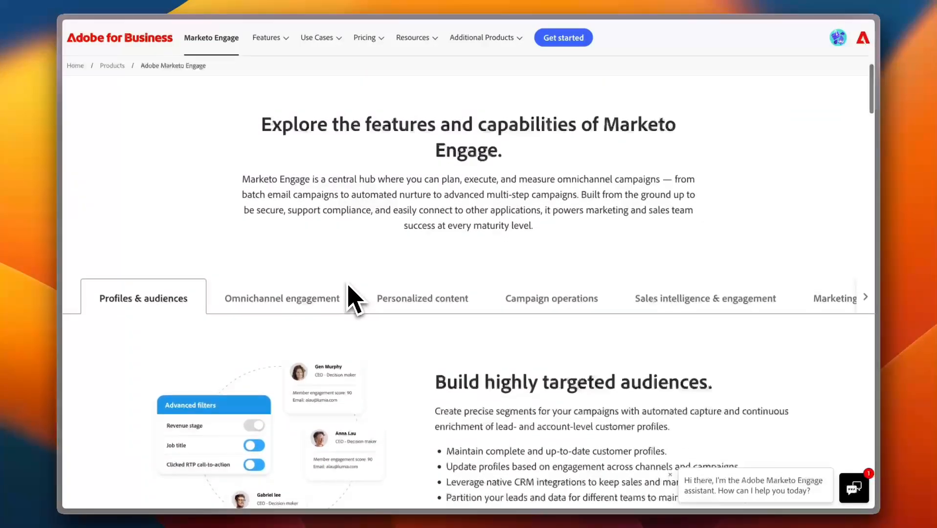
{"action": "scroll", "scroll_direction": "down", "scroll_amount": 3}
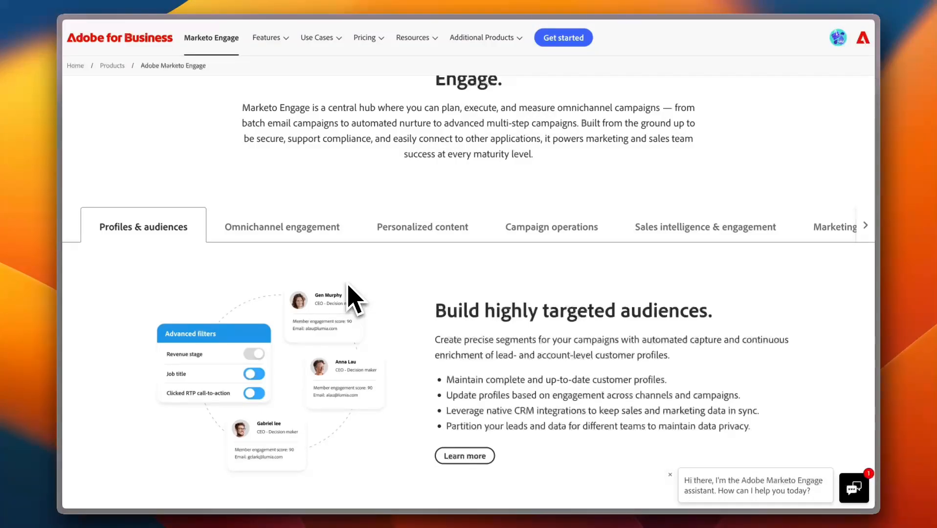
{"action": "mouse_move", "coordinate": [407, 284]}
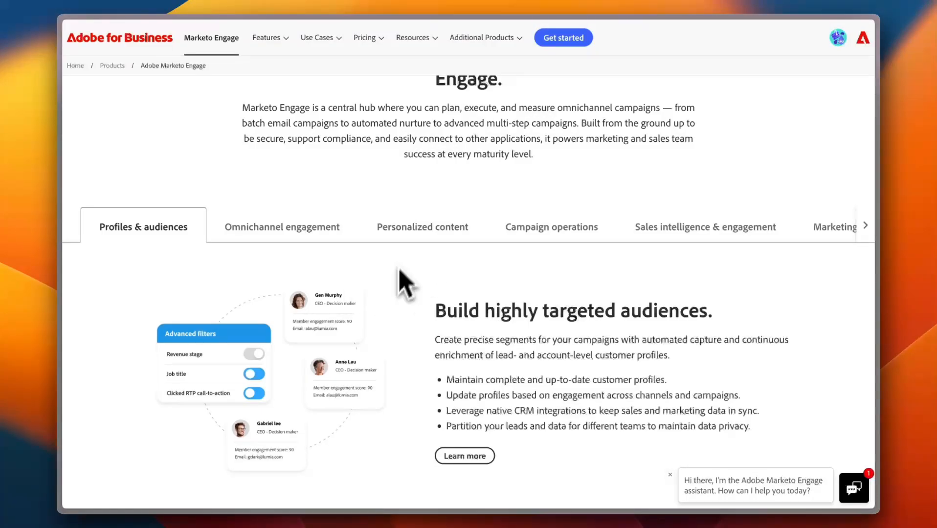
{"action": "mouse_move", "coordinate": [708, 298]}
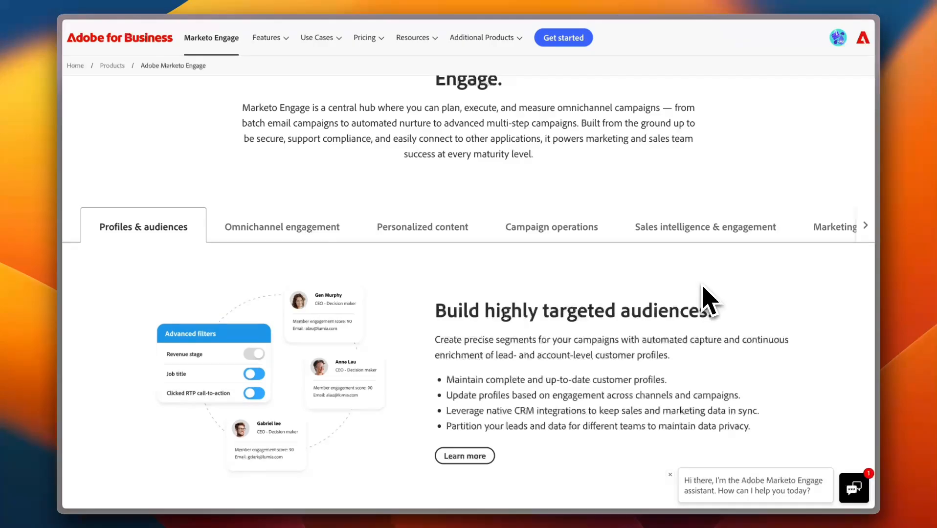
{"action": "mouse_move", "coordinate": [493, 290]}
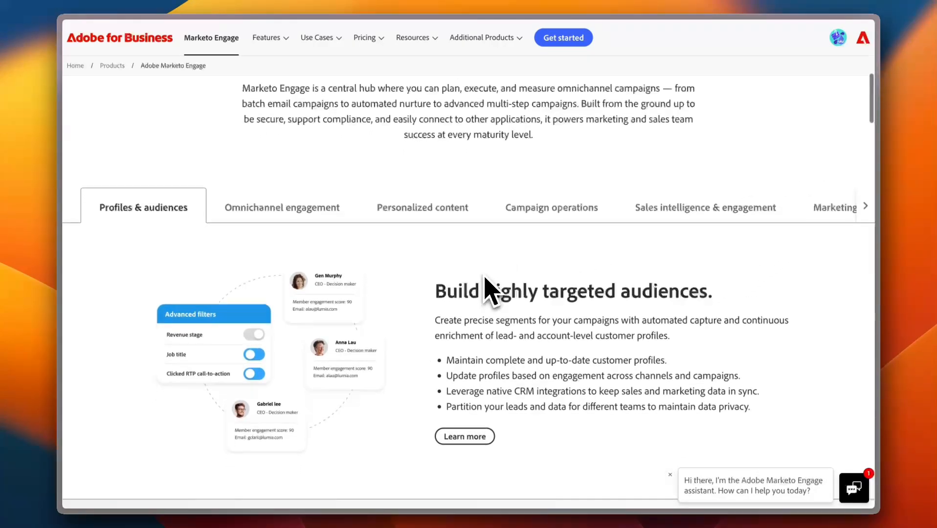
{"action": "scroll", "scroll_direction": "down", "scroll_amount": 3}
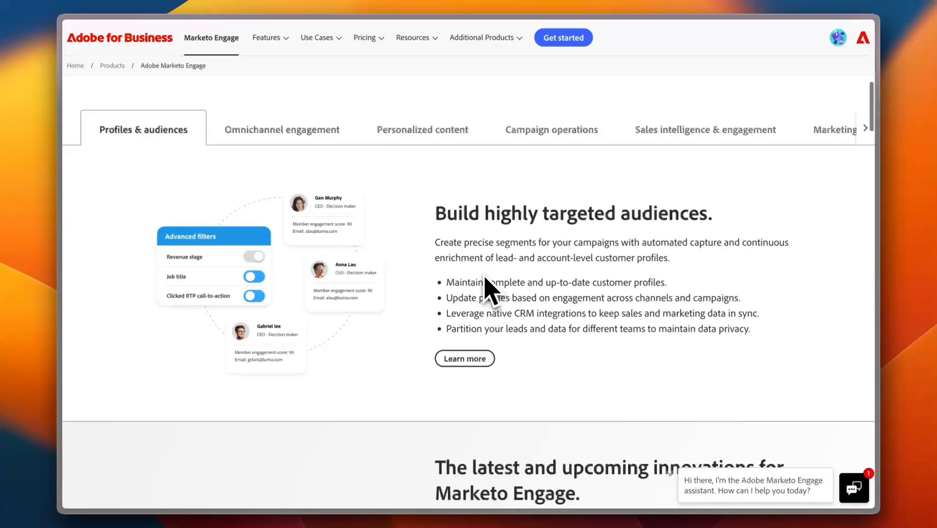
{"action": "scroll", "scroll_direction": "down", "scroll_amount": 3}
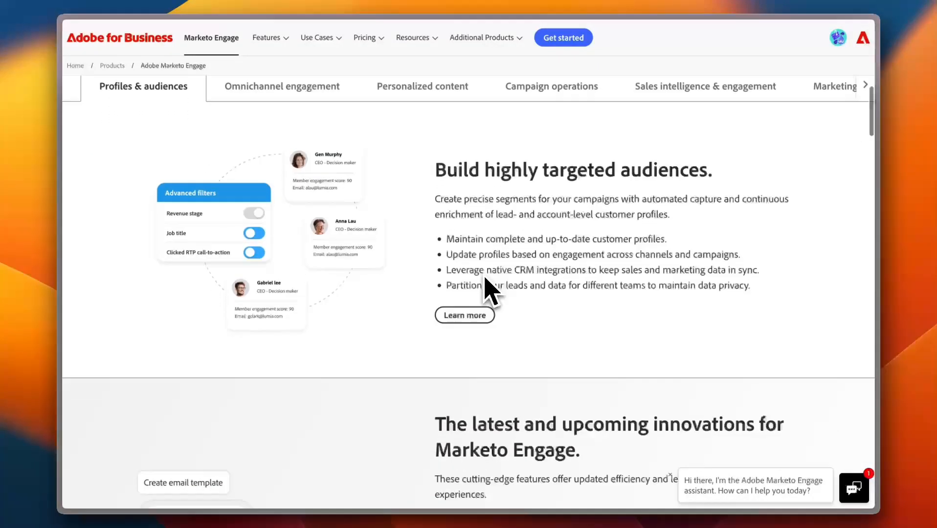
{"action": "scroll", "scroll_direction": "up", "scroll_amount": 3}
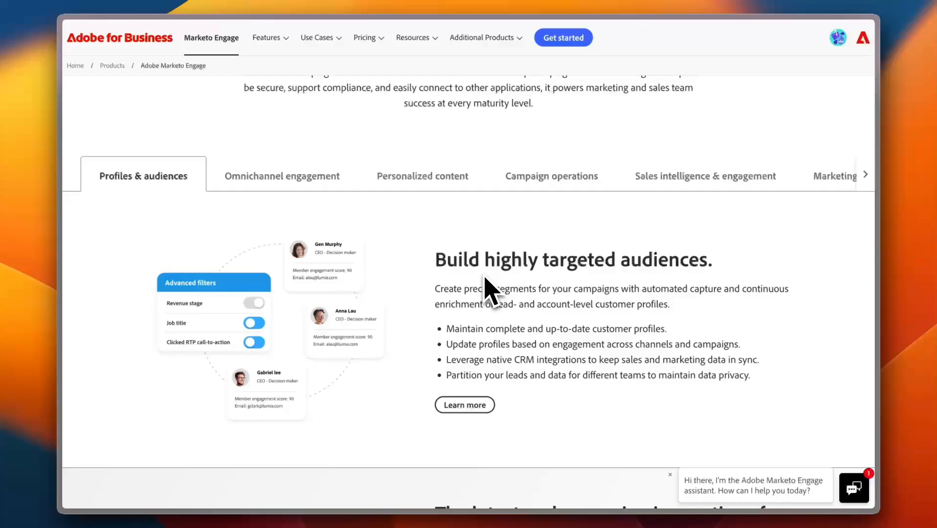
{"action": "scroll", "scroll_direction": "up", "scroll_amount": 3}
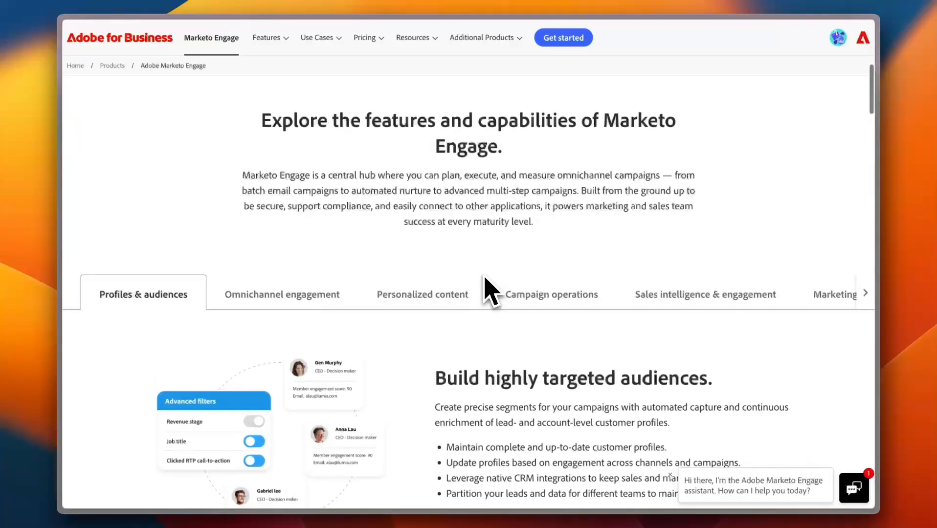
{"action": "scroll", "scroll_direction": "up", "scroll_amount": 3}
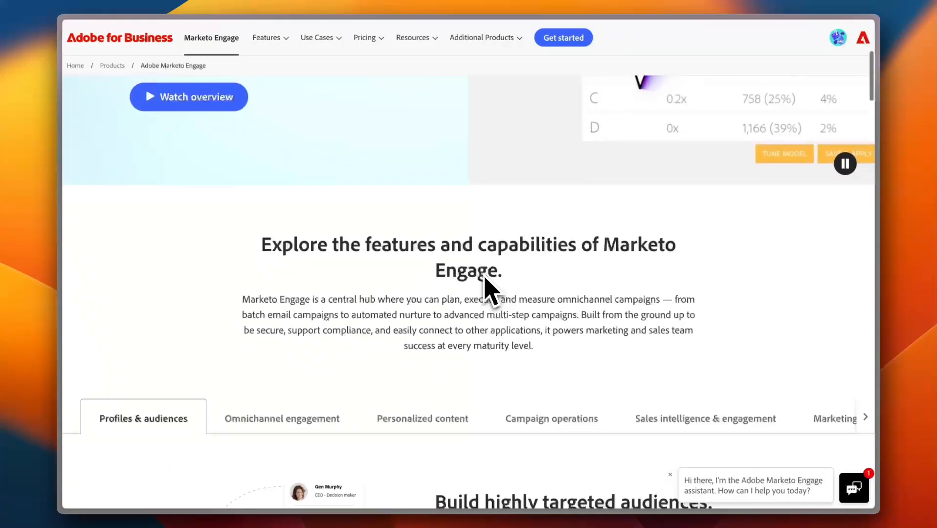
{"action": "scroll", "scroll_direction": "up", "scroll_amount": 3}
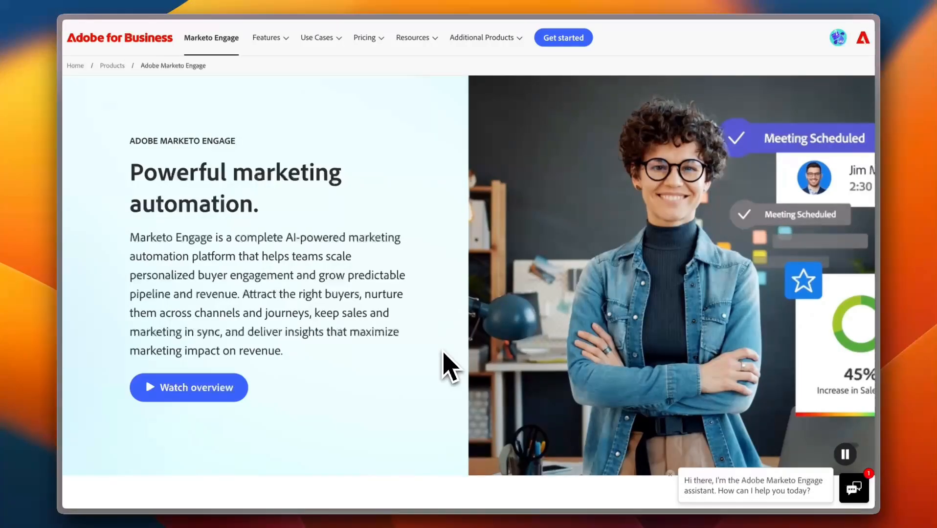
{"action": "scroll", "scroll_direction": "down", "scroll_amount": 3}
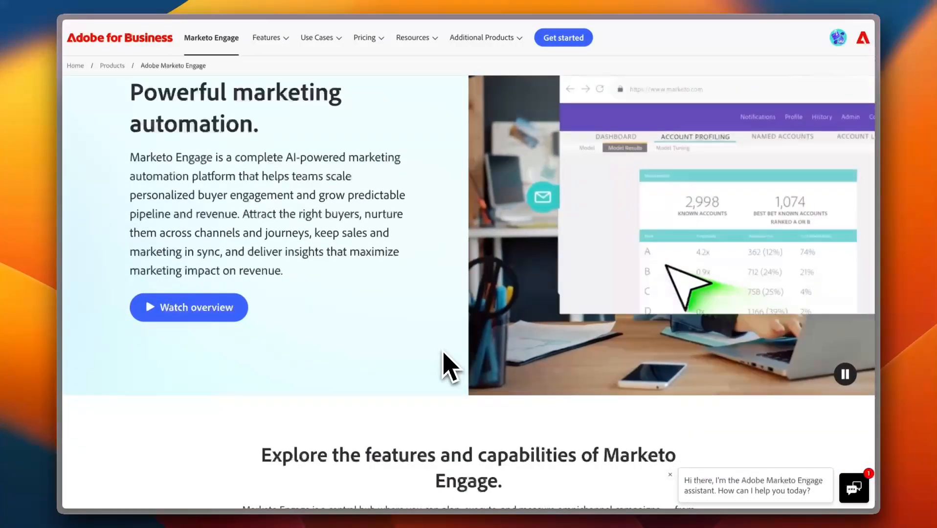
{"action": "scroll", "scroll_direction": "down", "scroll_amount": 3}
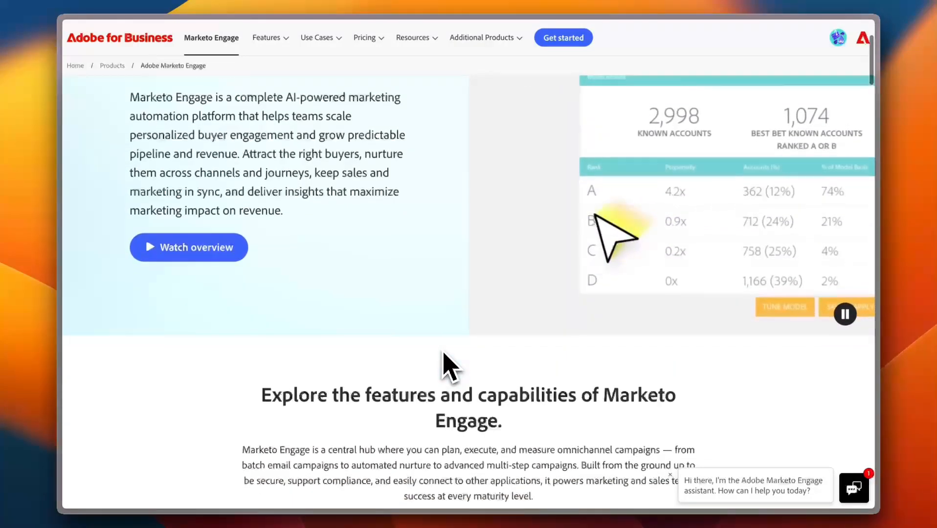
{"action": "scroll", "scroll_direction": "down", "scroll_amount": 3}
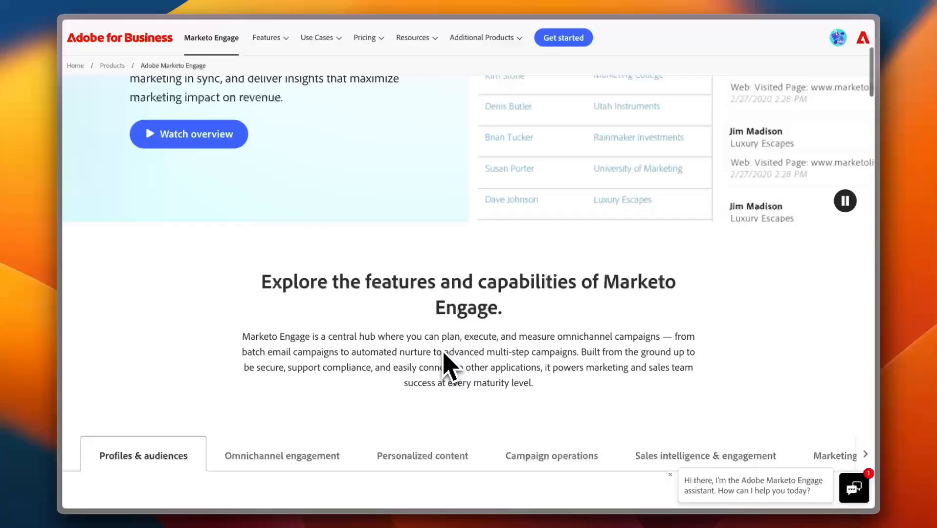
{"action": "scroll", "scroll_direction": "down", "scroll_amount": 3}
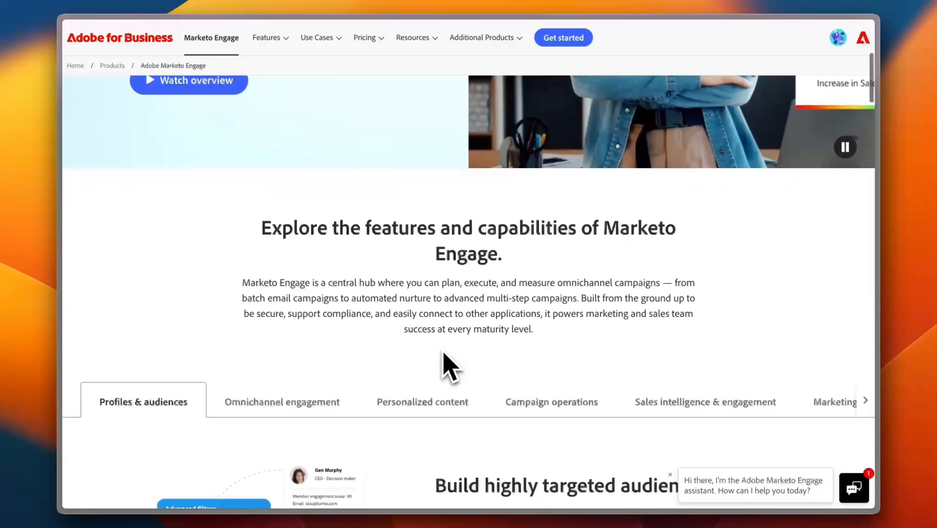
{"action": "scroll", "scroll_direction": "down", "scroll_amount": 3}
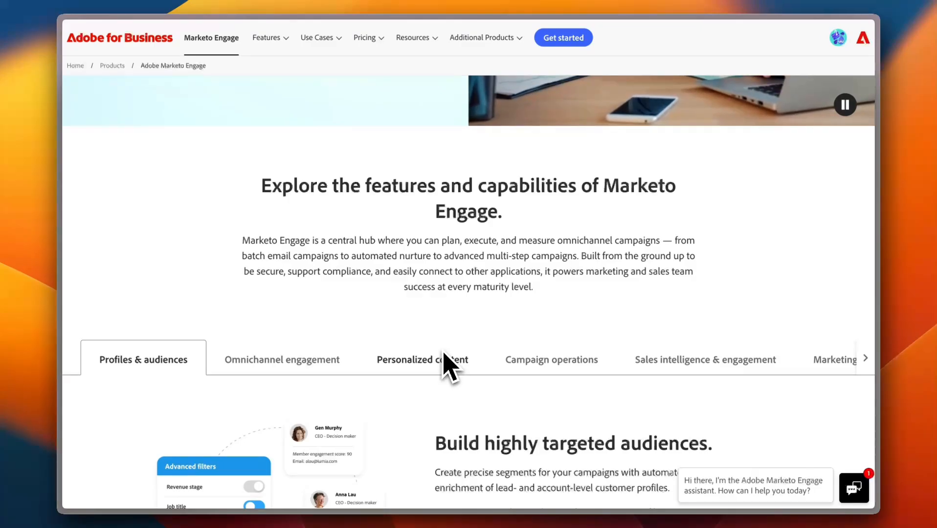
{"action": "scroll", "scroll_direction": "up", "scroll_amount": 3}
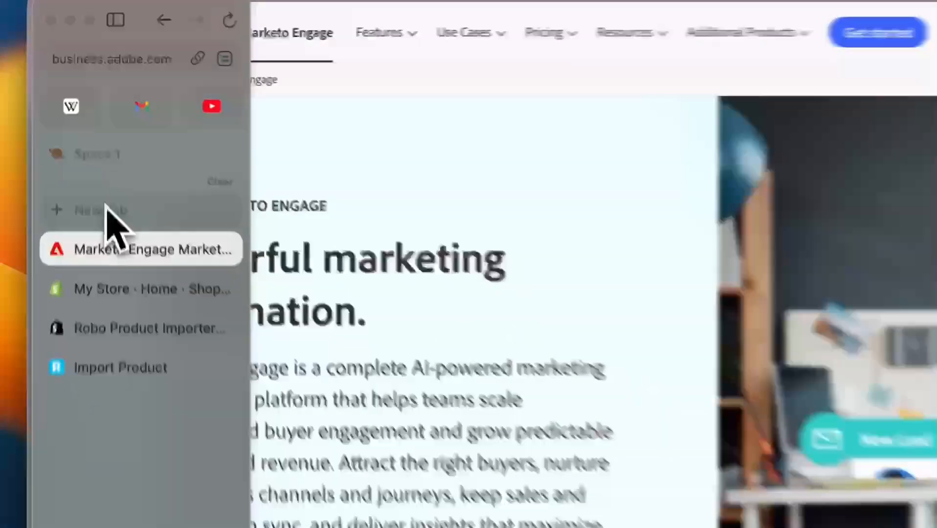
Search the web for 'adobe marketo' in a new Arc tab, then return to the Marketo Engage tab.
{"action": "left_click", "coordinate": [99, 209]}
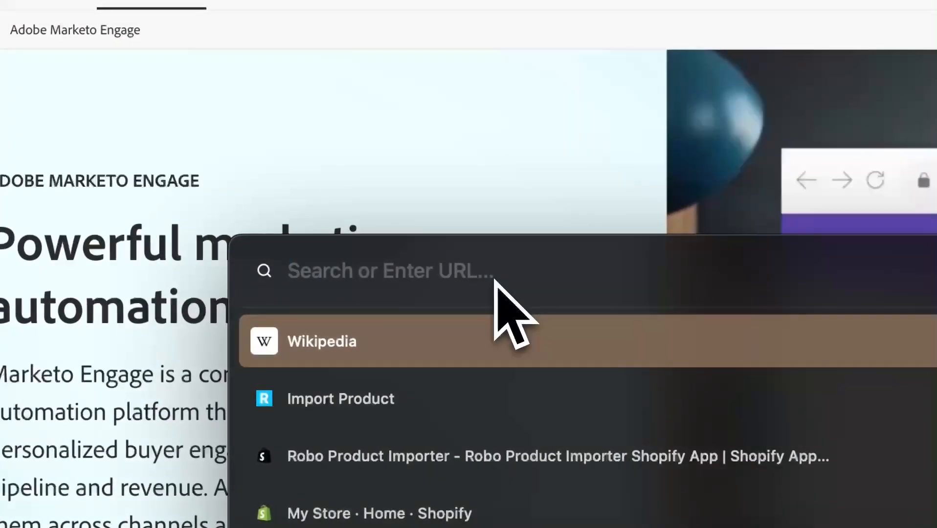
{"action": "type", "text": "adobe mar"}
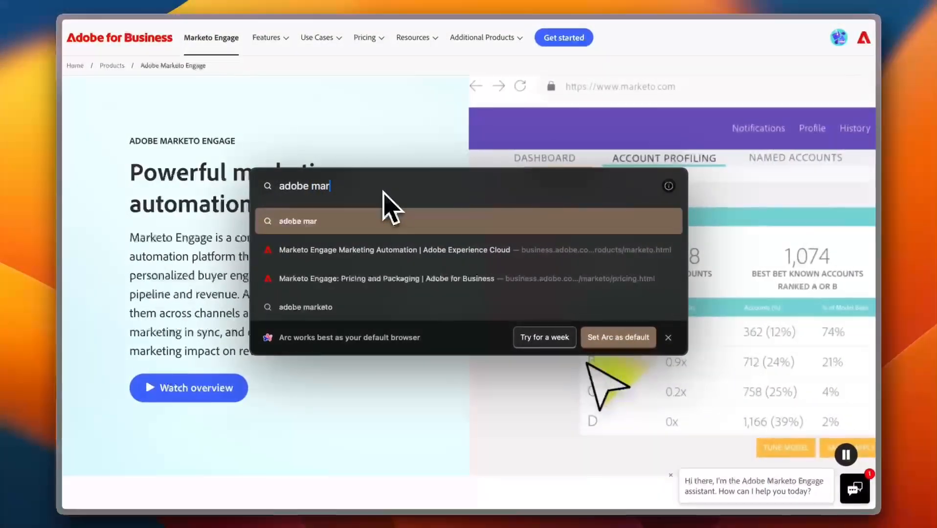
{"action": "left_click", "coordinate": [305, 307]}
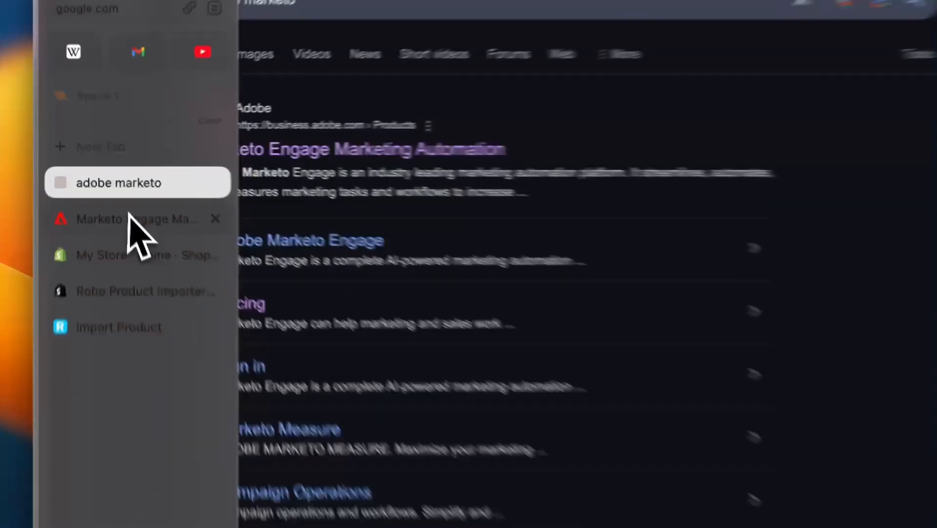
{"action": "left_click", "coordinate": [134, 219]}
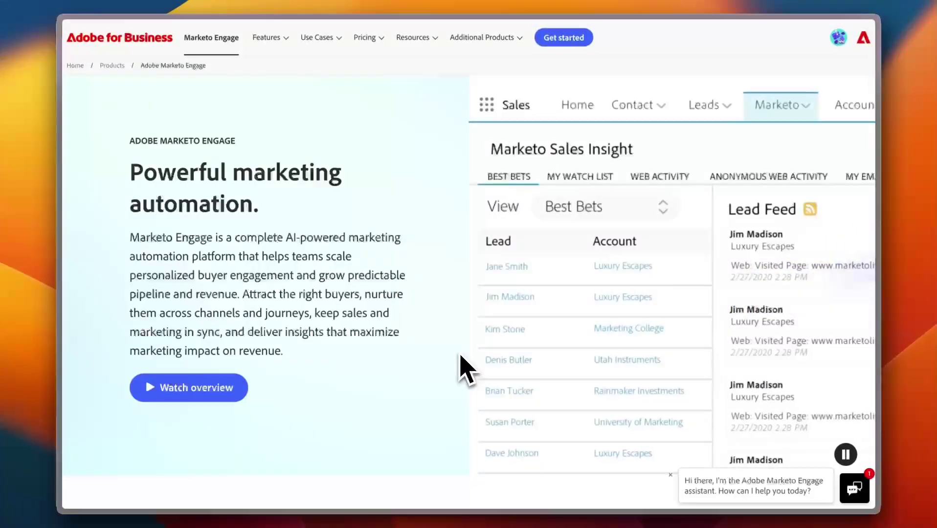
{"action": "scroll", "scroll_direction": "down", "scroll_amount": 3}
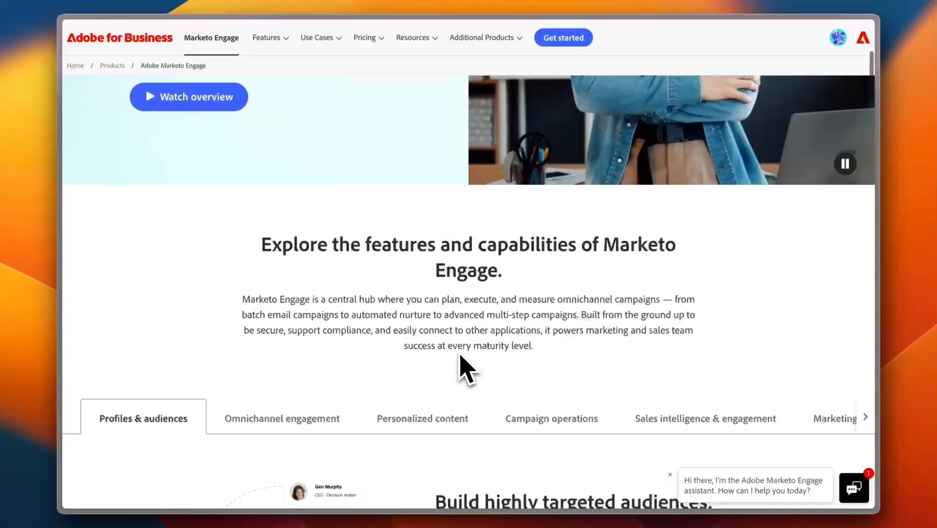
{"action": "scroll", "scroll_direction": "down", "scroll_amount": 3}
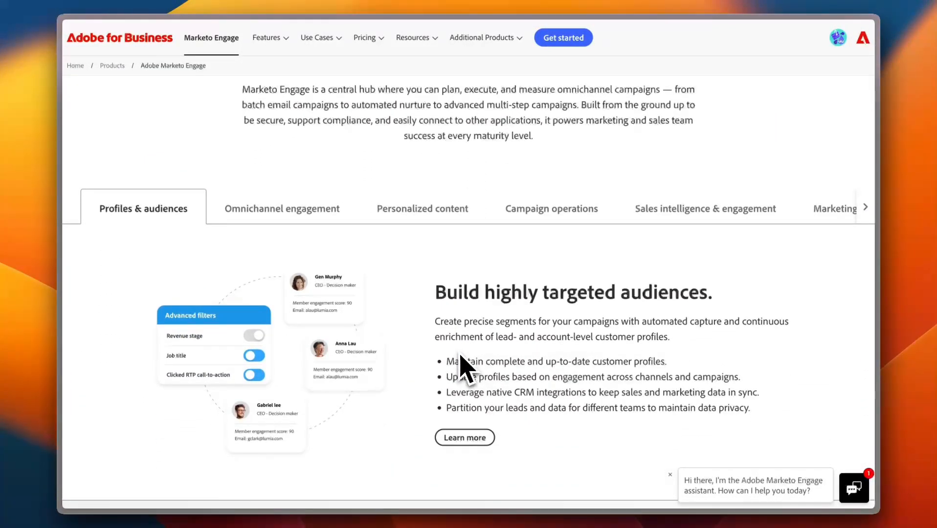
{"action": "scroll", "scroll_direction": "down", "scroll_amount": 3}
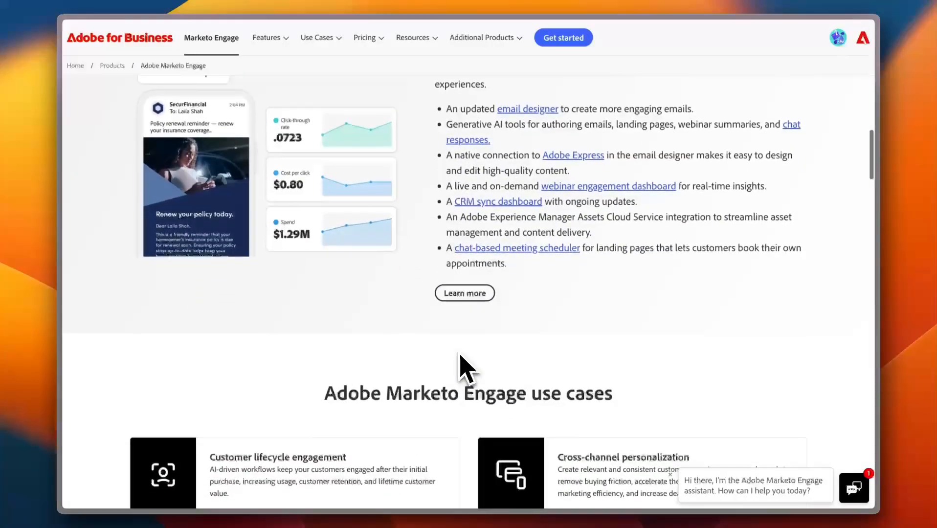
{"action": "scroll", "scroll_direction": "up", "scroll_amount": 3}
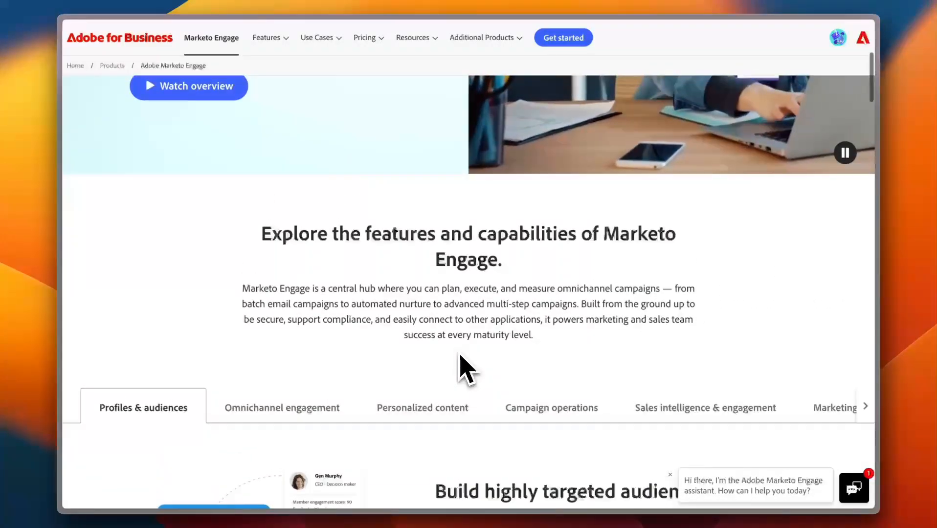
{"action": "scroll", "scroll_direction": "up", "scroll_amount": 3}
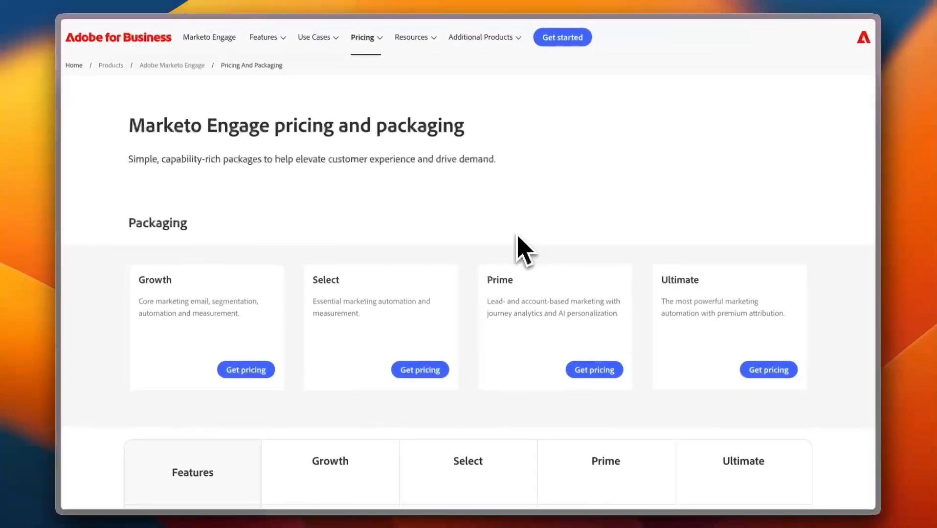
{"action": "mouse_move", "coordinate": [323, 368]}
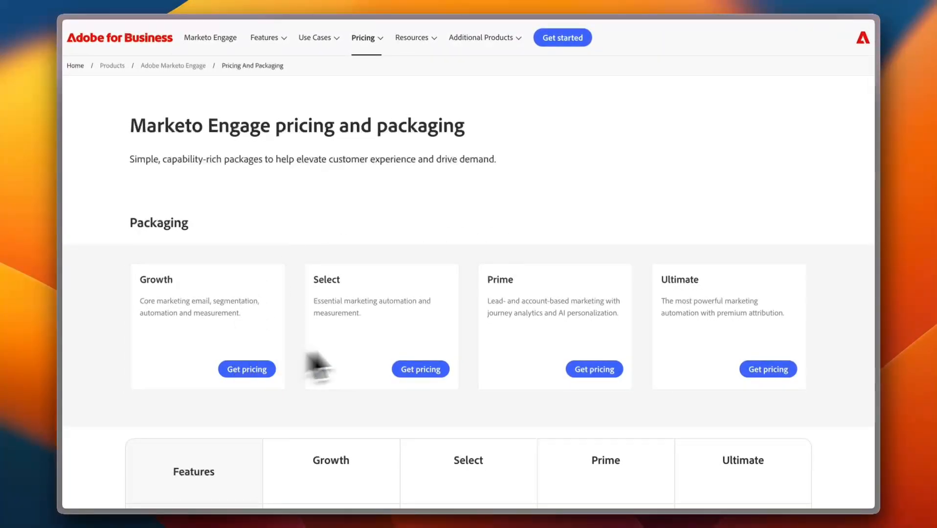
Scroll through the Growth, Select, Prime and Ultimate feature comparison table and back to the top.
{"action": "scroll", "scroll_direction": "down", "scroll_amount": 3}
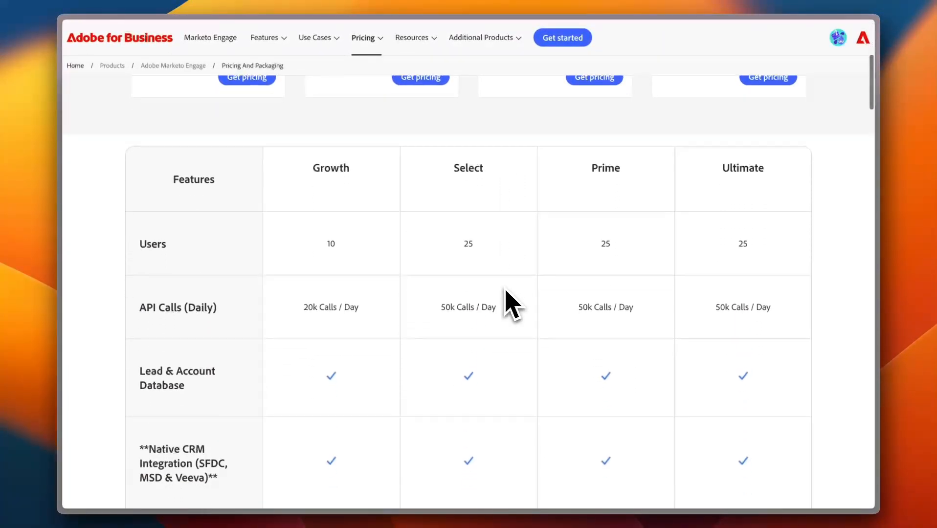
{"action": "scroll", "scroll_direction": "down", "scroll_amount": 3}
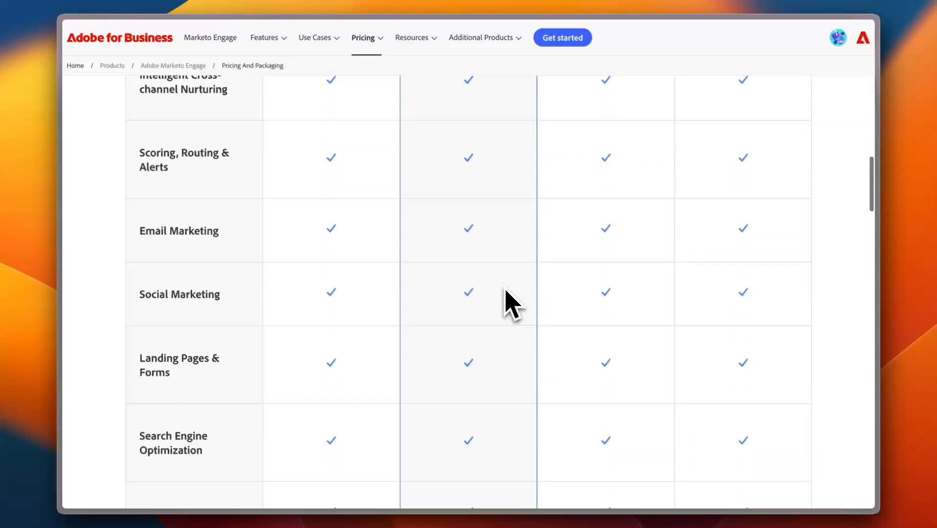
{"action": "scroll", "scroll_direction": "up", "scroll_amount": 3}
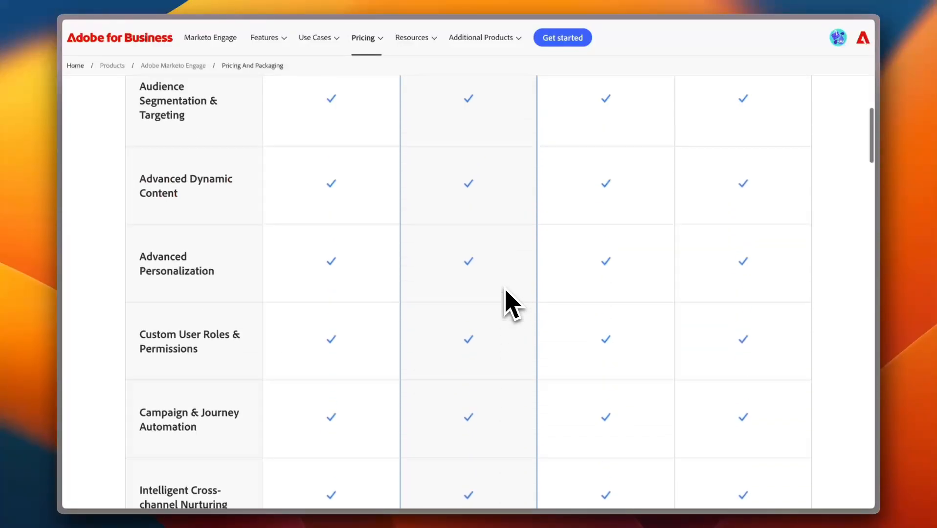
{"action": "scroll", "scroll_direction": "up", "scroll_amount": 3}
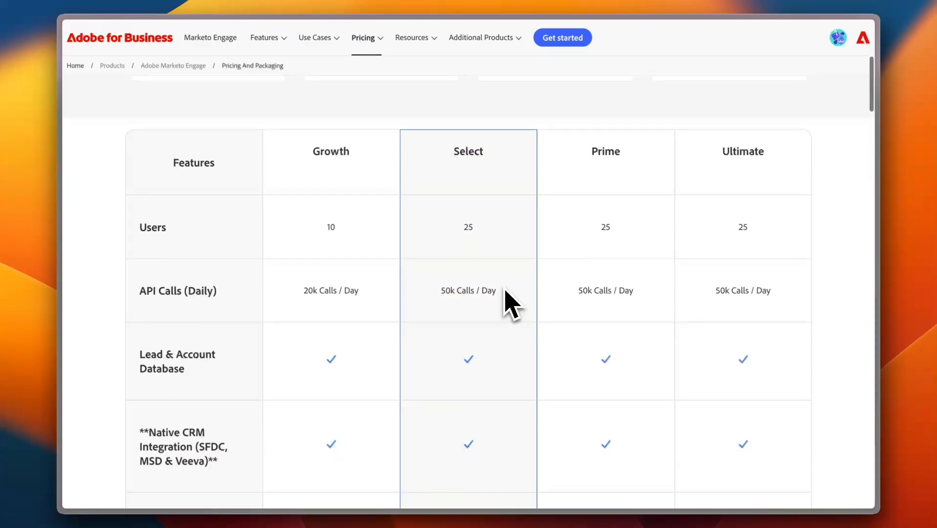
{"action": "mouse_move", "coordinate": [248, 308]}
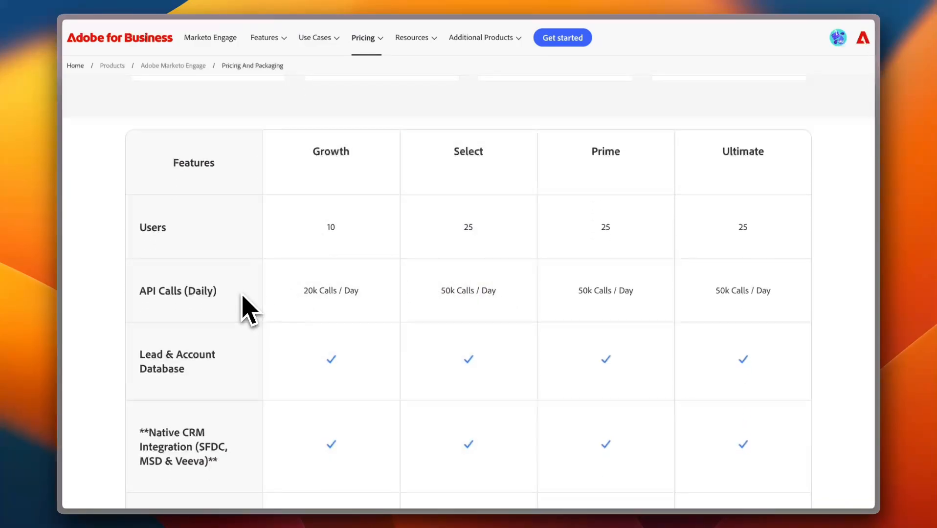
{"action": "scroll", "scroll_direction": "down", "scroll_amount": 3}
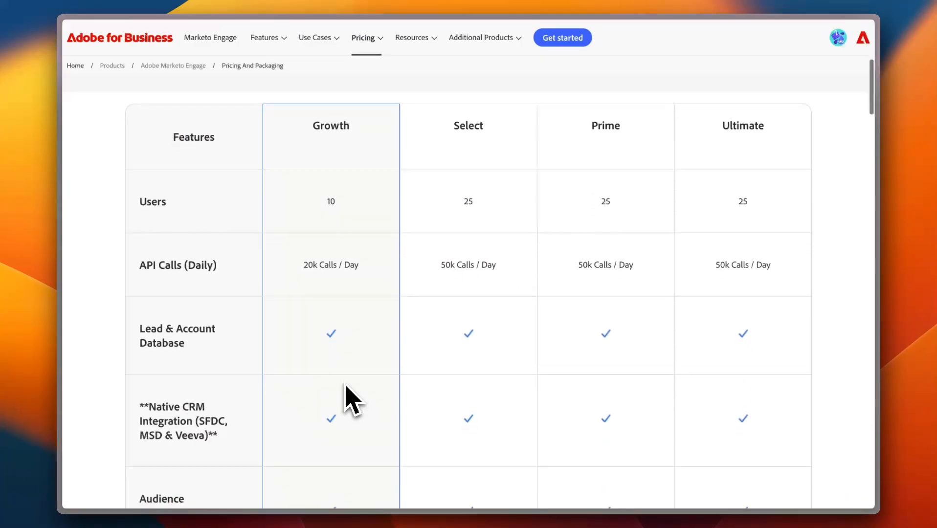
{"action": "scroll", "scroll_direction": "down", "scroll_amount": 3}
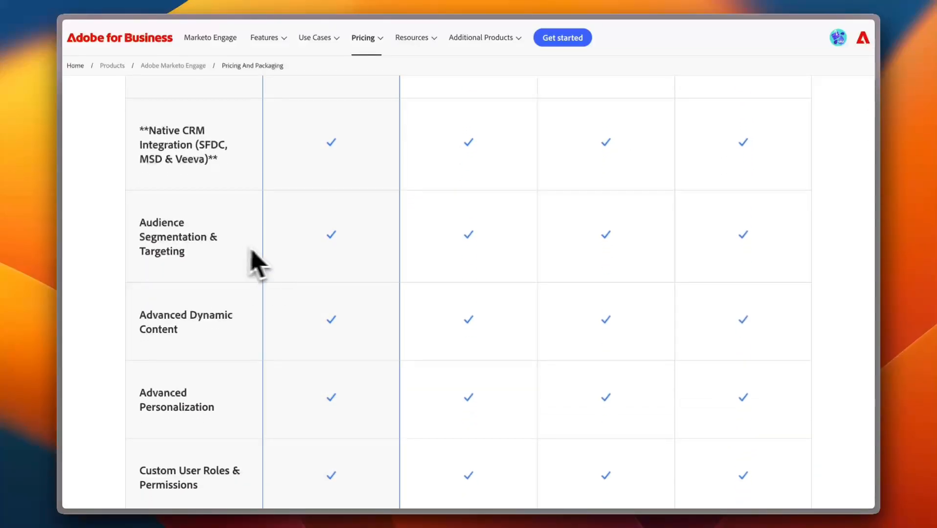
{"action": "scroll", "scroll_direction": "down", "scroll_amount": 3}
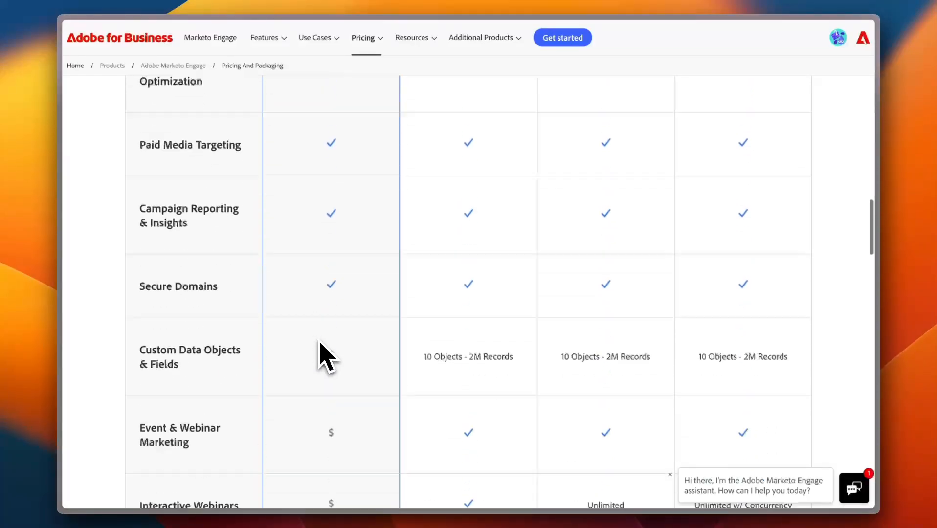
{"action": "scroll", "scroll_direction": "down", "scroll_amount": 3}
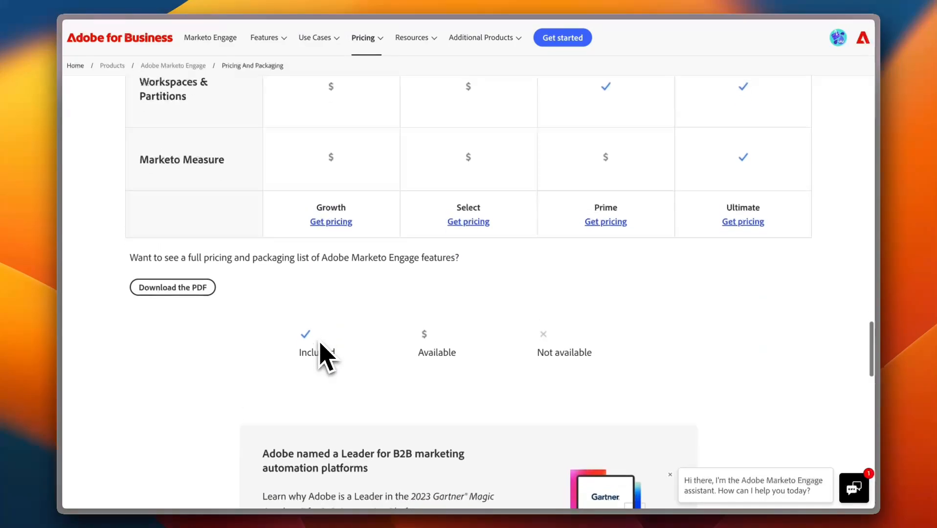
{"action": "scroll", "scroll_direction": "up", "scroll_amount": 3}
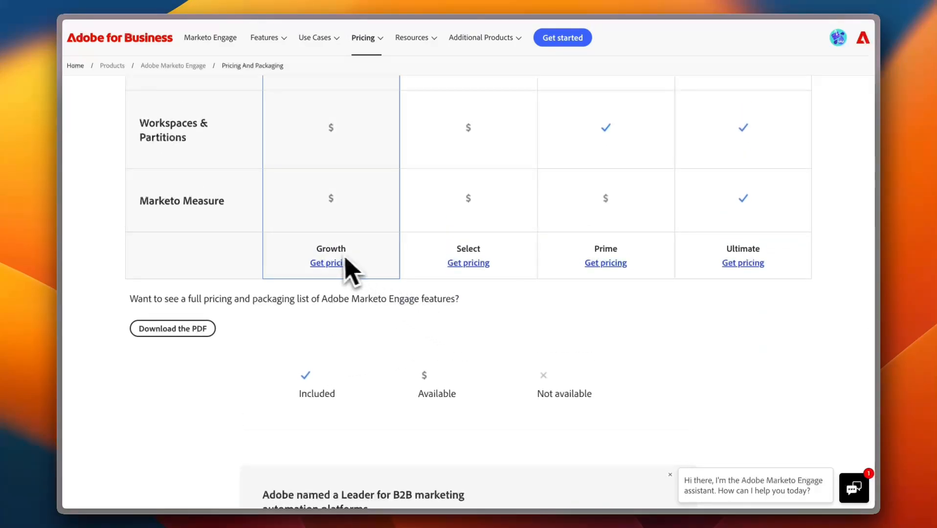
{"action": "mouse_move", "coordinate": [341, 281]}
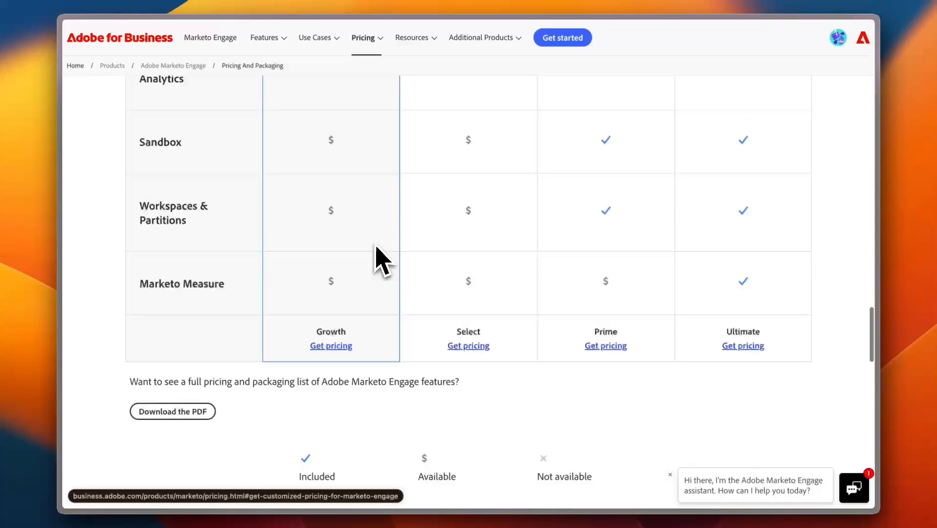
{"action": "scroll", "scroll_direction": "up", "scroll_amount": 3}
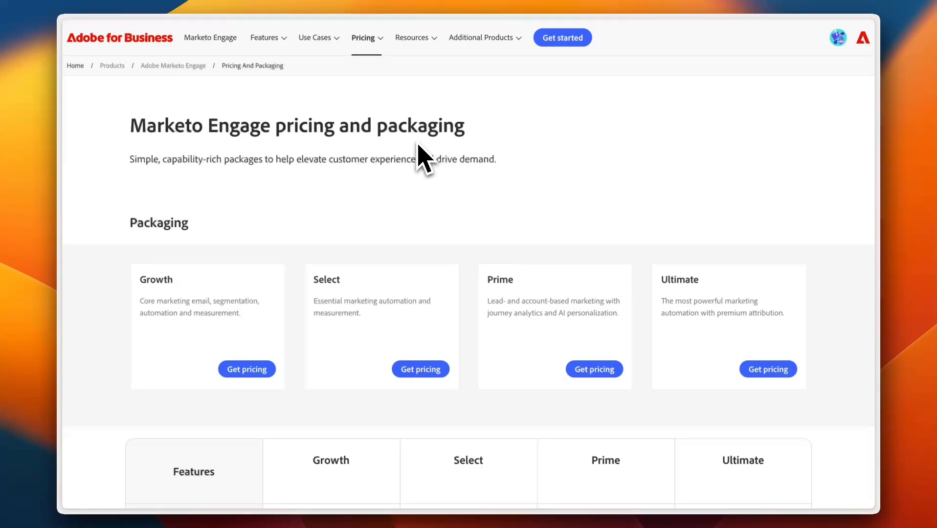
{"action": "mouse_move", "coordinate": [565, 63]}
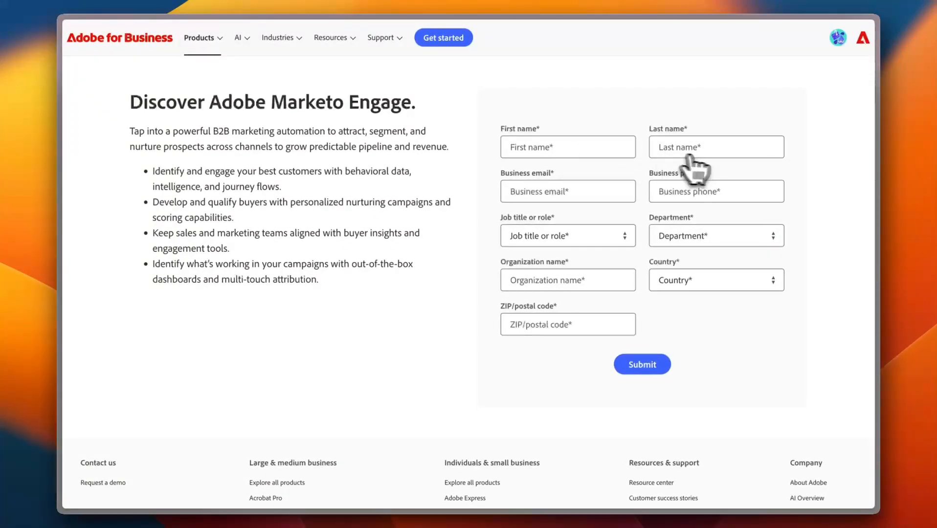
{"action": "mouse_move", "coordinate": [649, 293]}
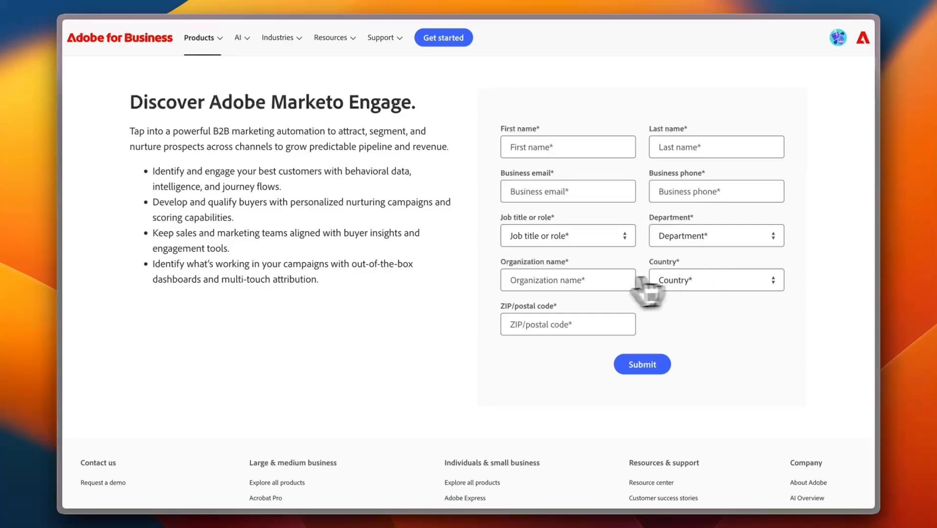
{"action": "mouse_move", "coordinate": [598, 325]}
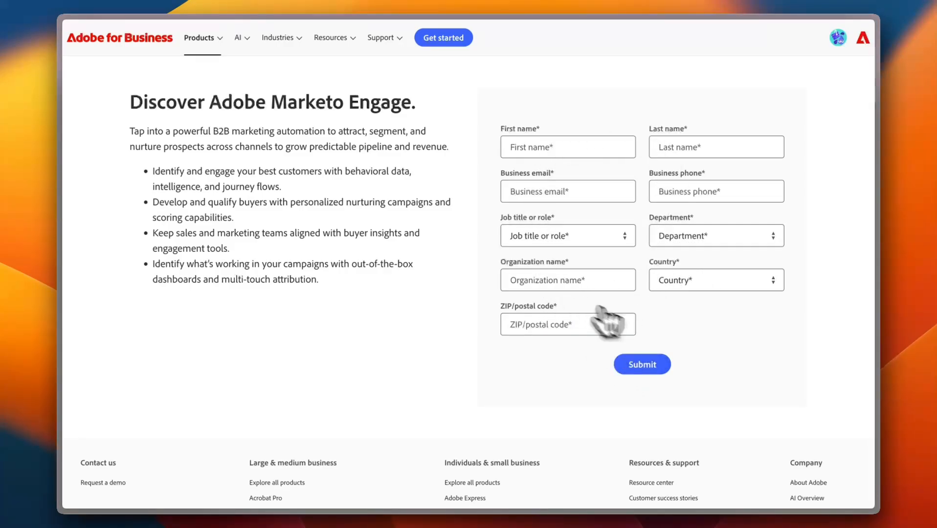
{"action": "mouse_move", "coordinate": [669, 336]}
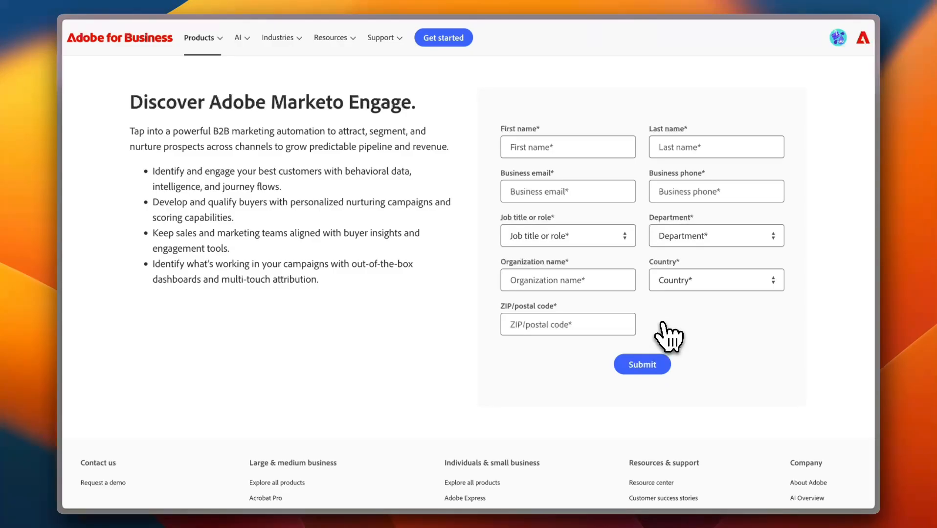
{"action": "mouse_move", "coordinate": [119, 47]}
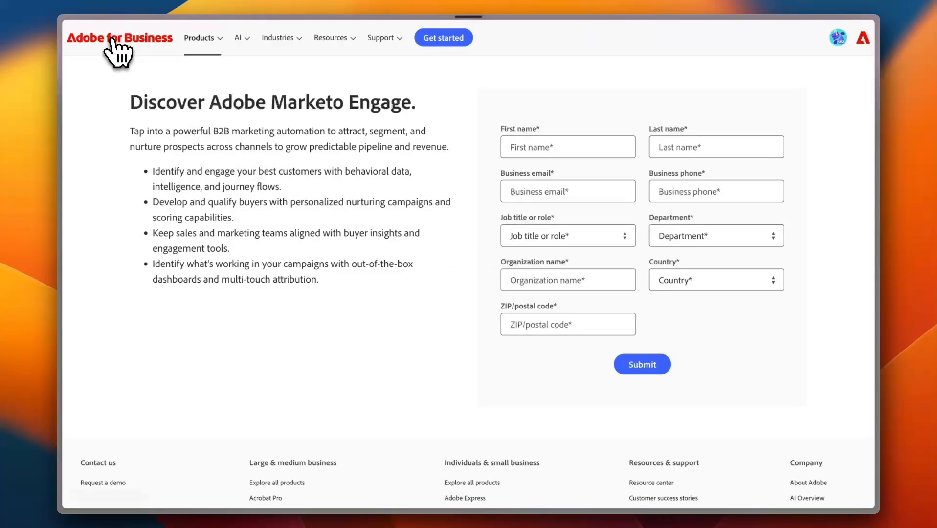
{"action": "mouse_move", "coordinate": [221, 113]}
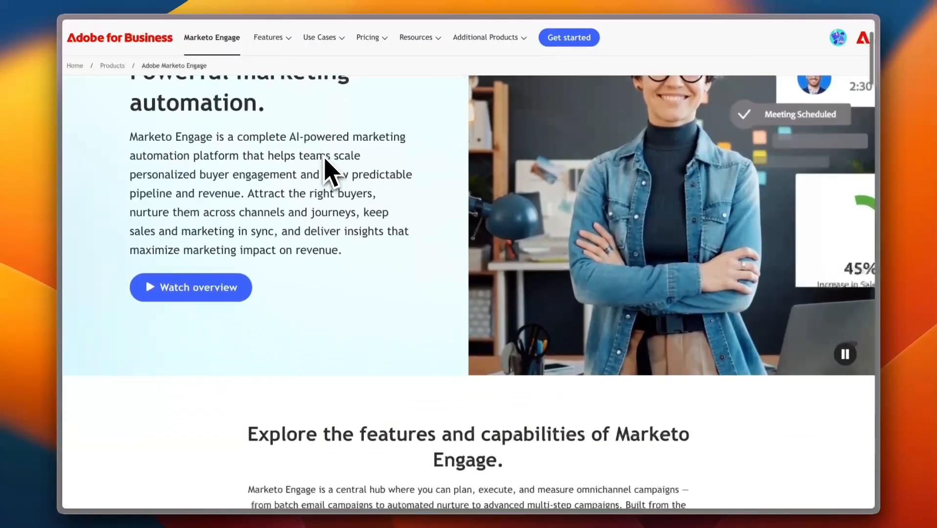
Reach the feature tab strip and view the Omnichannel engagement and next capability tabs.
{"action": "scroll", "scroll_direction": "down", "scroll_amount": 3}
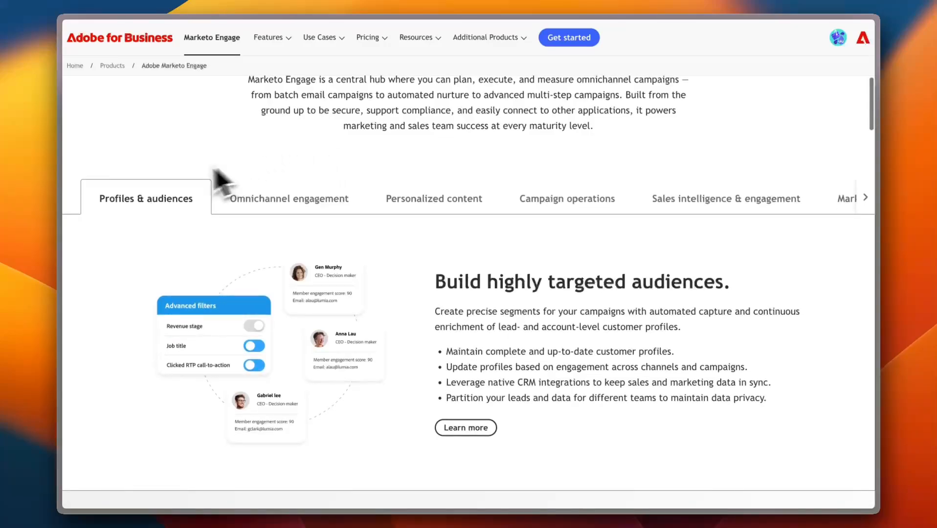
{"action": "mouse_move", "coordinate": [227, 239]}
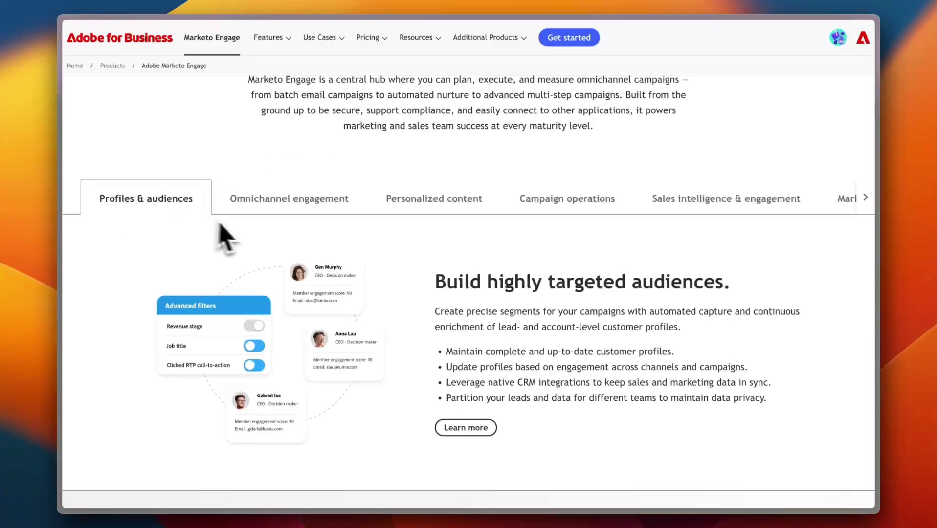
{"action": "scroll", "scroll_direction": "down", "scroll_amount": 3}
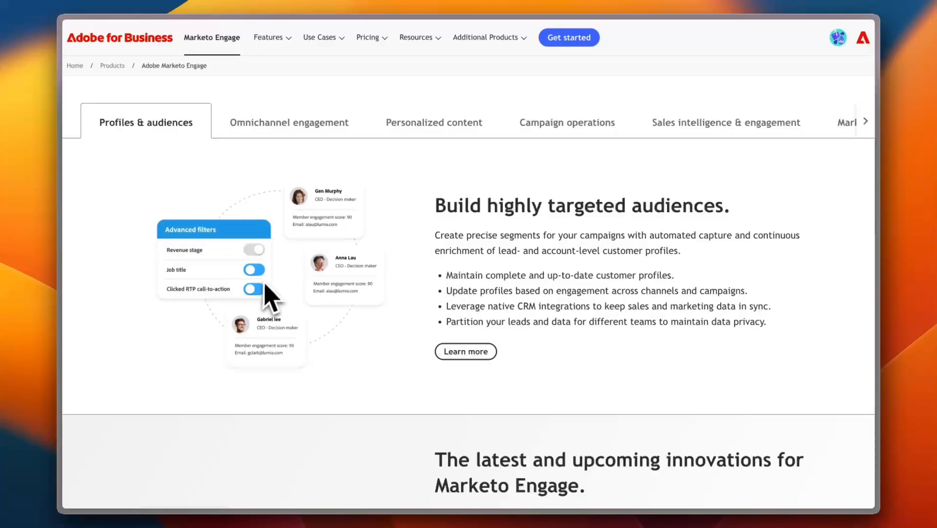
{"action": "left_click", "coordinate": [288, 123]}
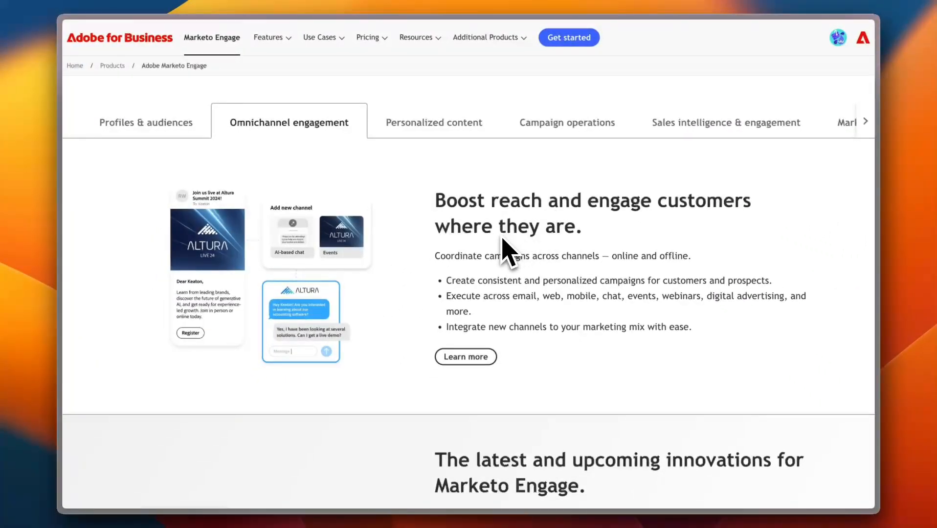
{"action": "left_click", "coordinate": [433, 122]}
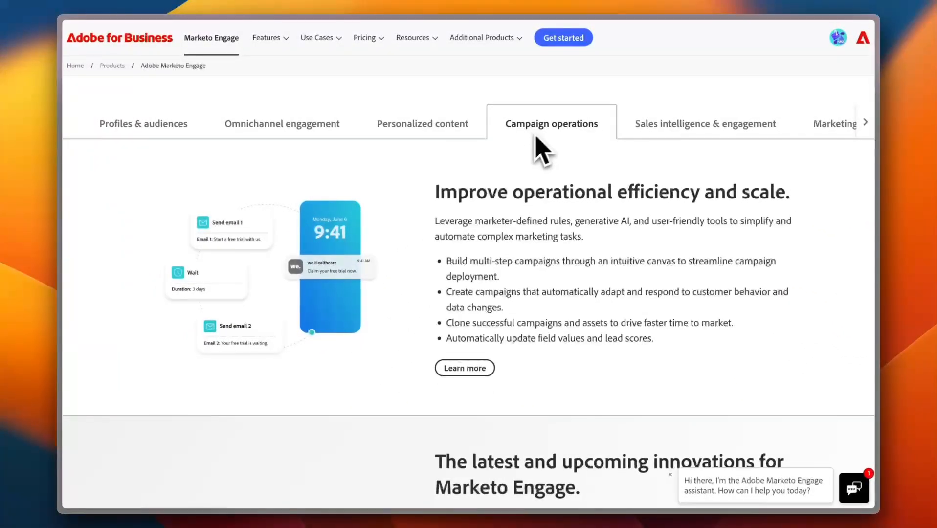
{"action": "mouse_move", "coordinate": [516, 221]}
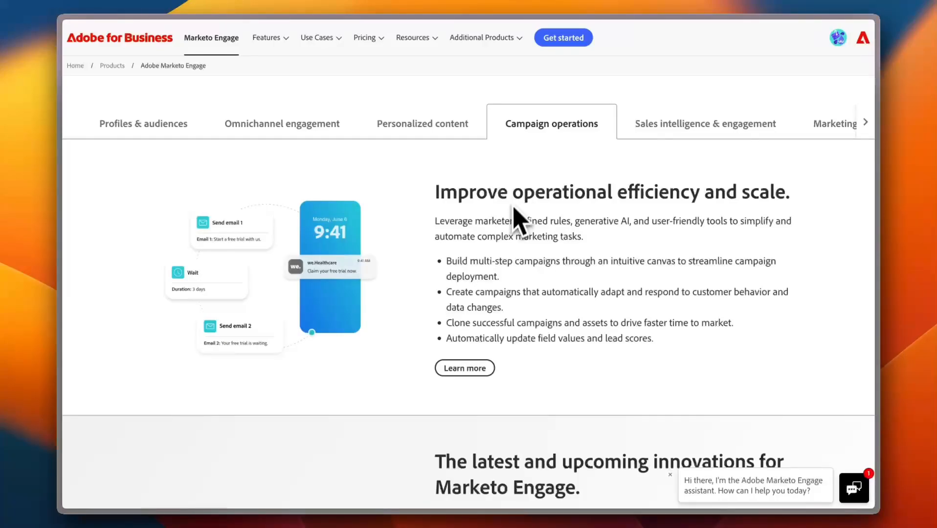
View the Sales intelligence & engagement and Marketing analytics tabs, reaching the latest innovations section.
{"action": "left_click", "coordinate": [706, 123]}
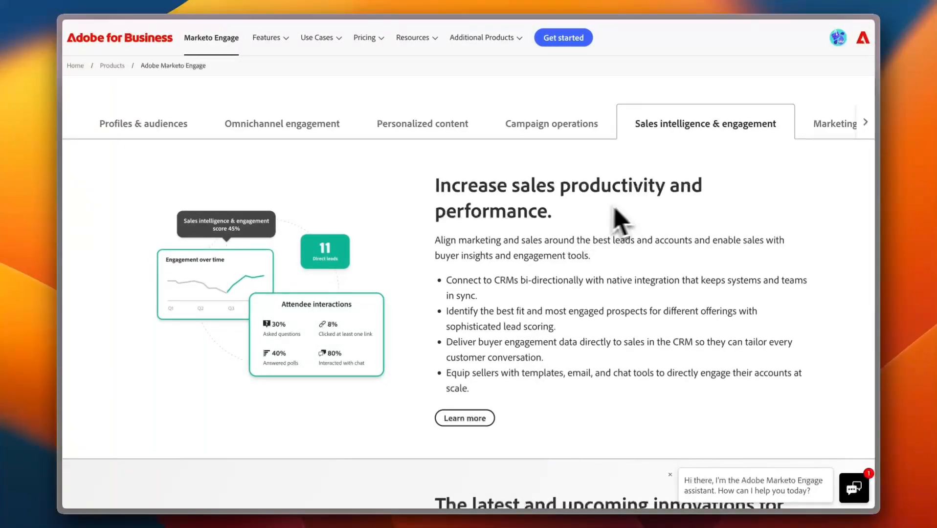
{"action": "left_click", "coordinate": [837, 124]}
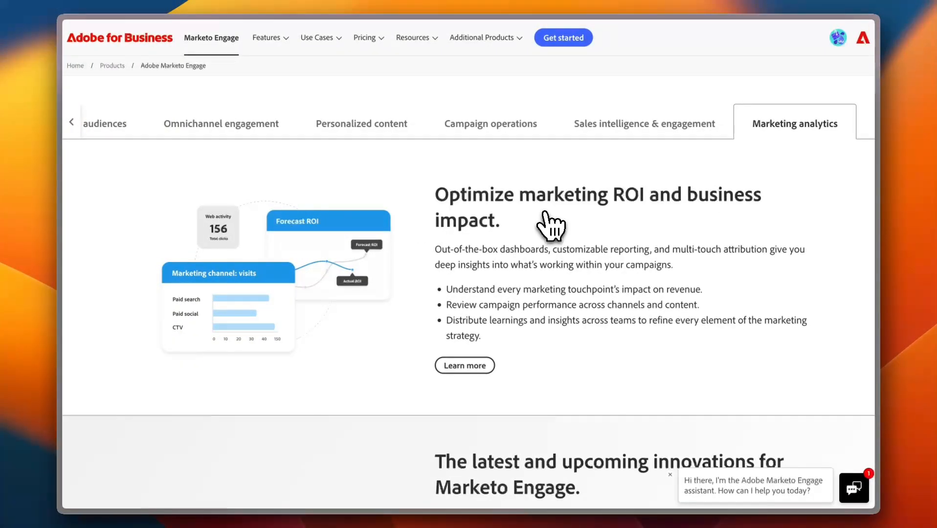
{"action": "mouse_move", "coordinate": [460, 270]}
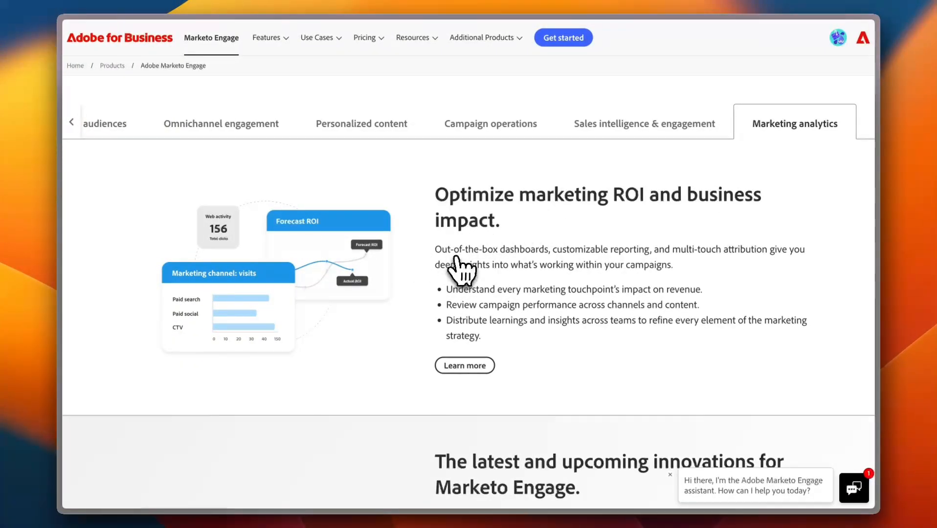
{"action": "scroll", "scroll_direction": "down", "scroll_amount": 3}
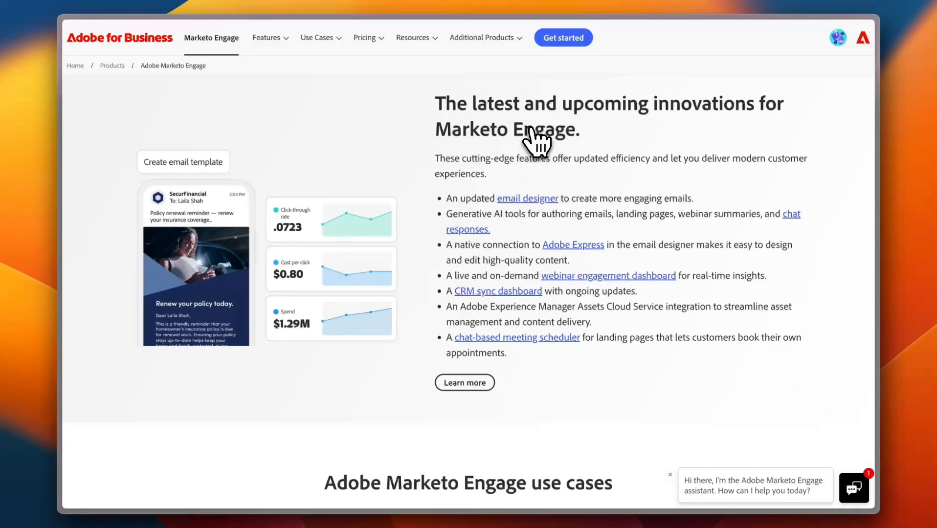
{"action": "mouse_move", "coordinate": [589, 152]}
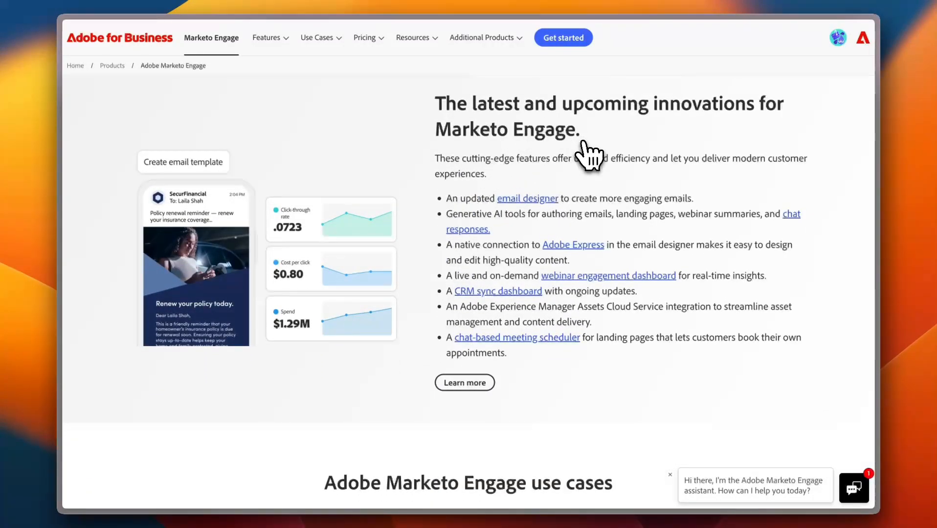
{"action": "mouse_move", "coordinate": [589, 153]}
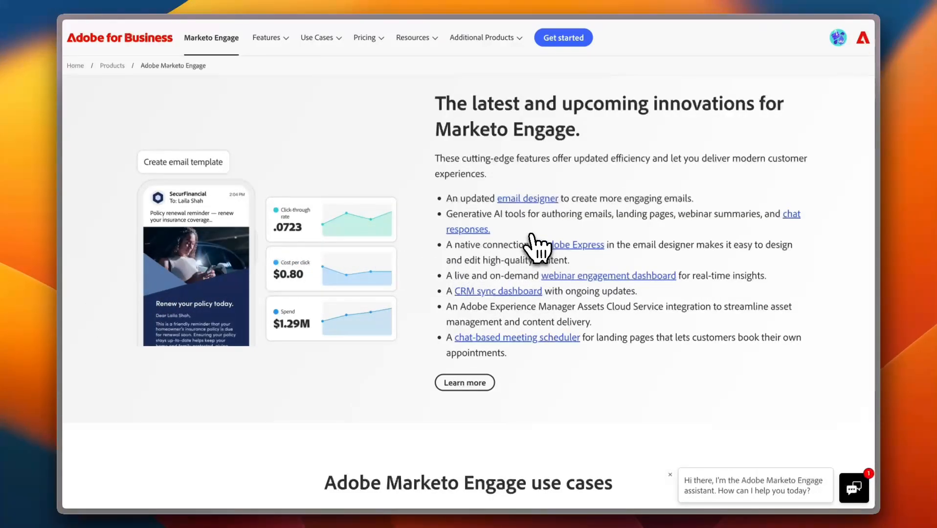
{"action": "mouse_move", "coordinate": [561, 239]}
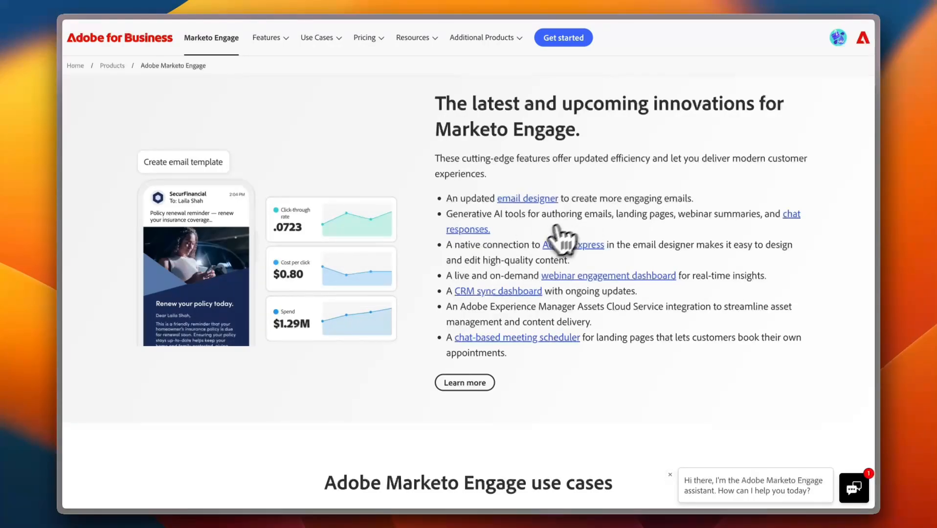
{"action": "mouse_move", "coordinate": [540, 254]}
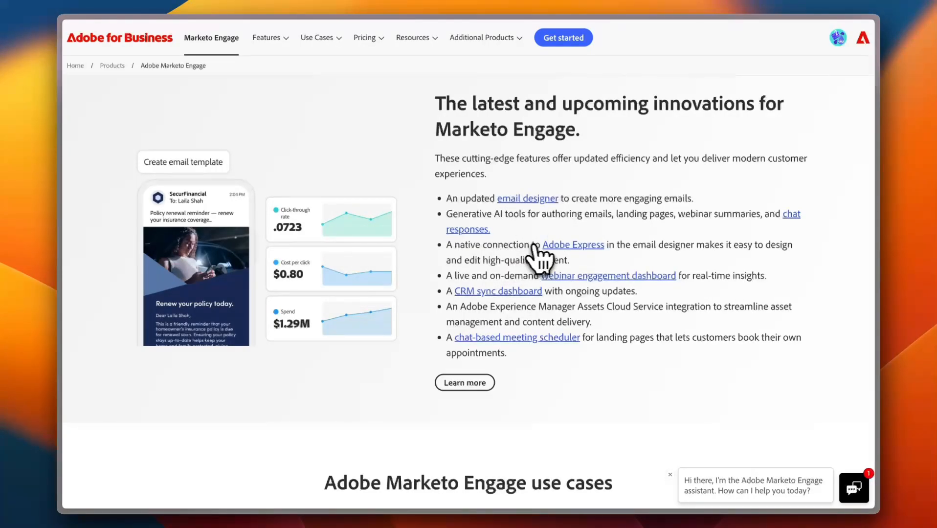
{"action": "mouse_move", "coordinate": [586, 257]}
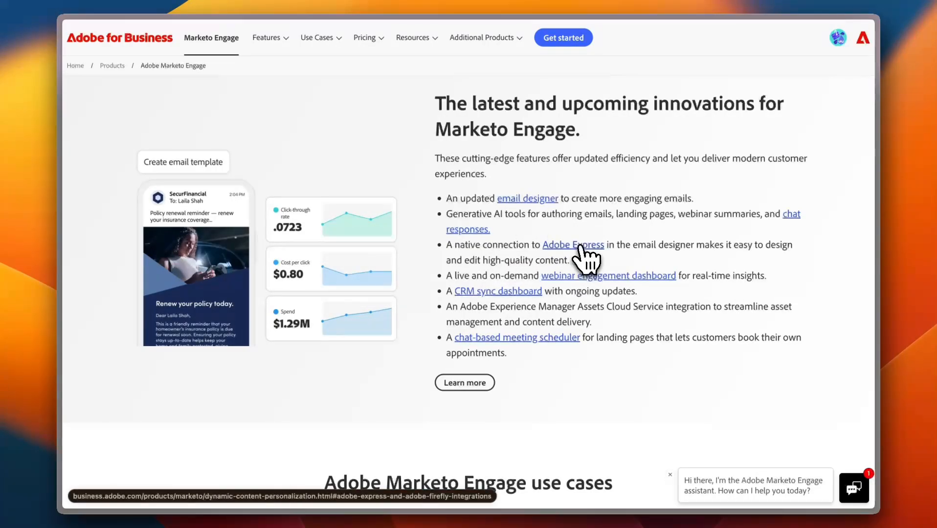
{"action": "mouse_move", "coordinate": [505, 227]}
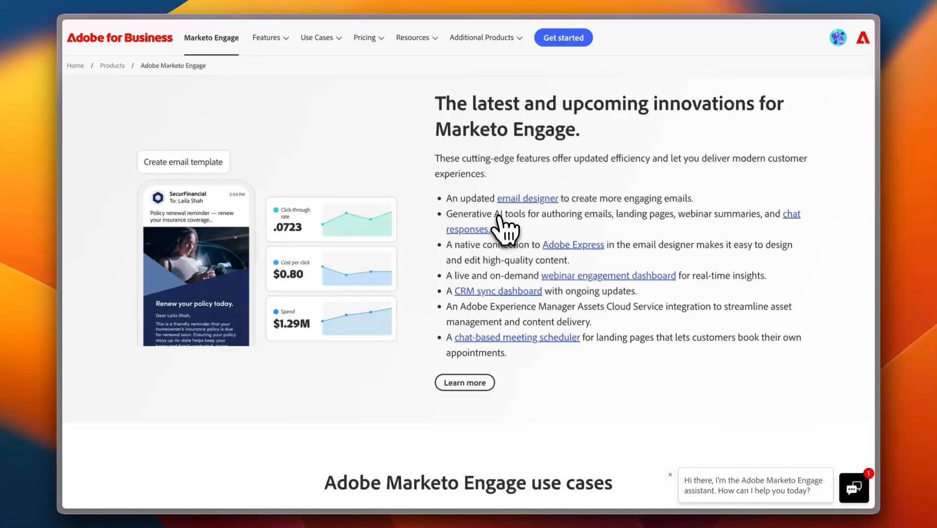
{"action": "mouse_move", "coordinate": [595, 244]}
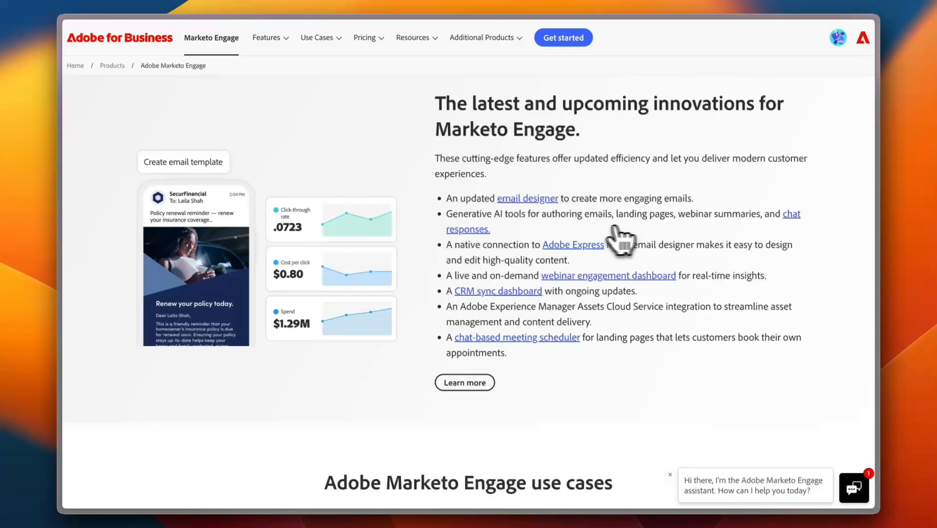
{"action": "mouse_move", "coordinate": [585, 237]}
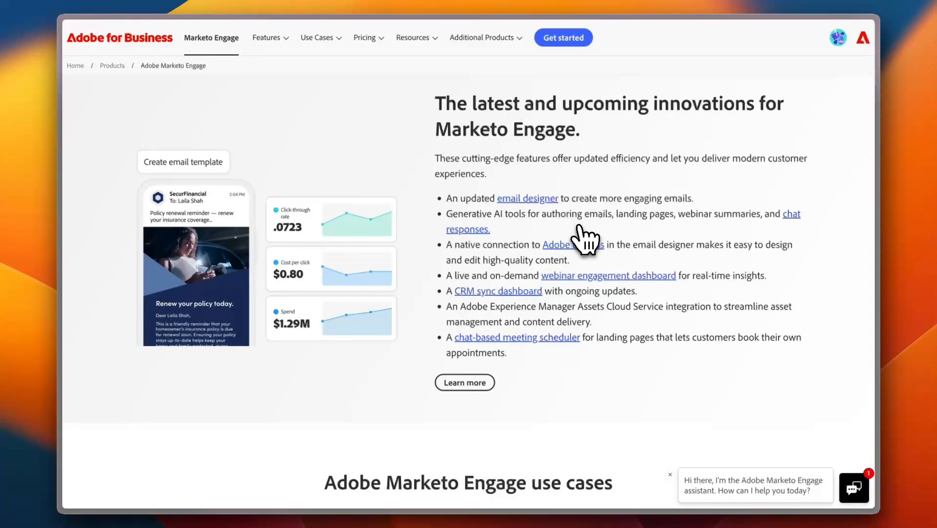
{"action": "mouse_move", "coordinate": [499, 296]}
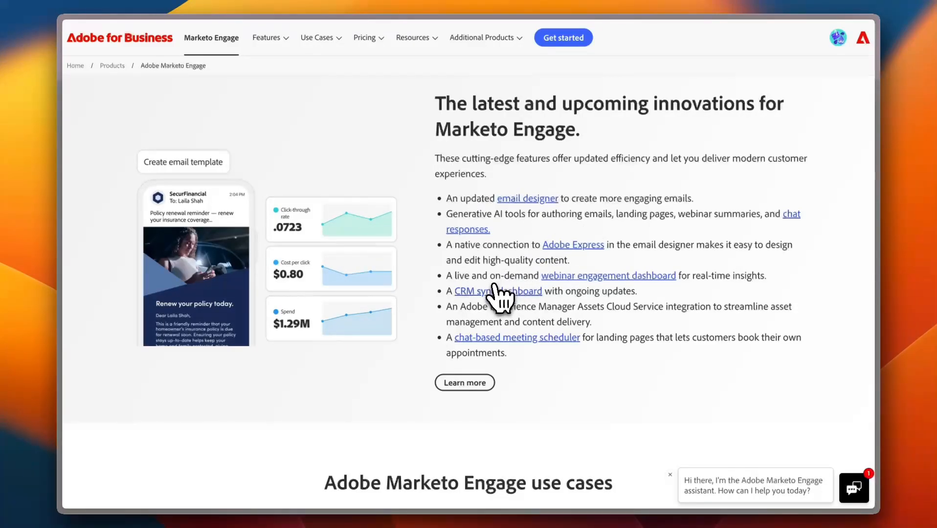
{"action": "mouse_move", "coordinate": [489, 314]}
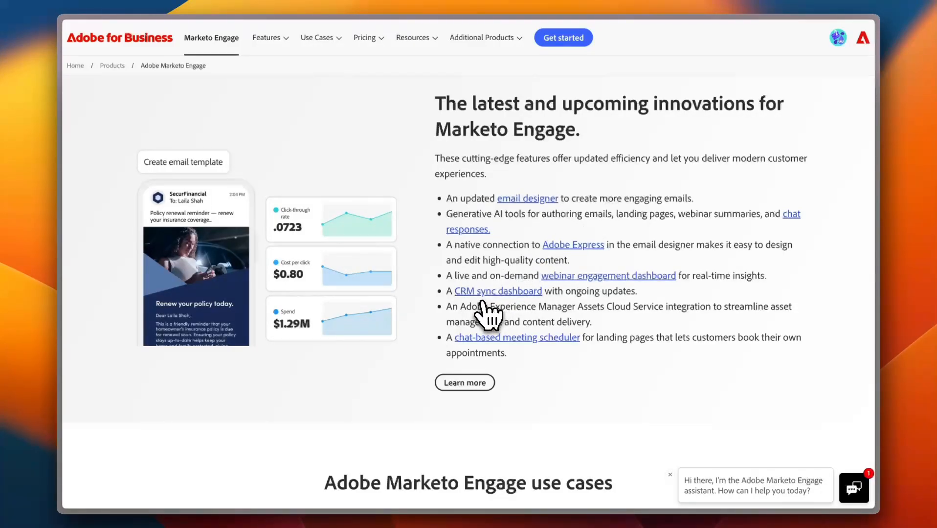
{"action": "mouse_move", "coordinate": [568, 308]}
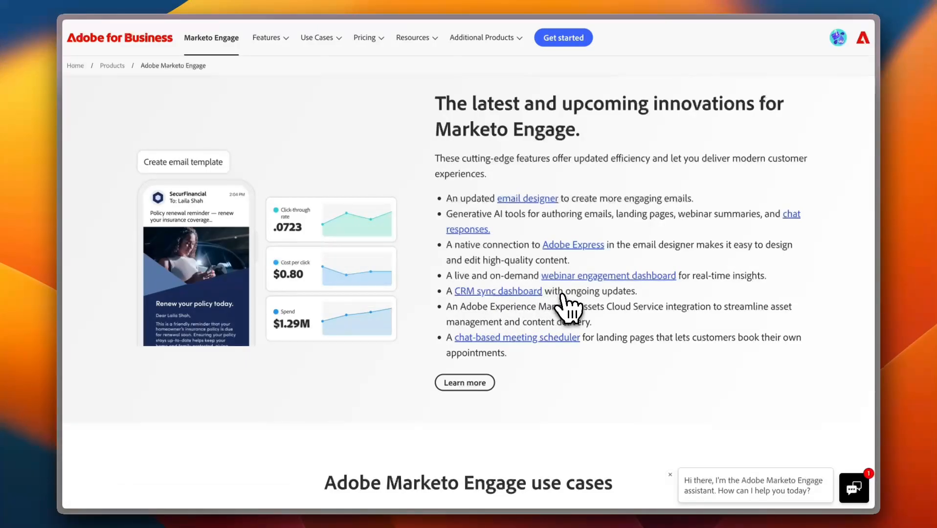
Scroll down to show the four Marketo Engage use case cards above the Gartner Leader section.
{"action": "scroll", "scroll_direction": "down", "scroll_amount": 3}
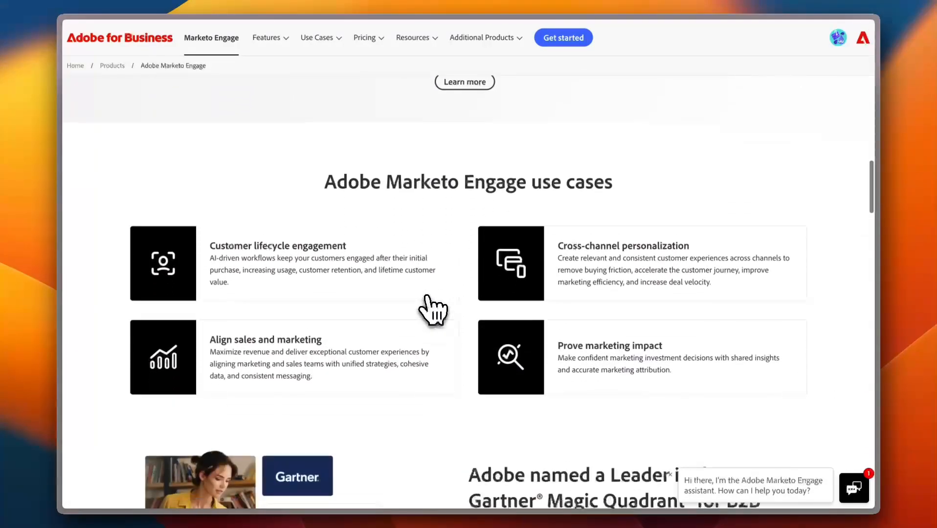
{"action": "scroll", "scroll_direction": "down", "scroll_amount": 3}
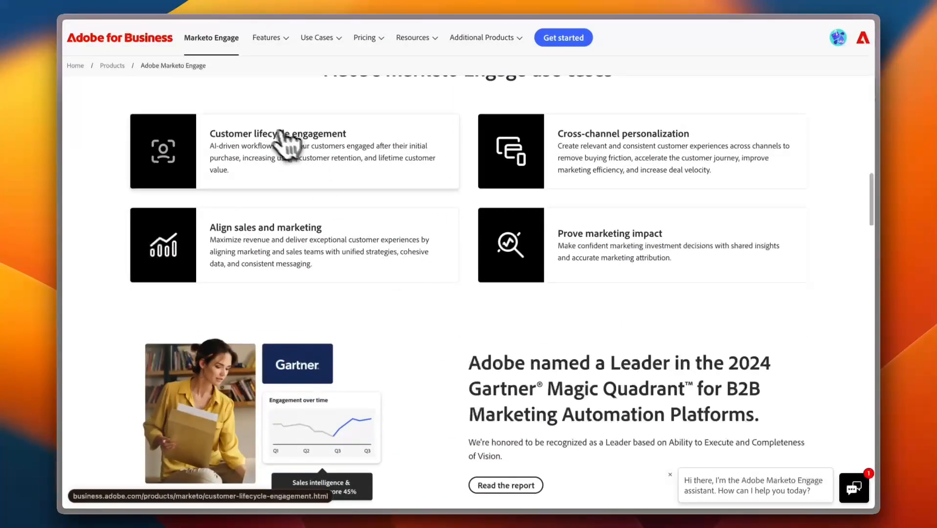
{"action": "mouse_move", "coordinate": [315, 169]}
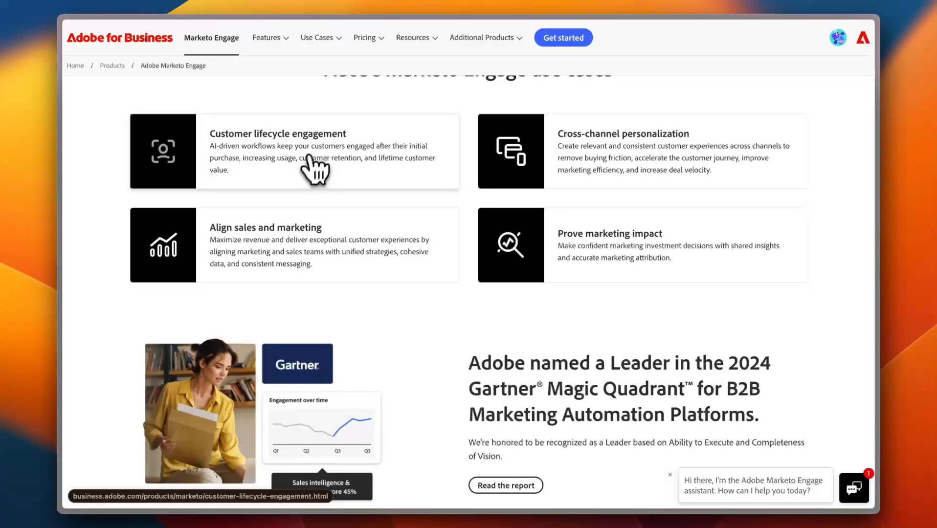
{"action": "mouse_move", "coordinate": [287, 261]}
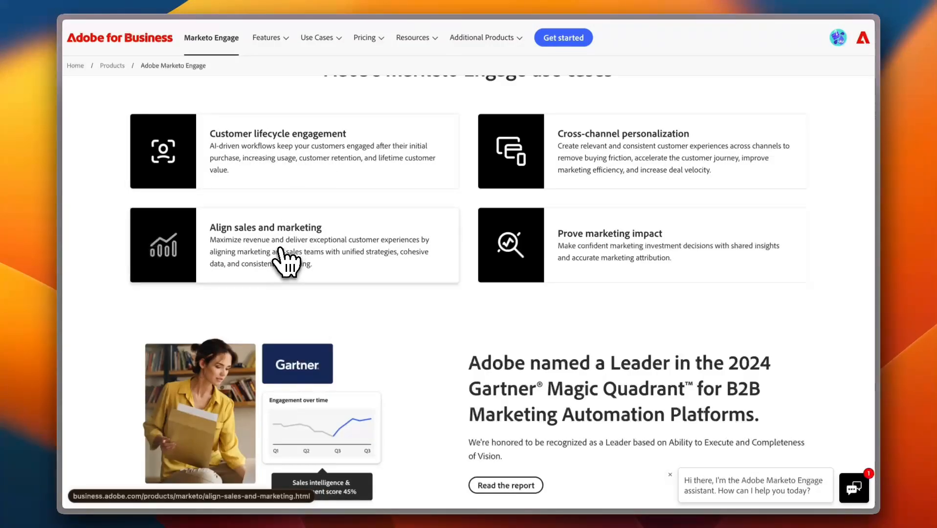
{"action": "mouse_move", "coordinate": [511, 152]}
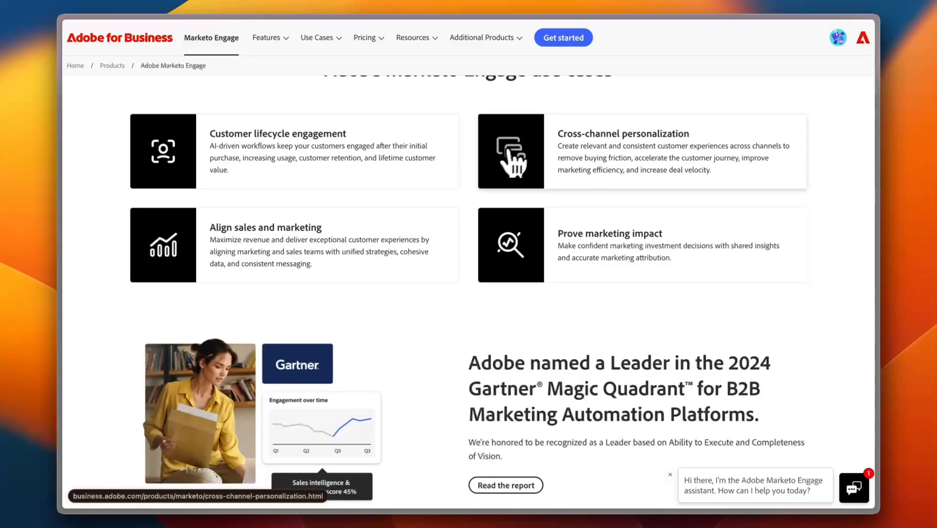
{"action": "mouse_move", "coordinate": [527, 161]}
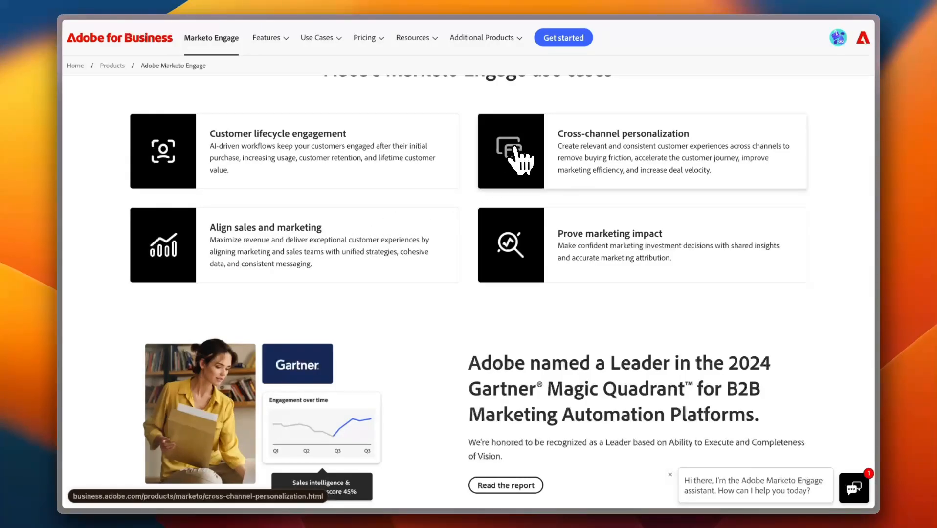
{"action": "mouse_move", "coordinate": [571, 238]}
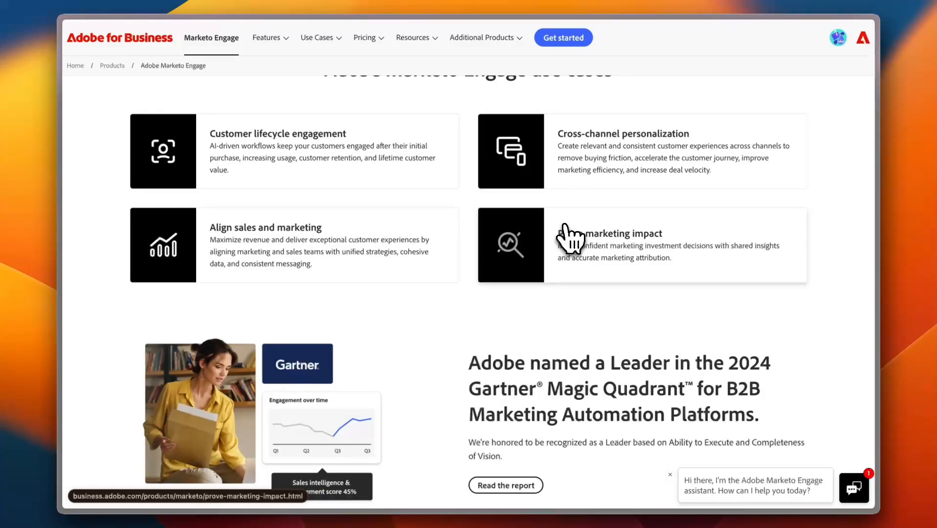
Scroll past the pre-built integrations to the Powerful additions section with Dynamic Chat and Marketo Measure.
{"action": "scroll", "scroll_direction": "down", "scroll_amount": 3}
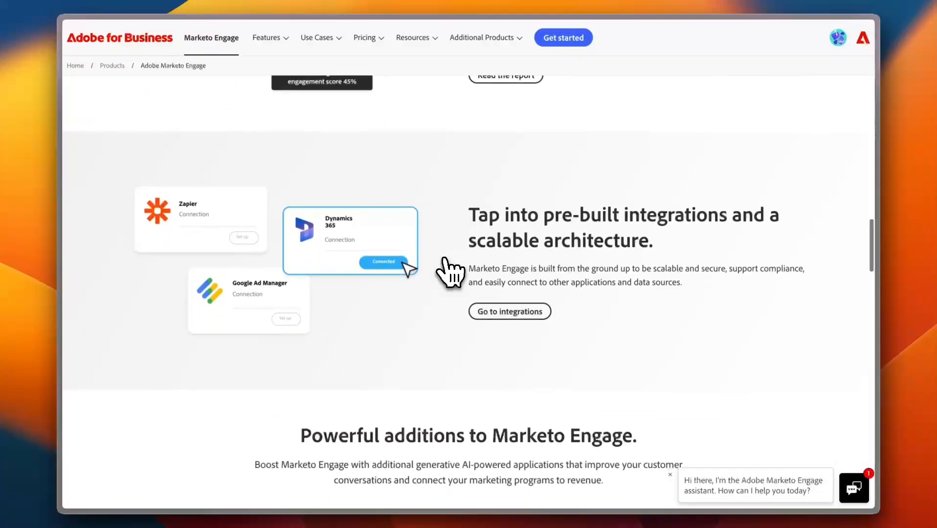
{"action": "scroll", "scroll_direction": "down", "scroll_amount": 3}
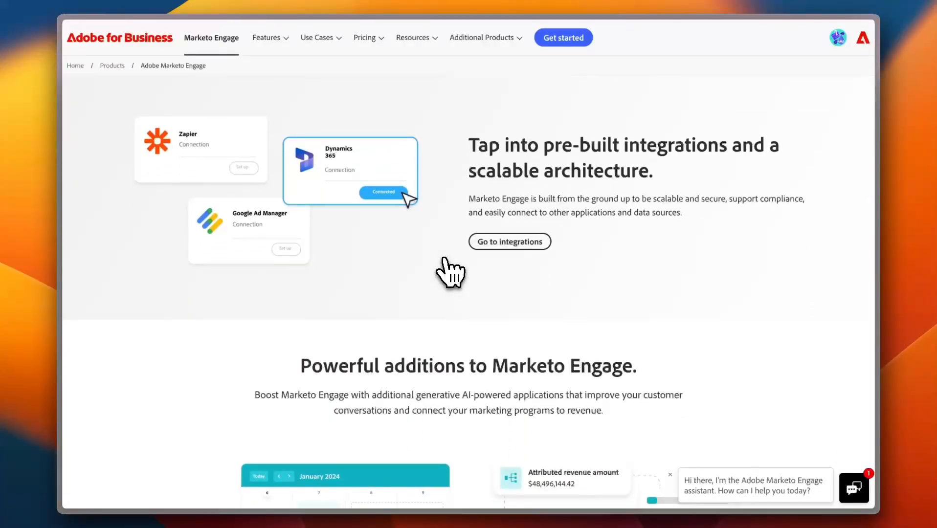
{"action": "mouse_move", "coordinate": [236, 162]}
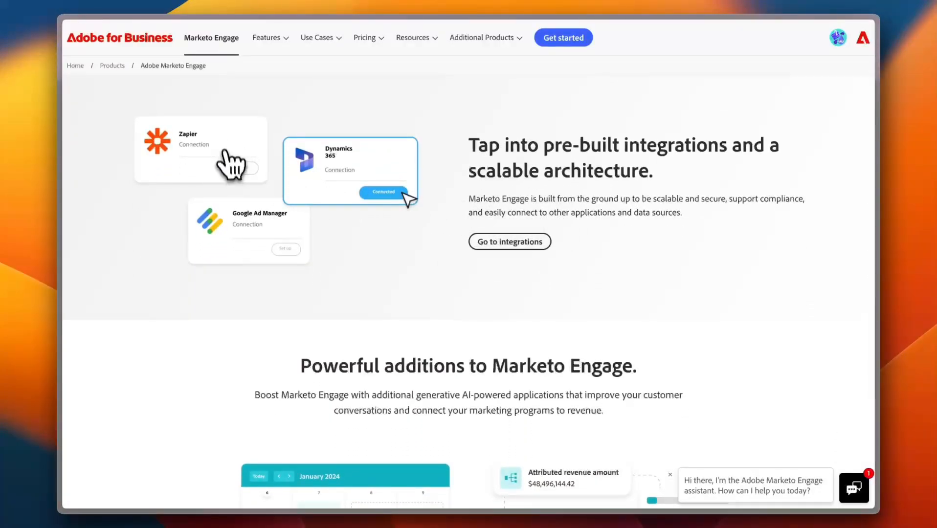
{"action": "mouse_move", "coordinate": [204, 179]}
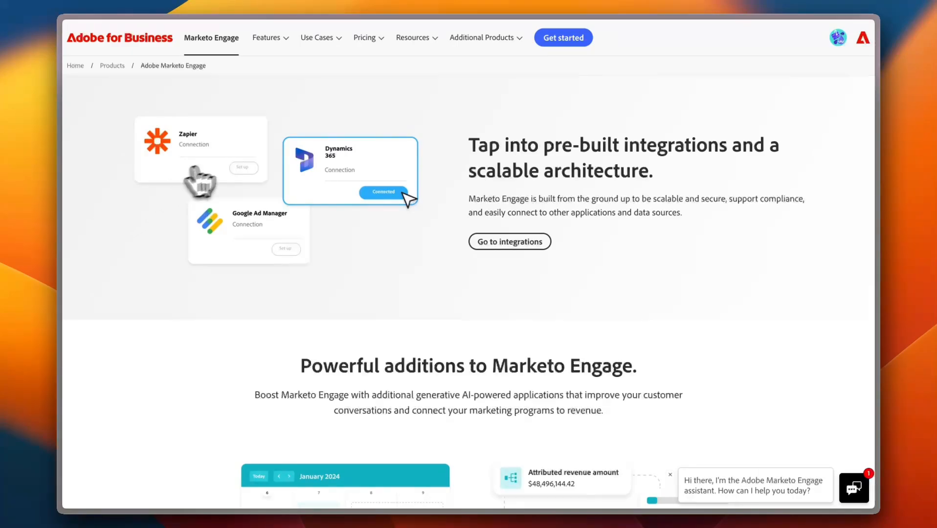
{"action": "mouse_move", "coordinate": [314, 238]}
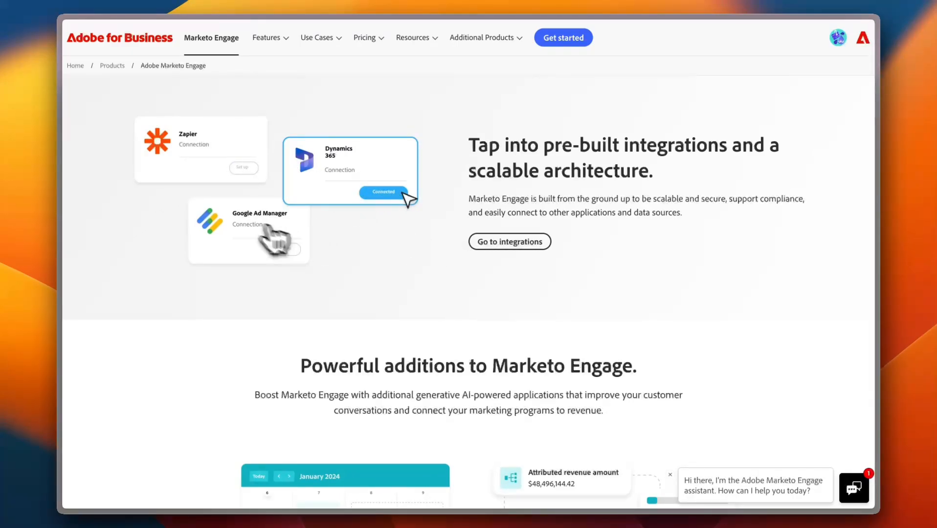
{"action": "scroll", "scroll_direction": "down", "scroll_amount": 3}
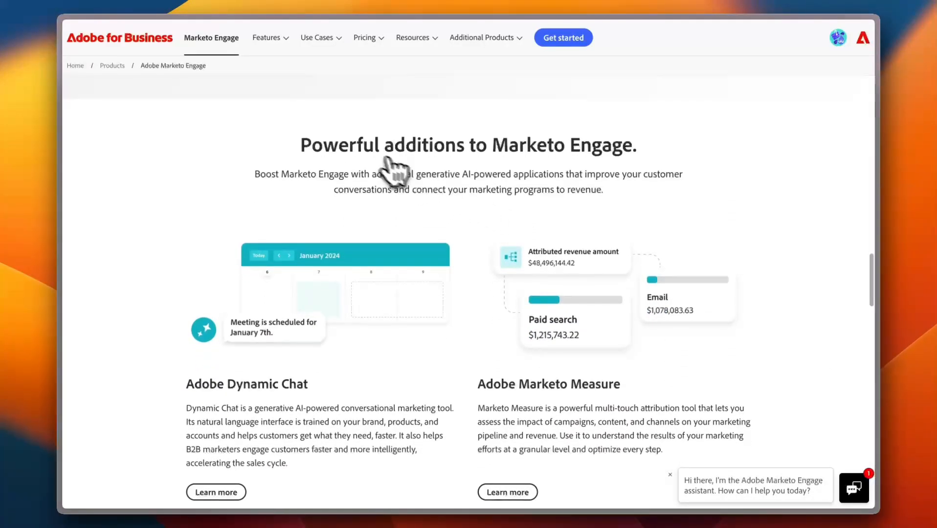
{"action": "mouse_move", "coordinate": [495, 209]}
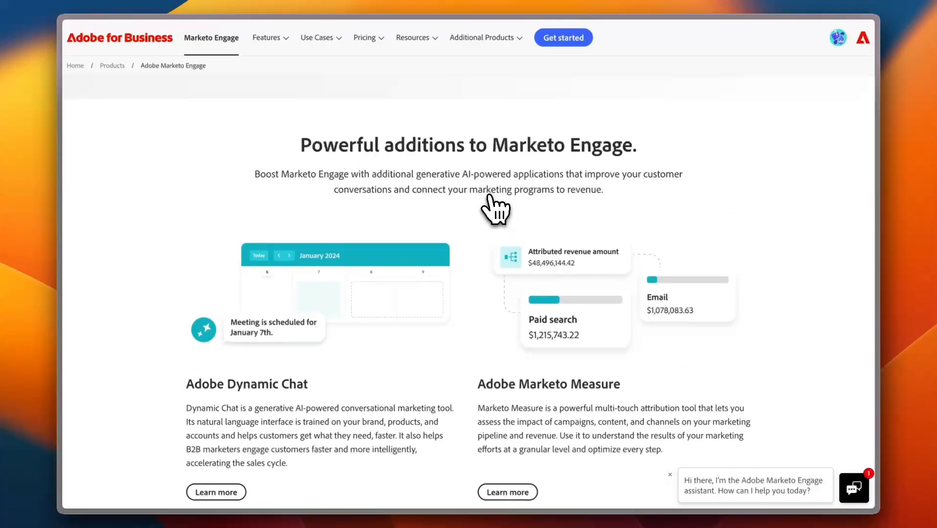
Scroll through customer stories, resources, FAQ and the demo form, then back up to latest innovations.
{"action": "scroll", "scroll_direction": "down", "scroll_amount": 3}
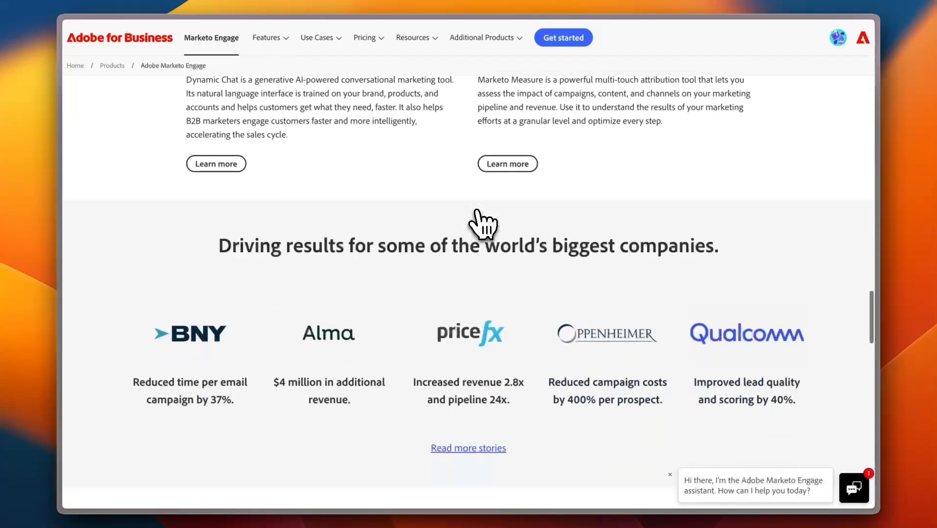
{"action": "scroll", "scroll_direction": "down", "scroll_amount": 3}
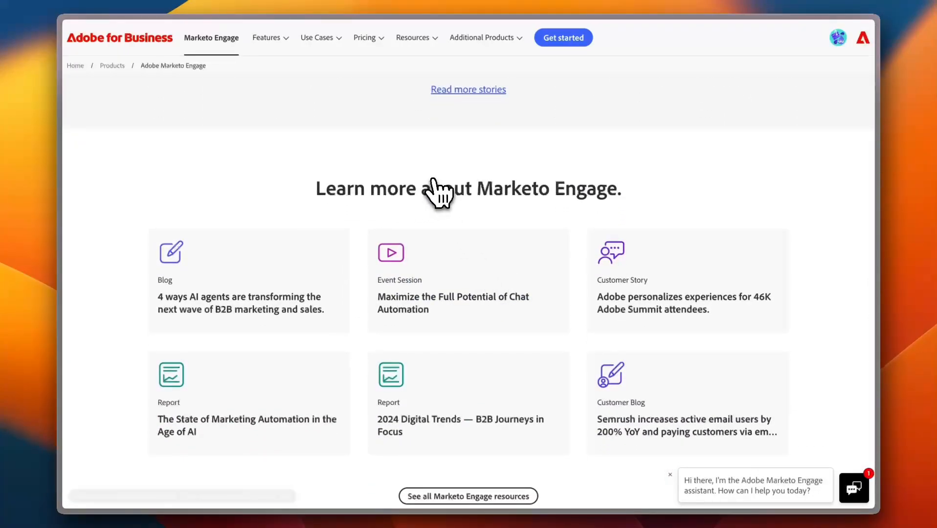
{"action": "mouse_move", "coordinate": [364, 233]}
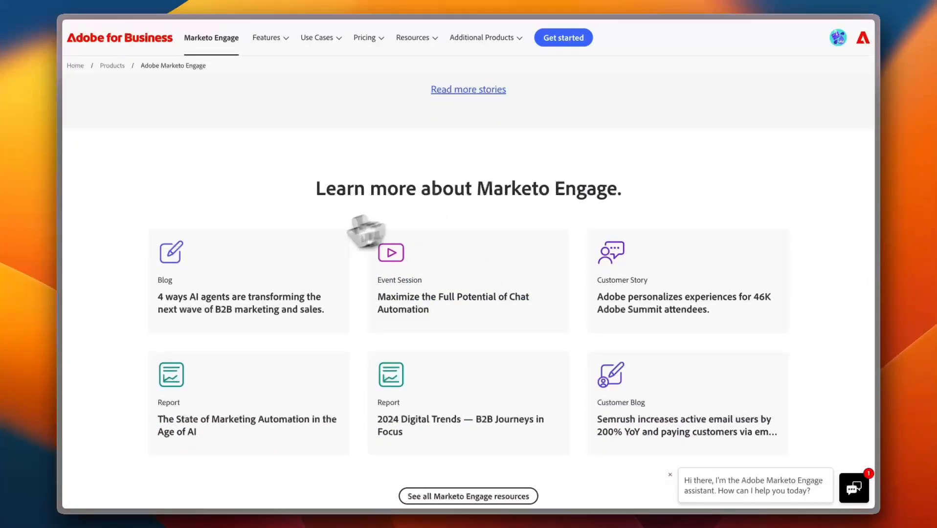
{"action": "mouse_move", "coordinate": [239, 297]}
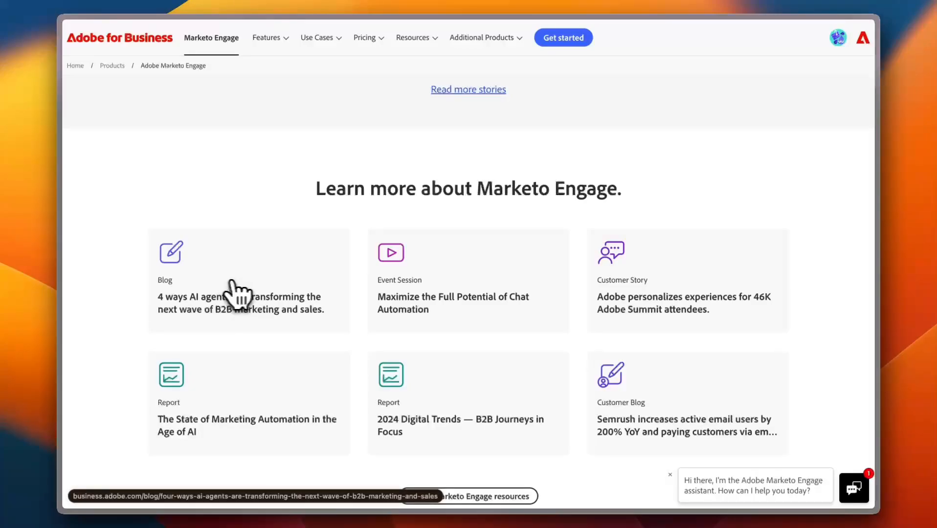
{"action": "mouse_move", "coordinate": [545, 297]}
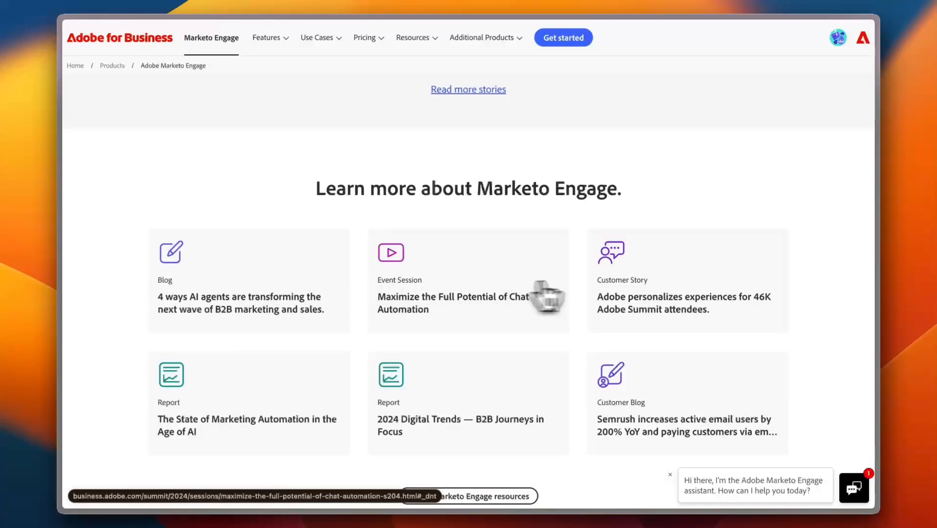
{"action": "mouse_move", "coordinate": [470, 328]}
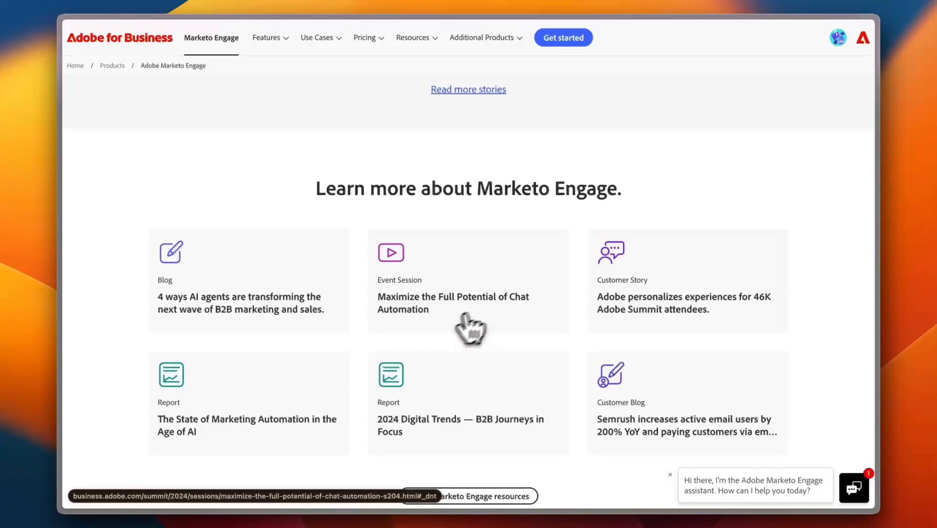
{"action": "scroll", "scroll_direction": "down", "scroll_amount": 3}
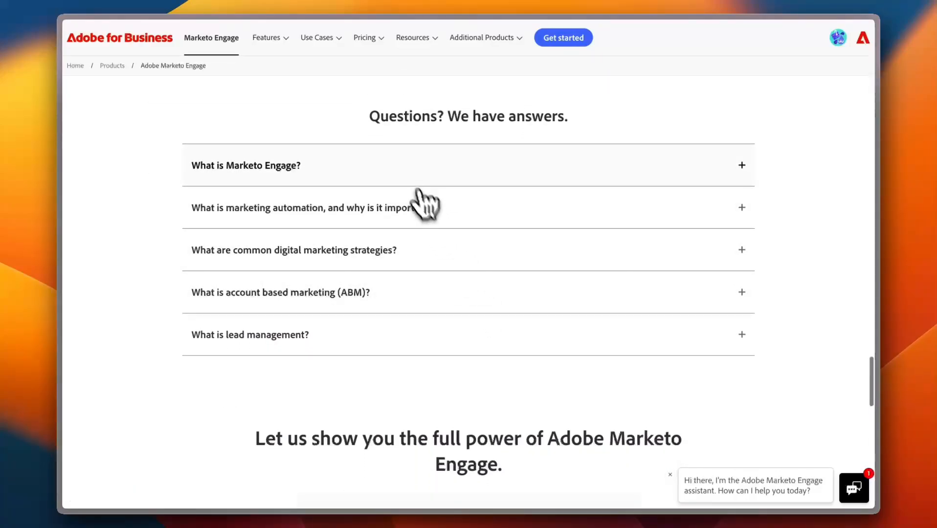
{"action": "mouse_move", "coordinate": [484, 200]}
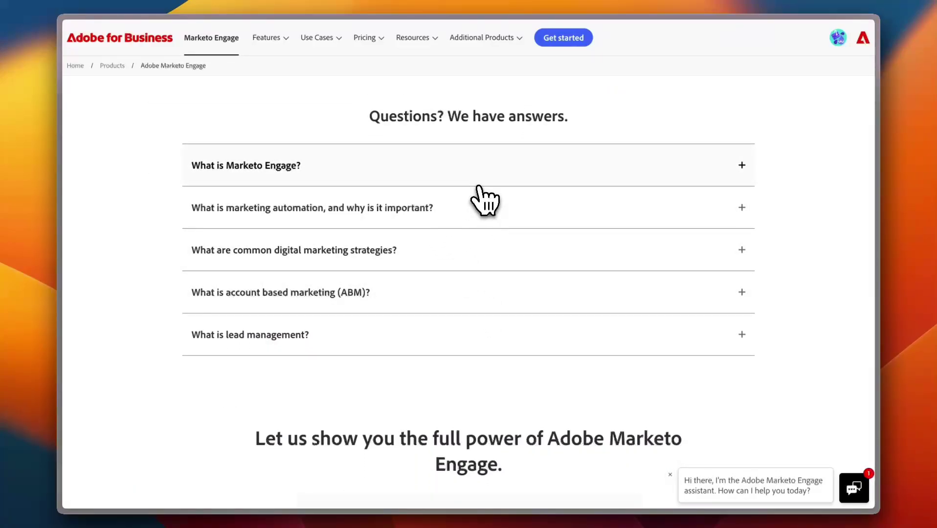
{"action": "scroll", "scroll_direction": "down", "scroll_amount": 3}
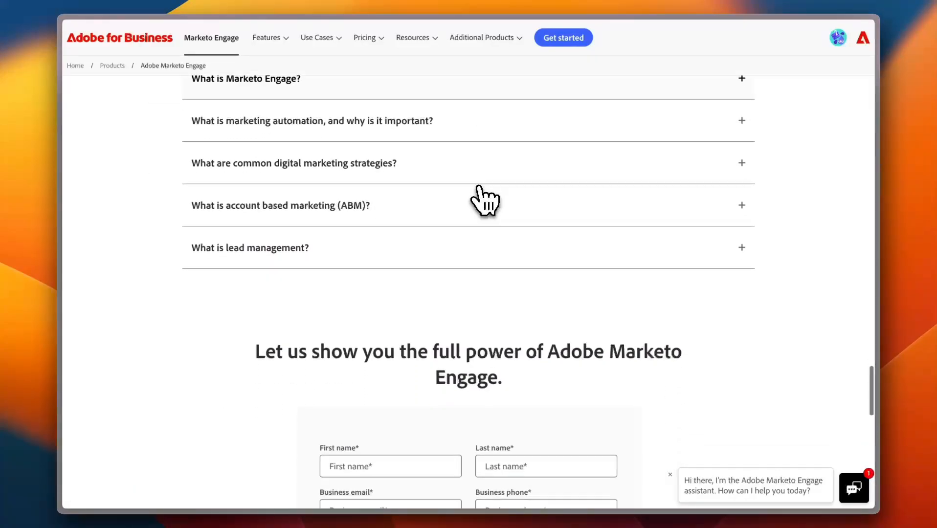
{"action": "scroll", "scroll_direction": "down", "scroll_amount": 3}
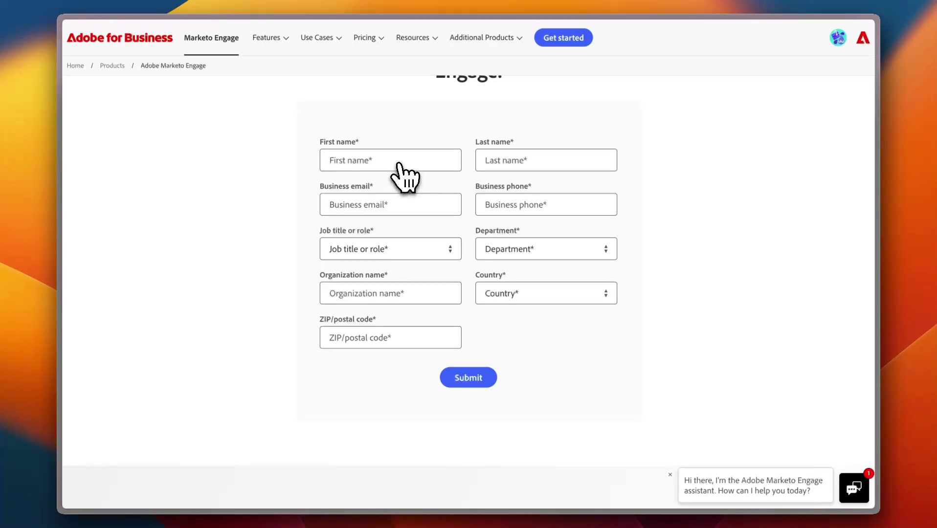
{"action": "scroll", "scroll_direction": "up", "scroll_amount": 3}
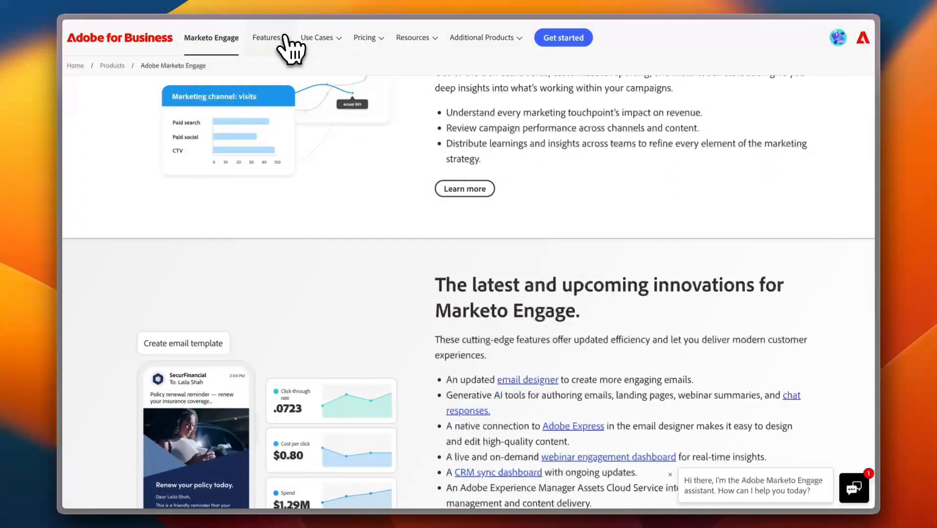
Navigate via the Features menu to the Campaign operations & workflows page.
{"action": "left_click", "coordinate": [267, 37]}
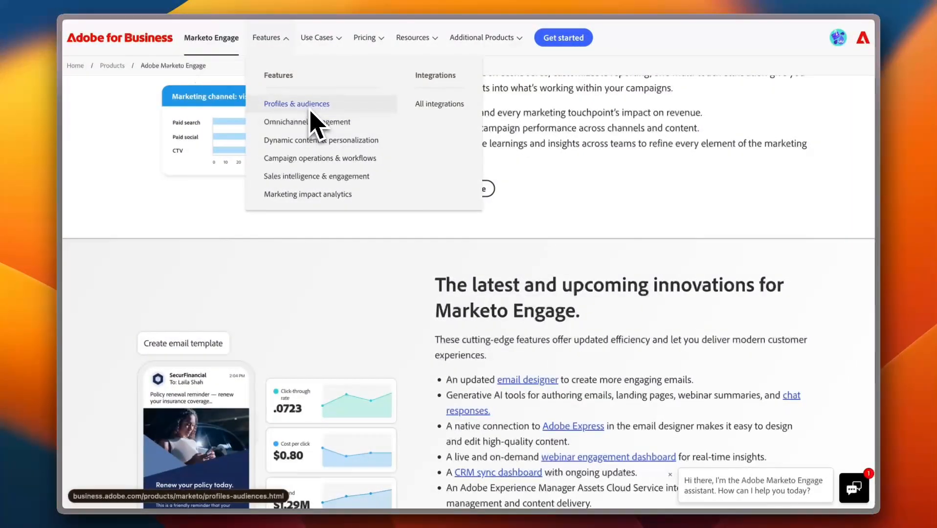
{"action": "mouse_move", "coordinate": [307, 122]}
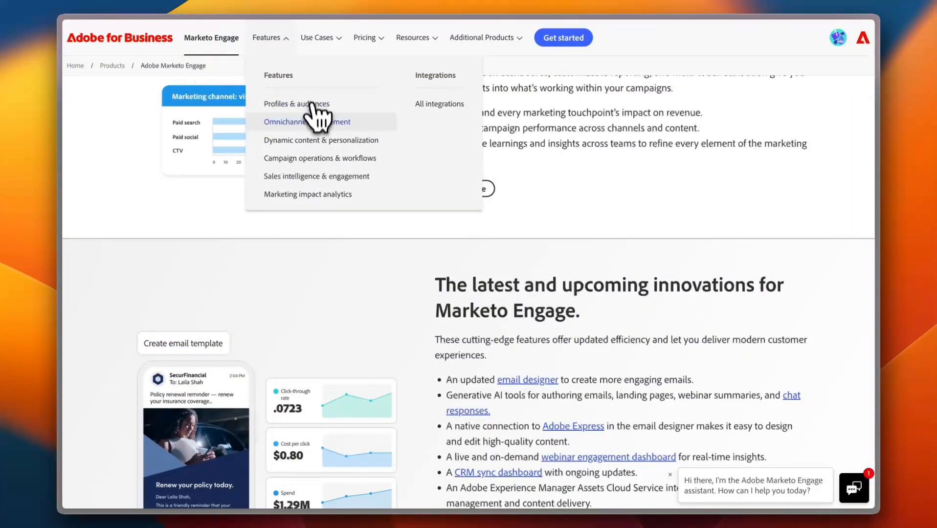
{"action": "mouse_move", "coordinate": [320, 157]}
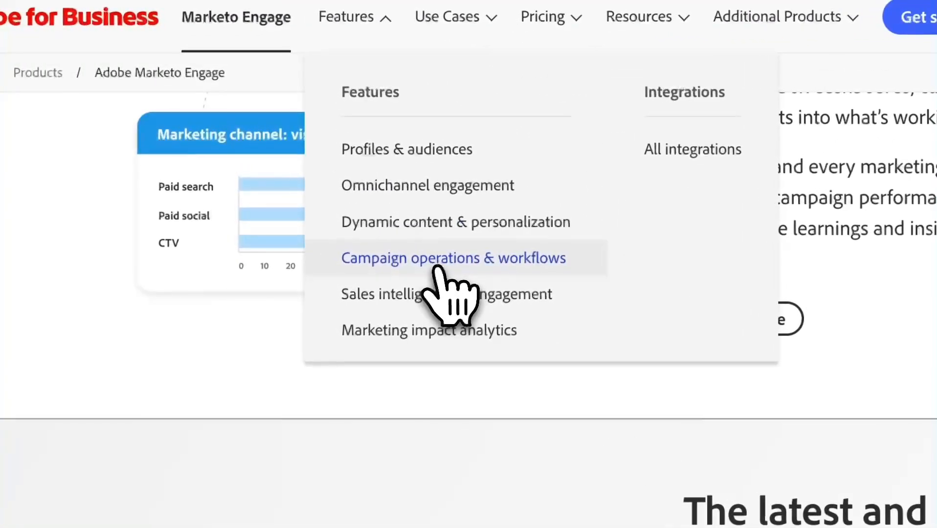
{"action": "left_click", "coordinate": [453, 257]}
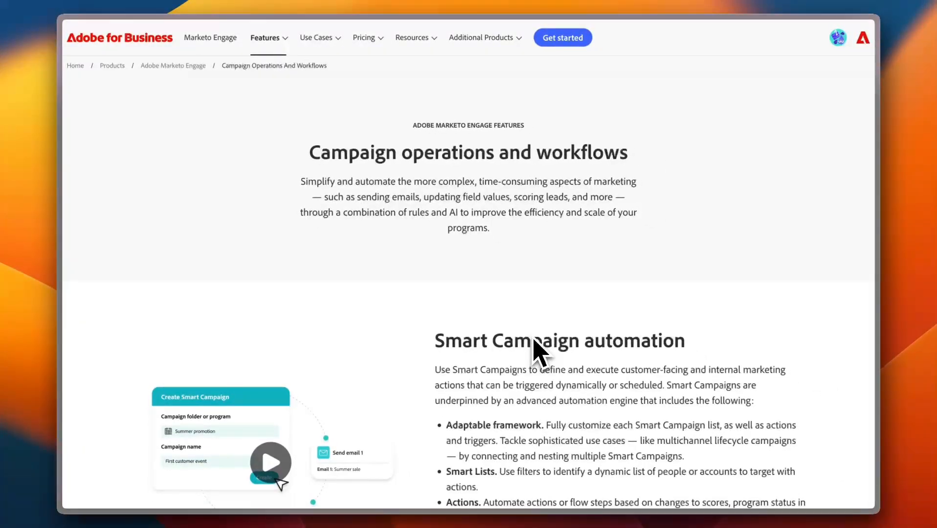
{"action": "mouse_move", "coordinate": [496, 377]}
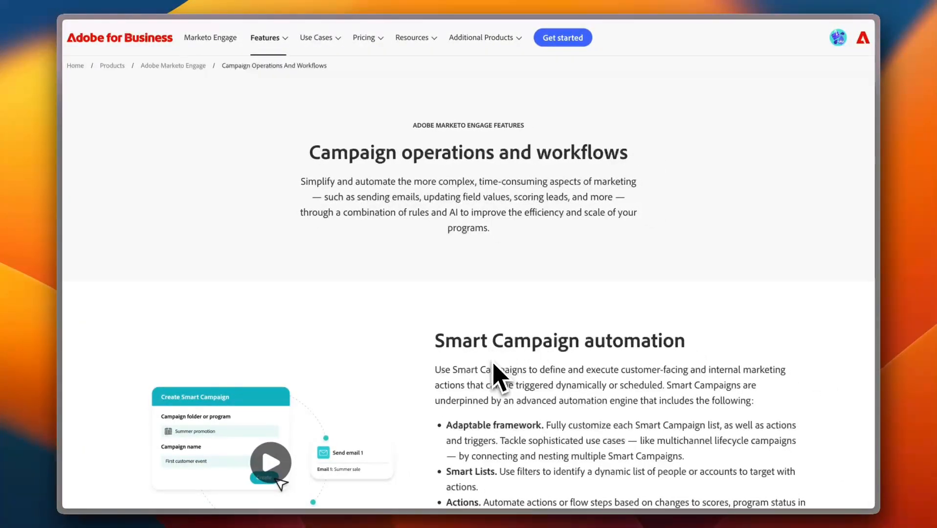
{"action": "mouse_move", "coordinate": [466, 388]}
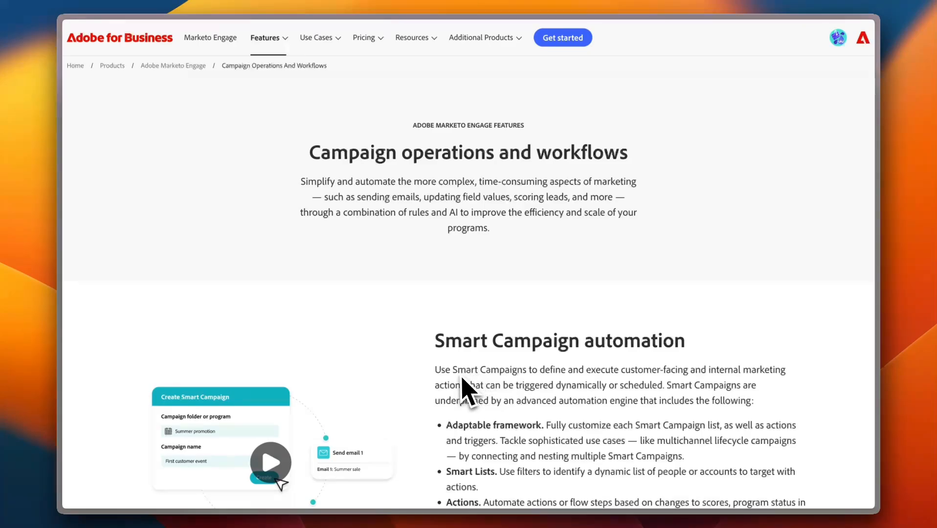
{"action": "mouse_move", "coordinate": [556, 412]}
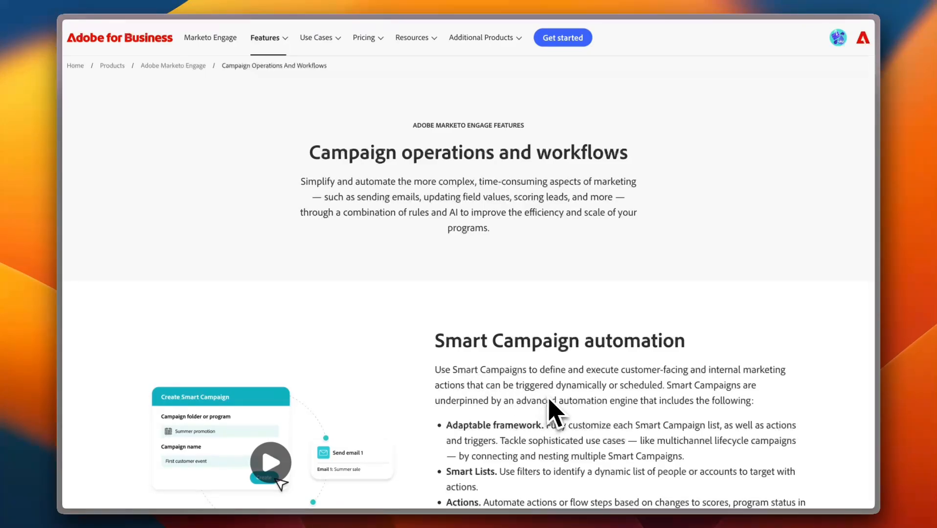
{"action": "mouse_move", "coordinate": [523, 403]}
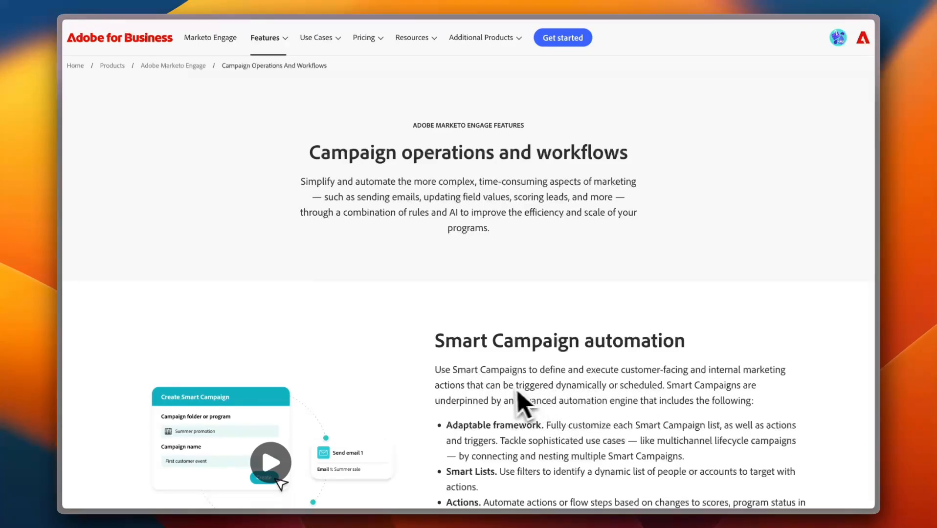
Scroll through the Smart Campaign automation bullet list until the Journey builder section appears.
{"action": "scroll", "scroll_direction": "down", "scroll_amount": 3}
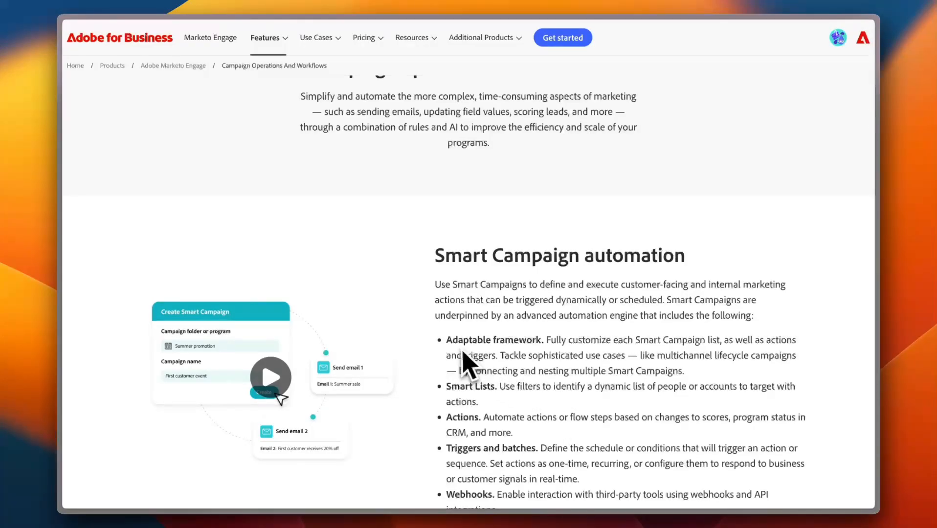
{"action": "mouse_move", "coordinate": [508, 397]}
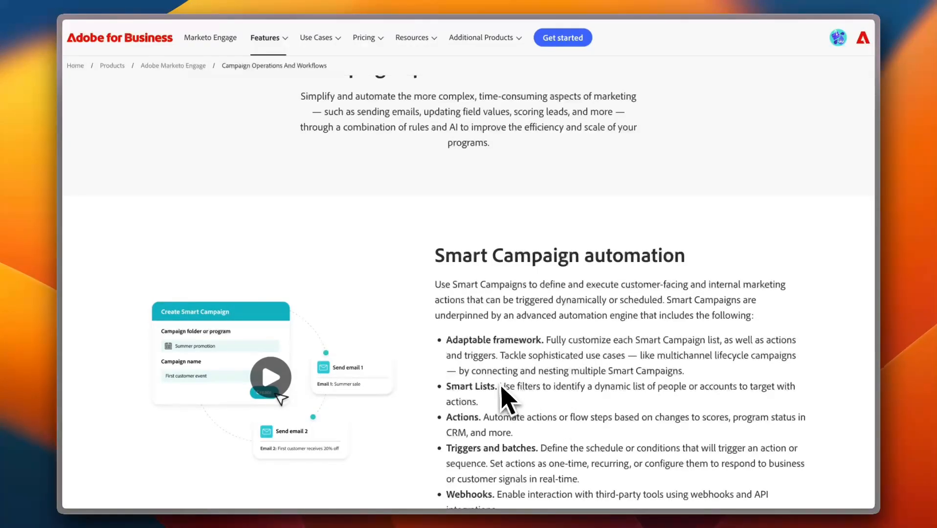
{"action": "scroll", "scroll_direction": "down", "scroll_amount": 3}
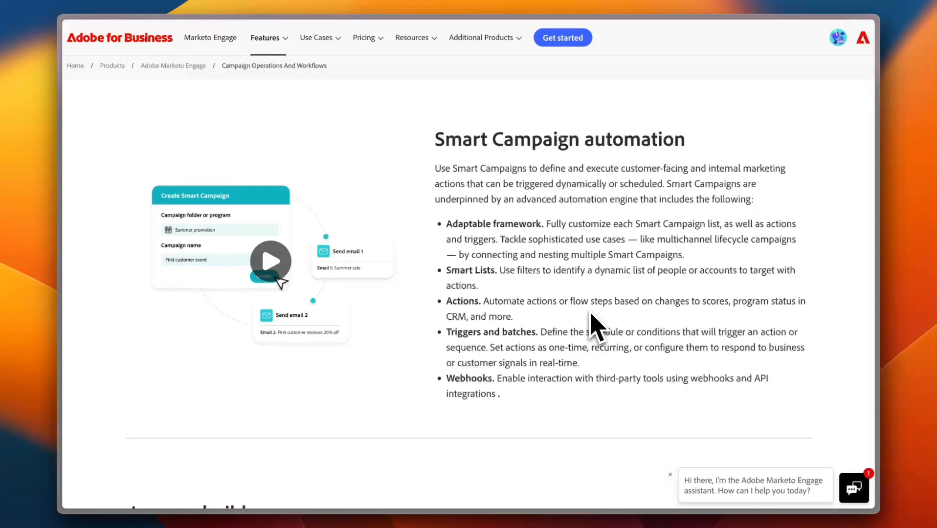
{"action": "mouse_move", "coordinate": [577, 326]}
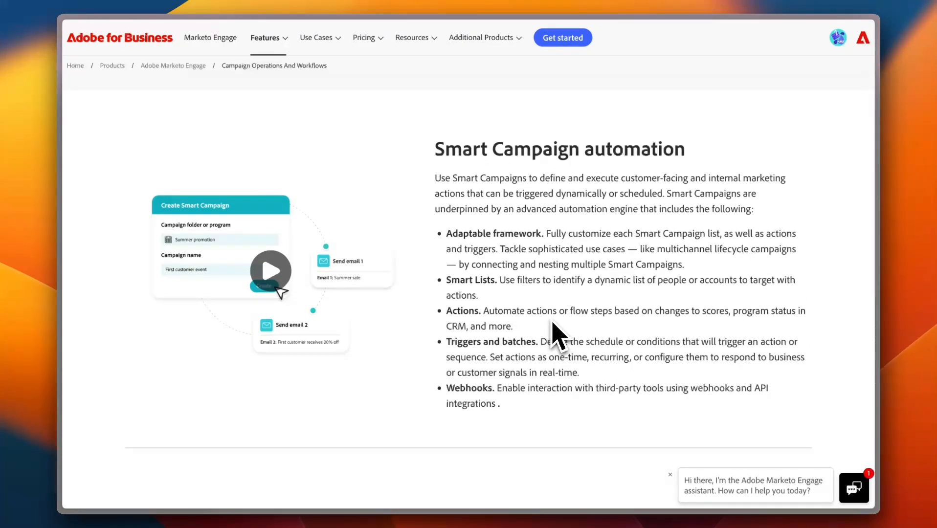
{"action": "mouse_move", "coordinate": [583, 329]}
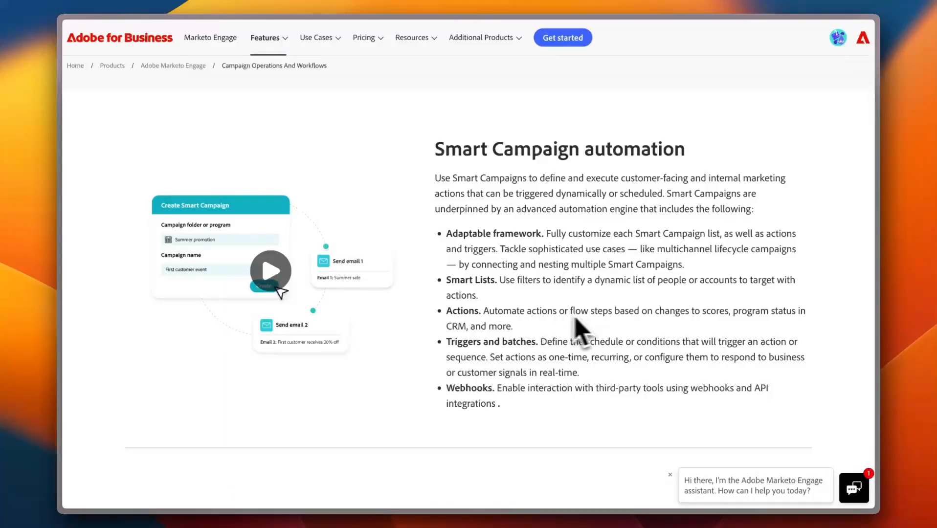
{"action": "mouse_move", "coordinate": [676, 331]}
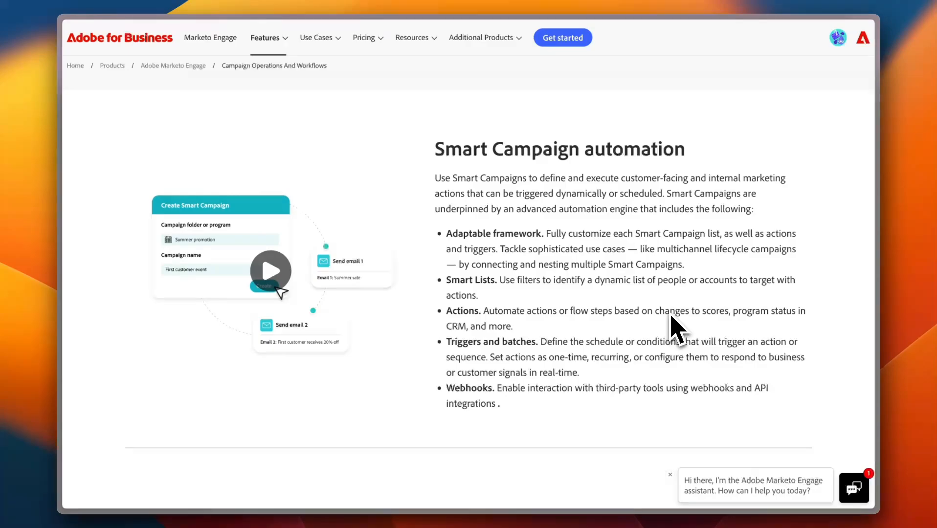
{"action": "mouse_move", "coordinate": [527, 352]}
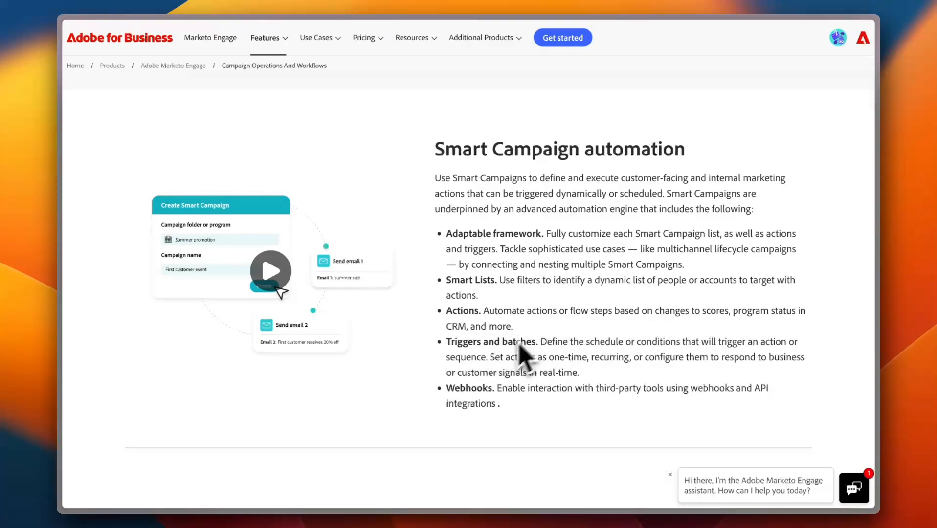
{"action": "mouse_move", "coordinate": [583, 425]}
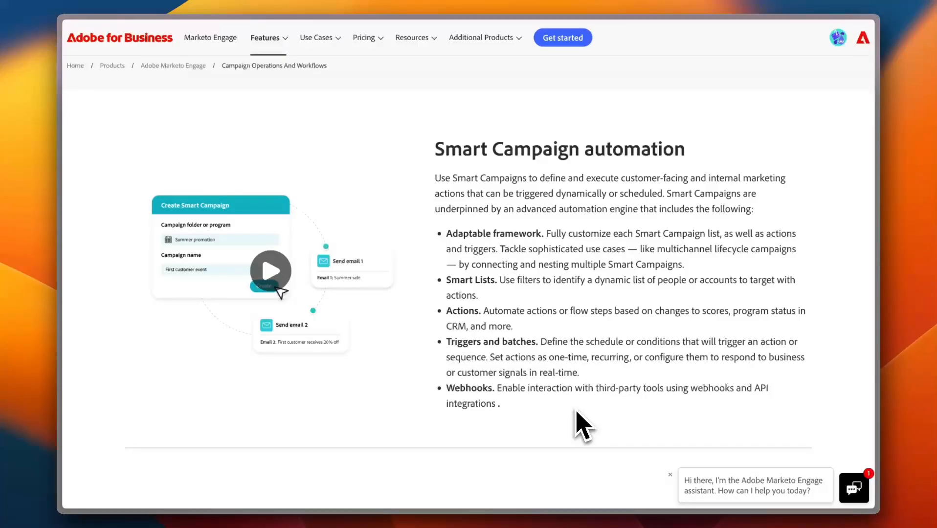
{"action": "scroll", "scroll_direction": "down", "scroll_amount": 3}
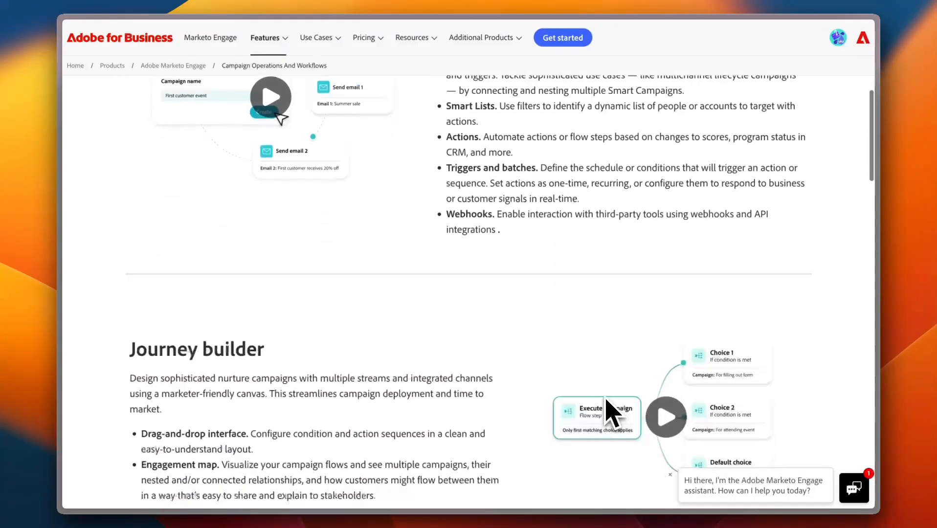
Scroll through Journey builder and Programs, templates, and cloning, then back up to the top navigation.
{"action": "scroll", "scroll_direction": "down", "scroll_amount": 3}
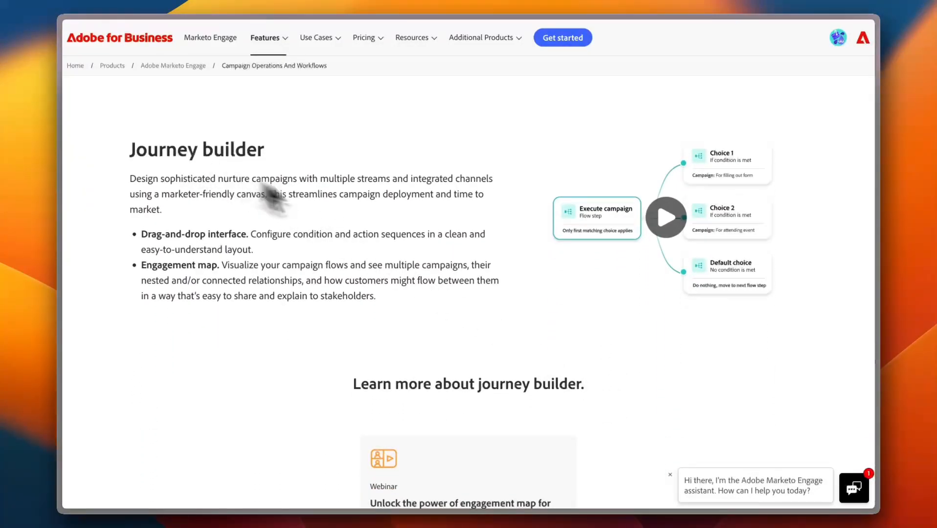
{"action": "scroll", "scroll_direction": "down", "scroll_amount": 3}
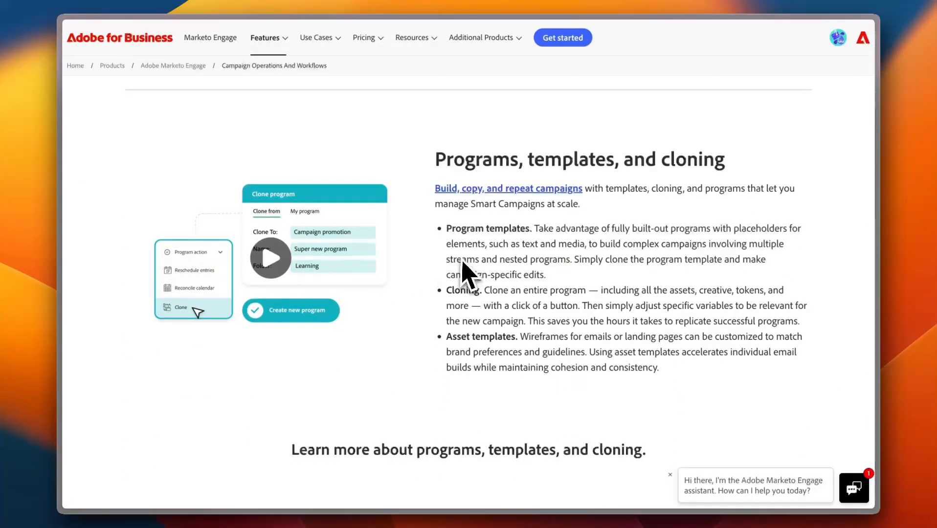
{"action": "mouse_move", "coordinate": [550, 191]}
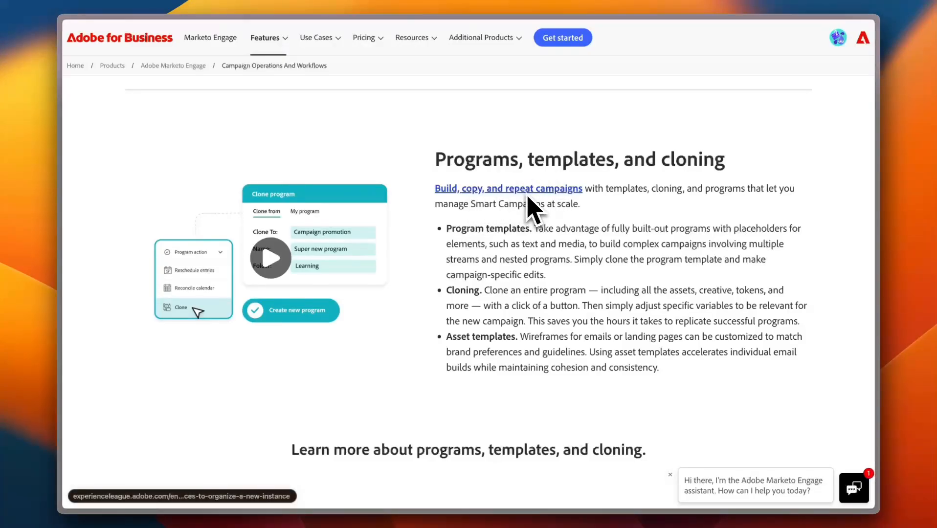
{"action": "mouse_move", "coordinate": [507, 188]}
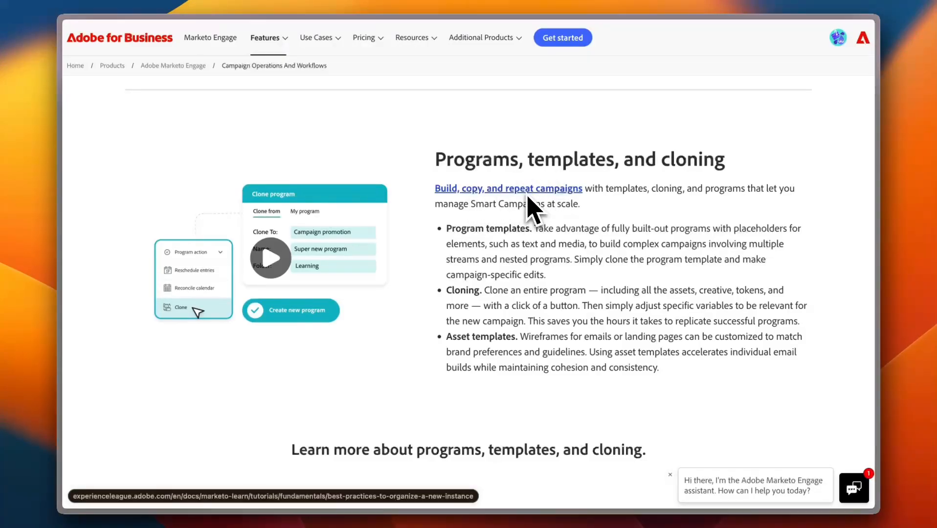
{"action": "mouse_move", "coordinate": [658, 204]}
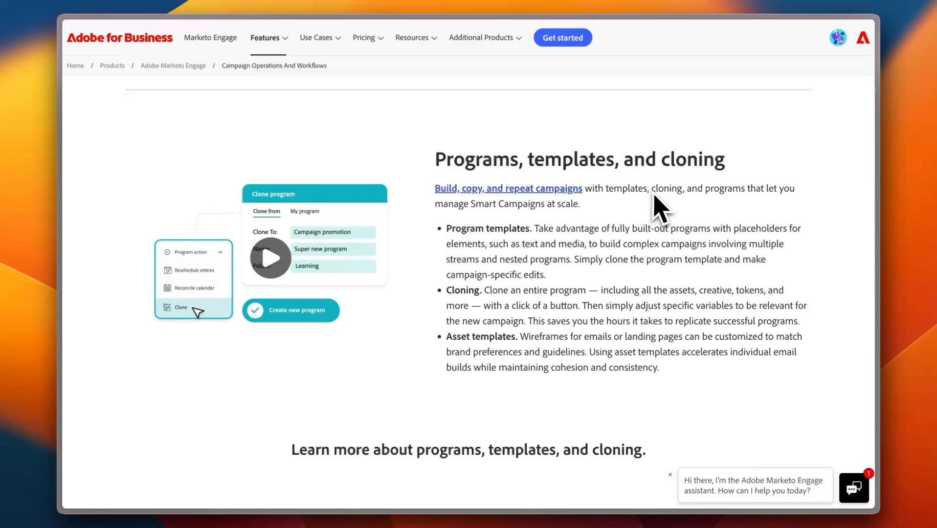
{"action": "mouse_move", "coordinate": [541, 227]}
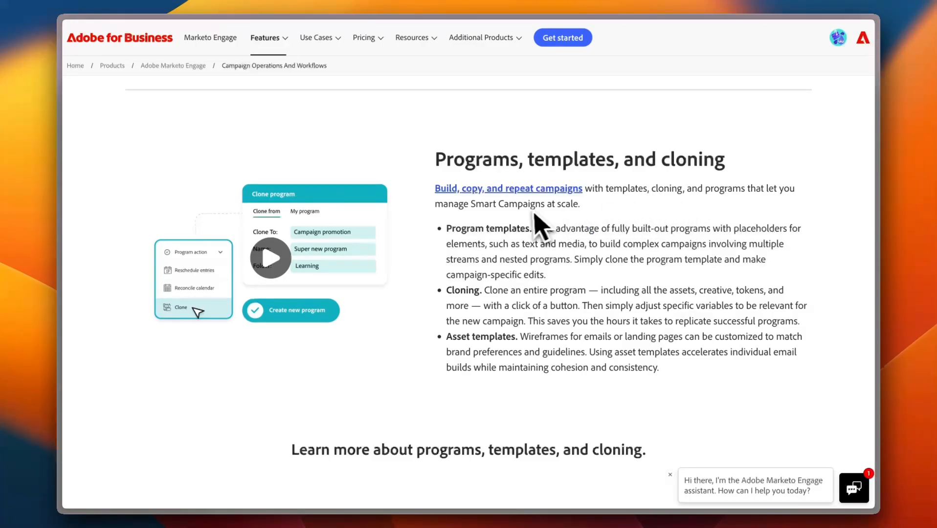
{"action": "scroll", "scroll_direction": "down", "scroll_amount": 3}
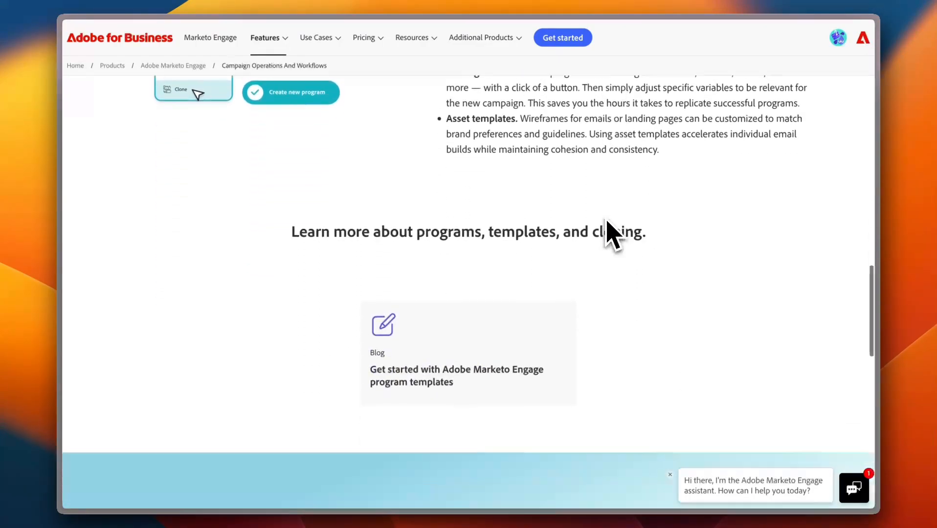
{"action": "scroll", "scroll_direction": "up", "scroll_amount": 3}
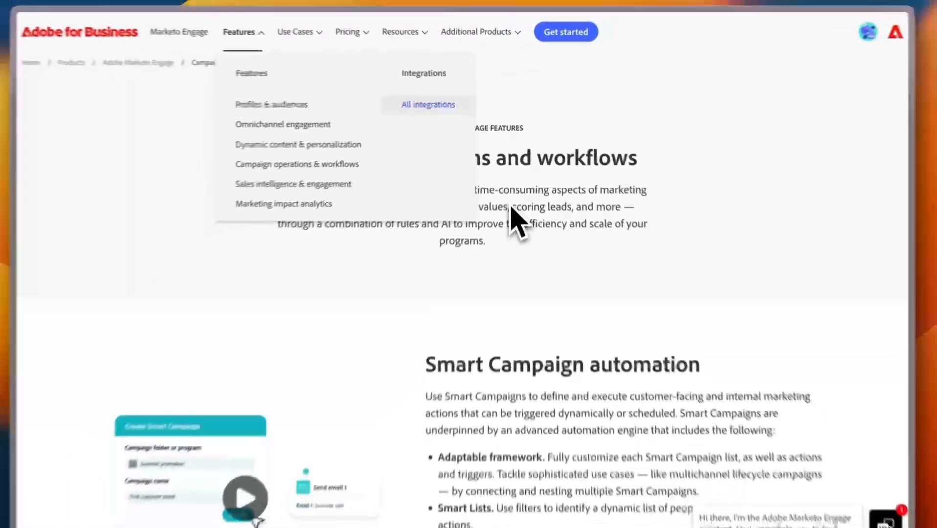
Go to All integrations and scroll down to the CRM section of native and third-party integrations.
{"action": "left_click", "coordinate": [427, 105]}
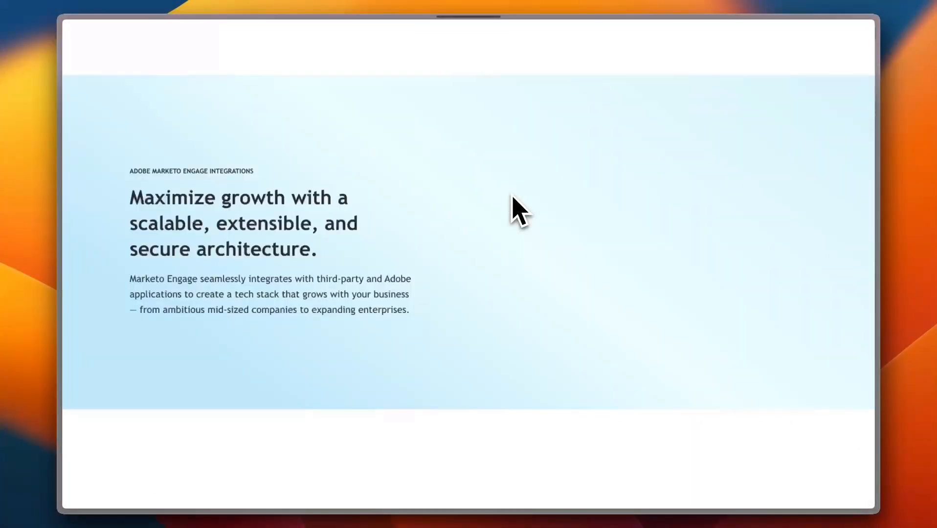
{"action": "scroll", "scroll_direction": "down", "scroll_amount": 3}
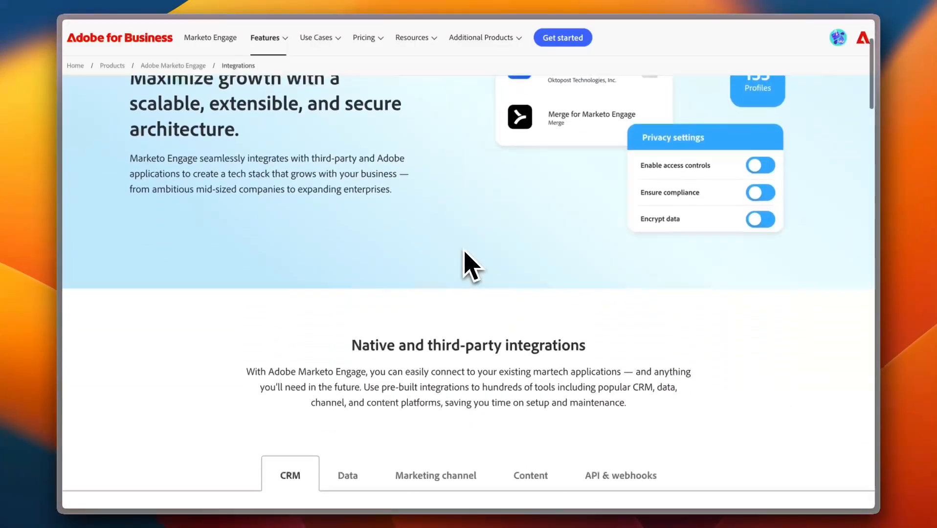
{"action": "scroll", "scroll_direction": "down", "scroll_amount": 3}
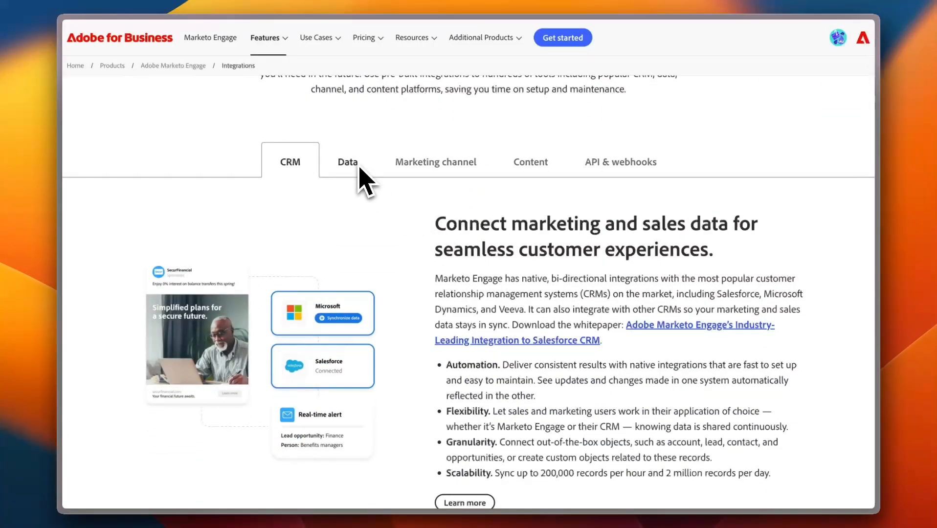
{"action": "mouse_move", "coordinate": [346, 209]}
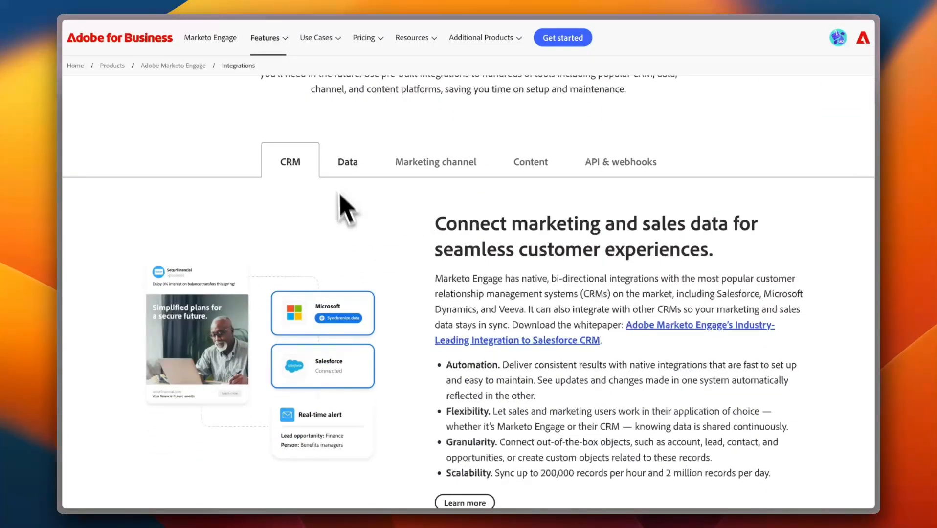
{"action": "mouse_move", "coordinate": [374, 251]}
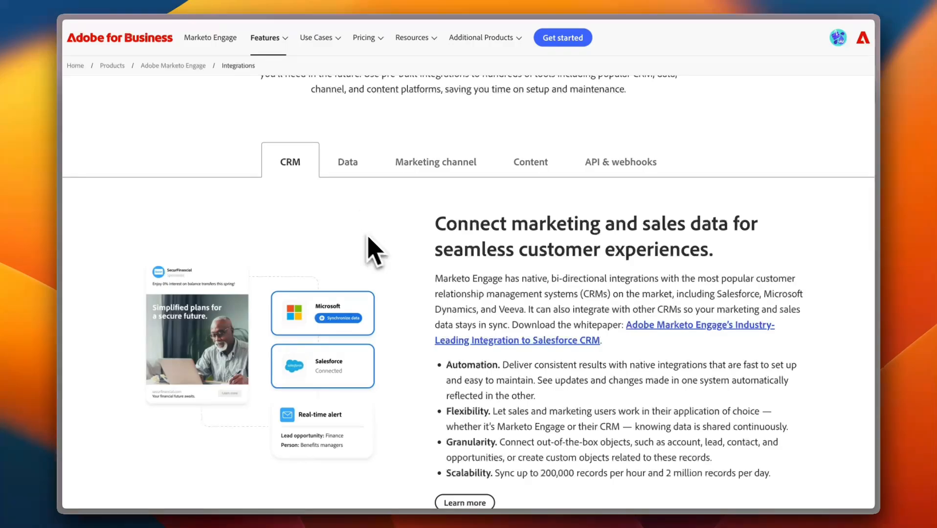
{"action": "scroll", "scroll_direction": "down", "scroll_amount": 3}
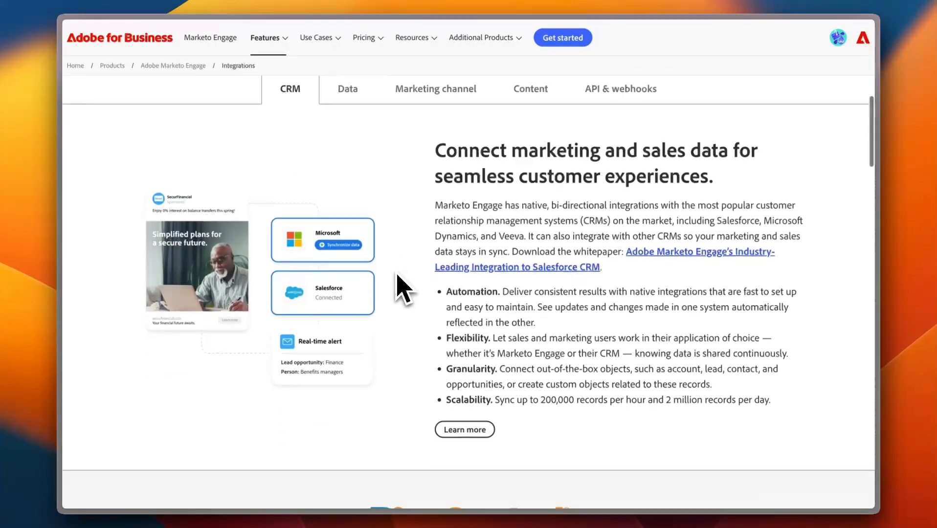
{"action": "mouse_move", "coordinate": [333, 305]}
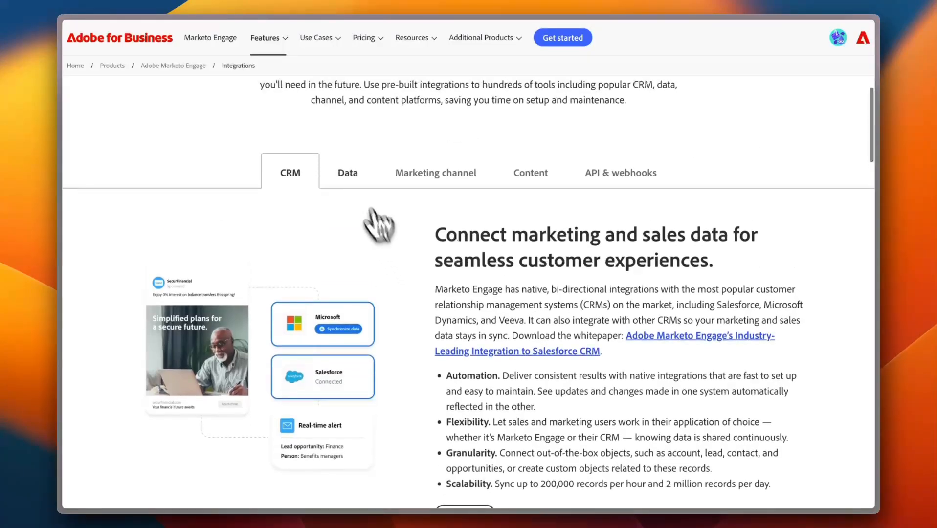
View the Data, Marketing channel and API & webhooks integration categories in turn.
{"action": "left_click", "coordinate": [347, 174]}
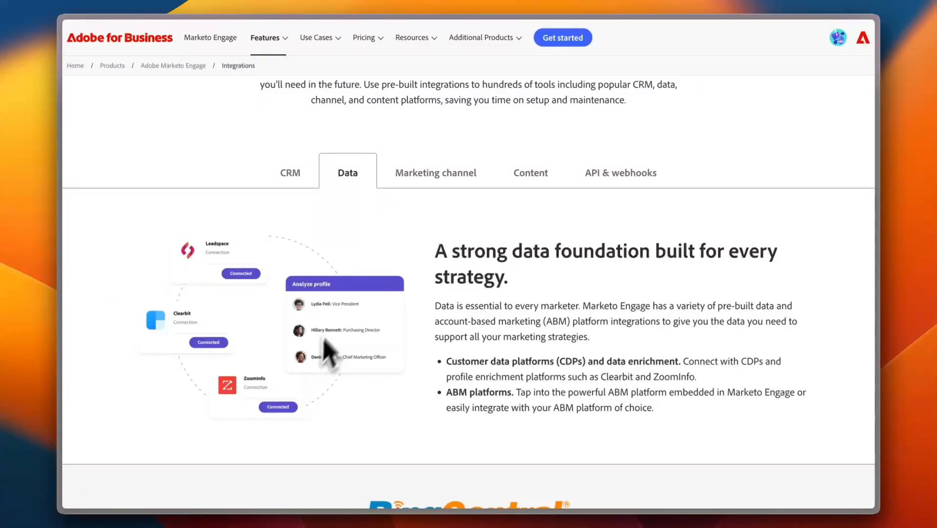
{"action": "left_click", "coordinate": [436, 173]}
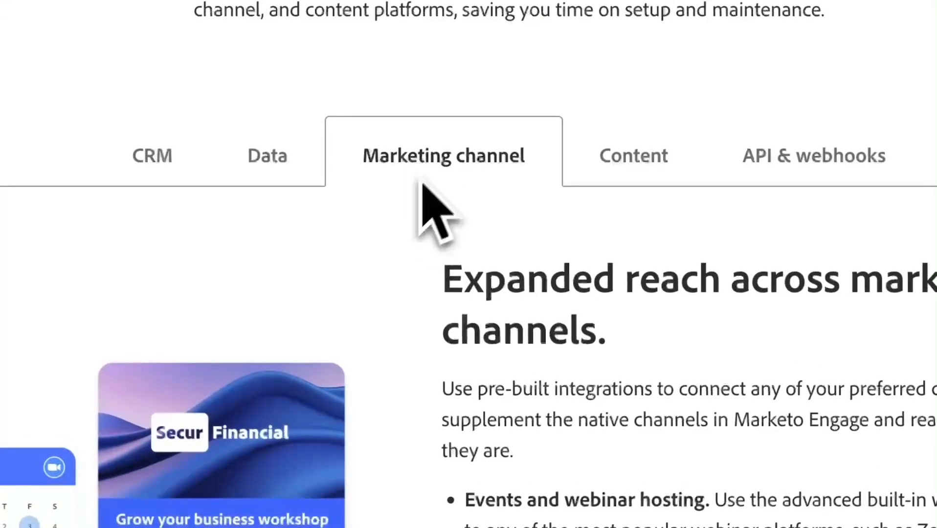
{"action": "left_click", "coordinate": [530, 174]}
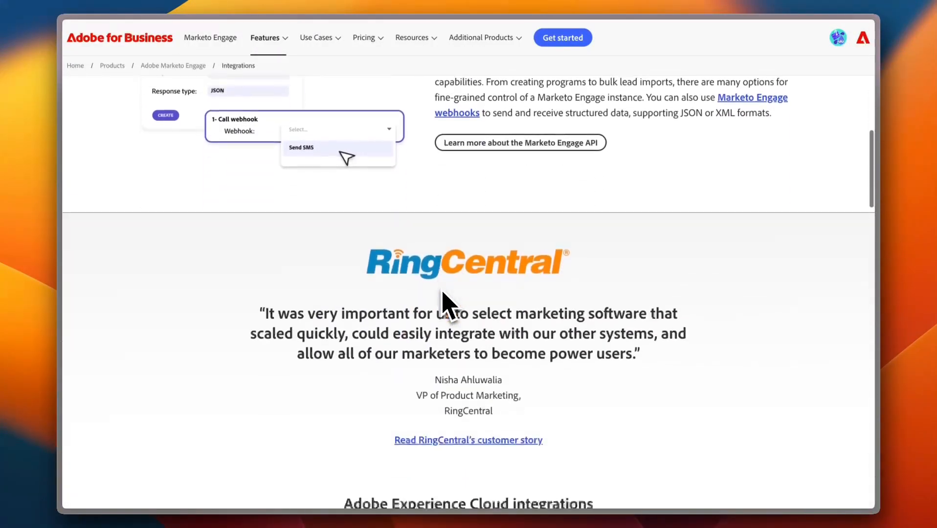
Scroll the Integrations page down to its footer and back toward the top.
{"action": "scroll", "scroll_direction": "down", "scroll_amount": 3}
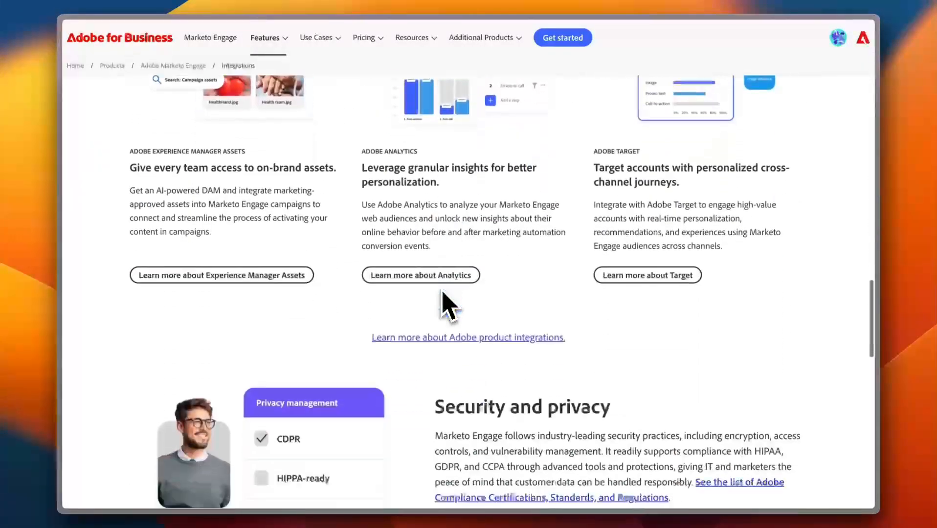
{"action": "scroll", "scroll_direction": "down", "scroll_amount": 3}
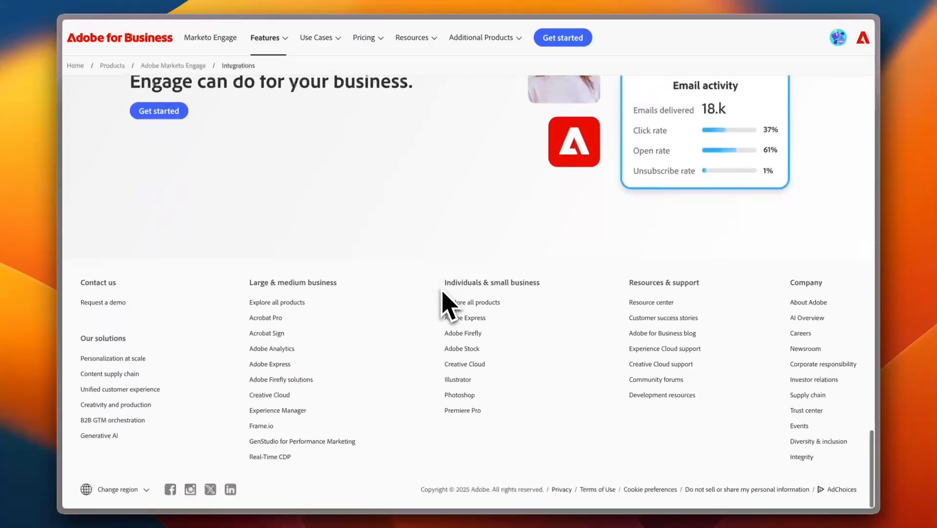
{"action": "scroll", "scroll_direction": "up", "scroll_amount": 3}
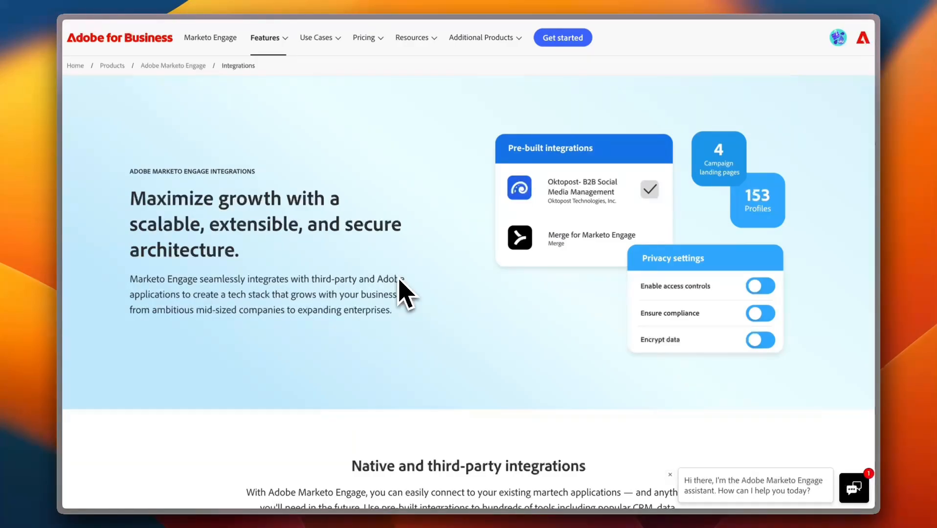
{"action": "mouse_move", "coordinate": [470, 221]}
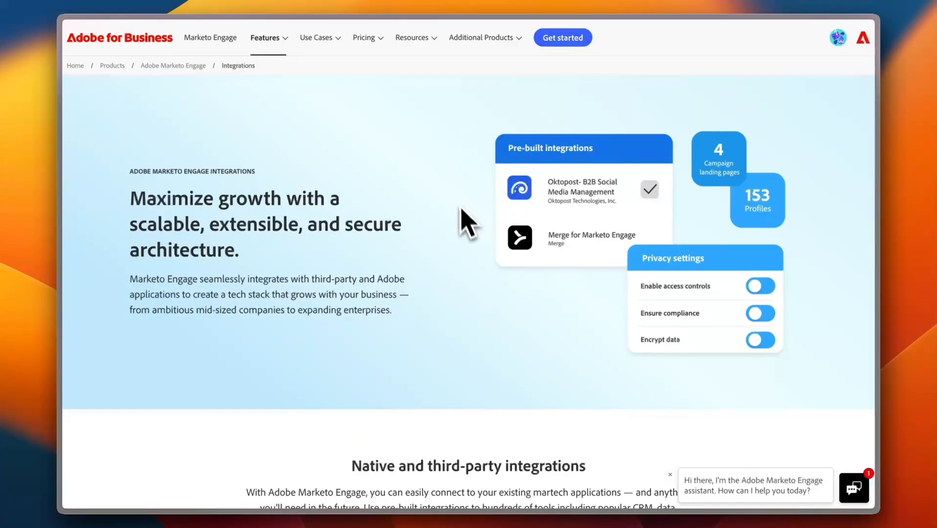
{"action": "mouse_move", "coordinate": [467, 233]}
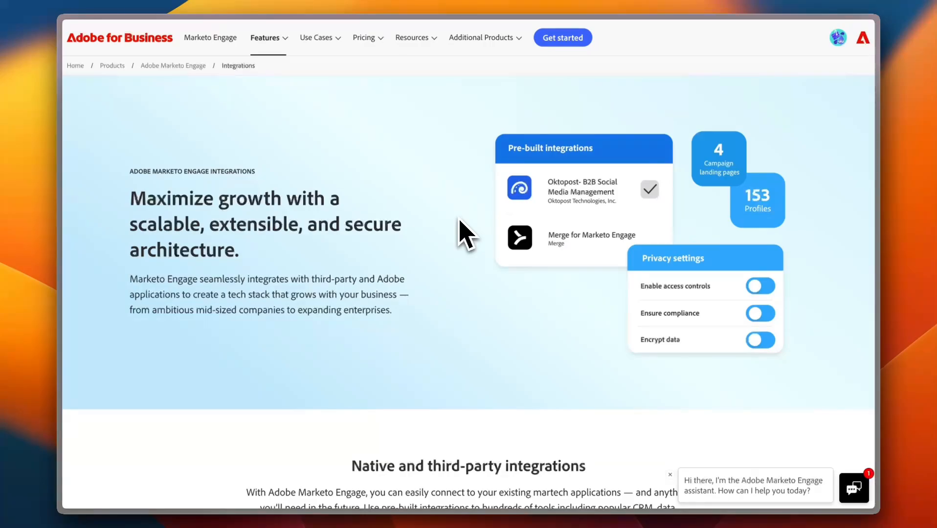
{"action": "mouse_move", "coordinate": [430, 134]}
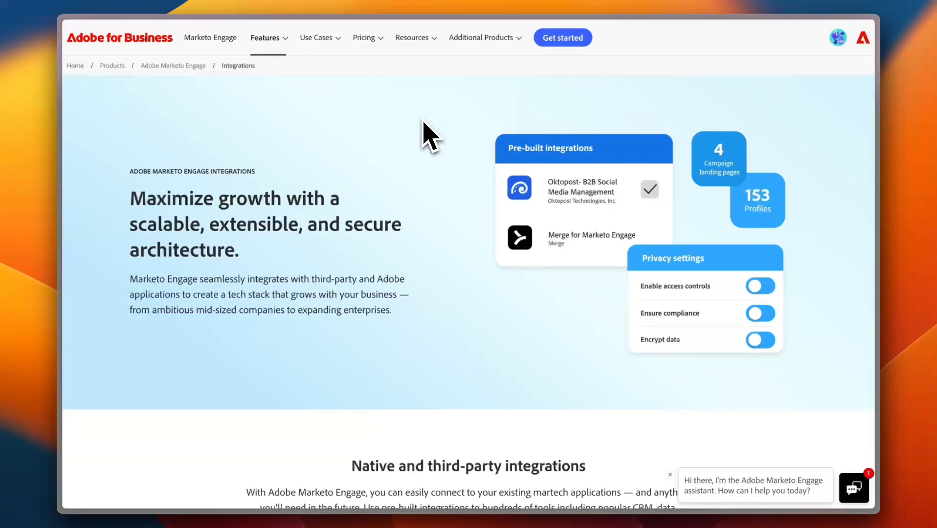
{"action": "mouse_move", "coordinate": [382, 248]}
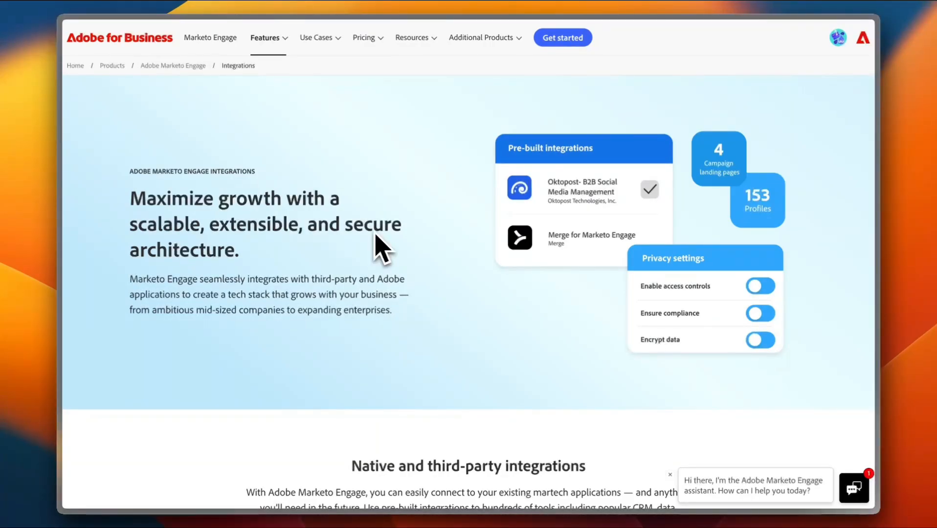